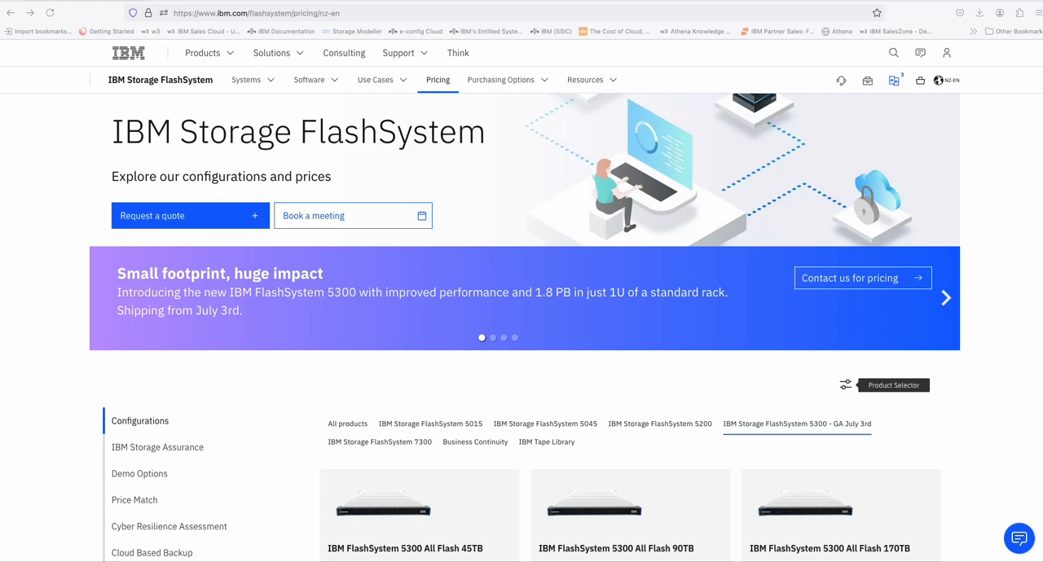
mouse_move(318, 143)
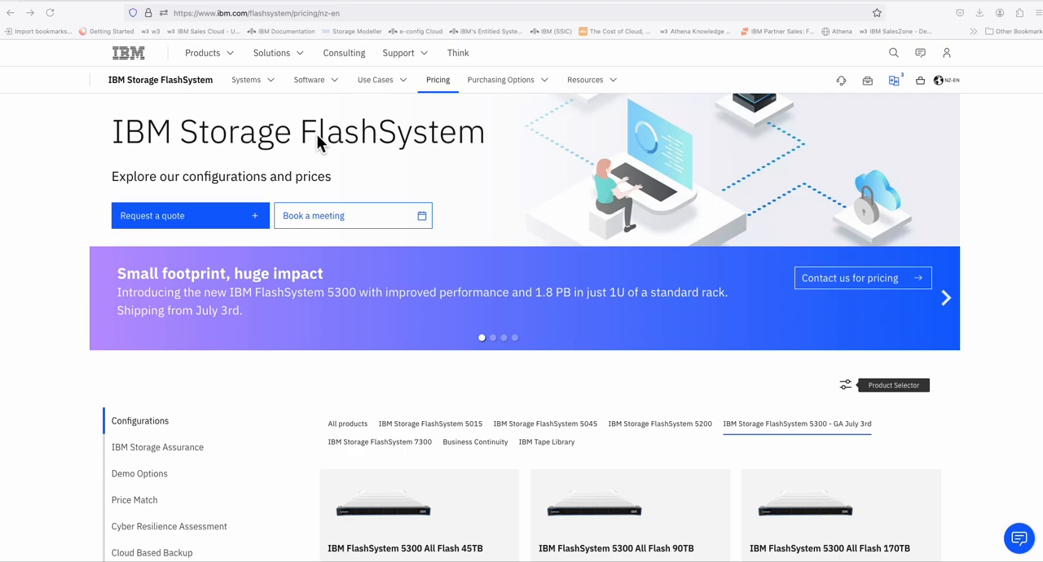
mouse_move(436, 222)
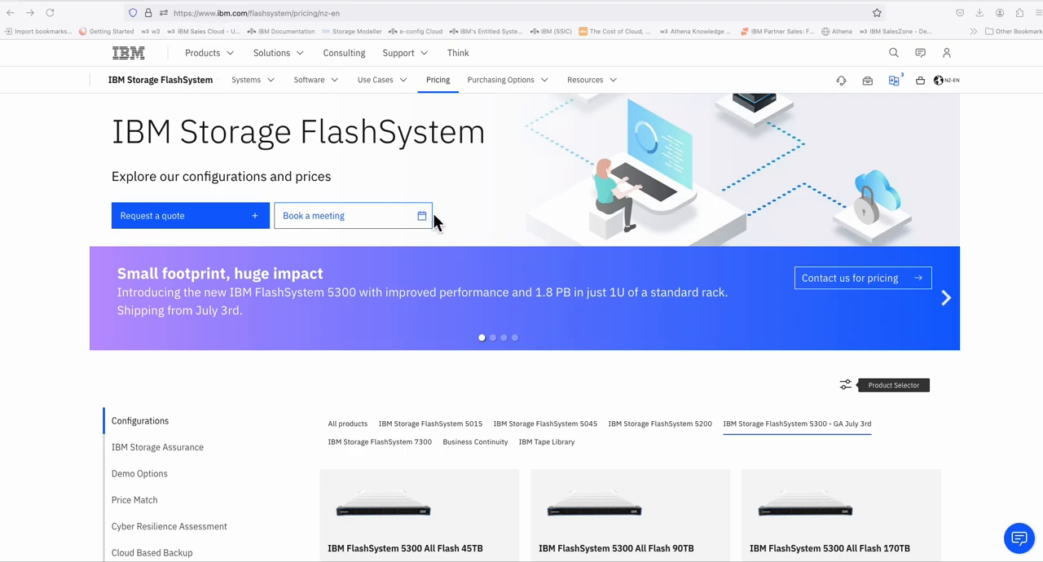
mouse_move(454, 201)
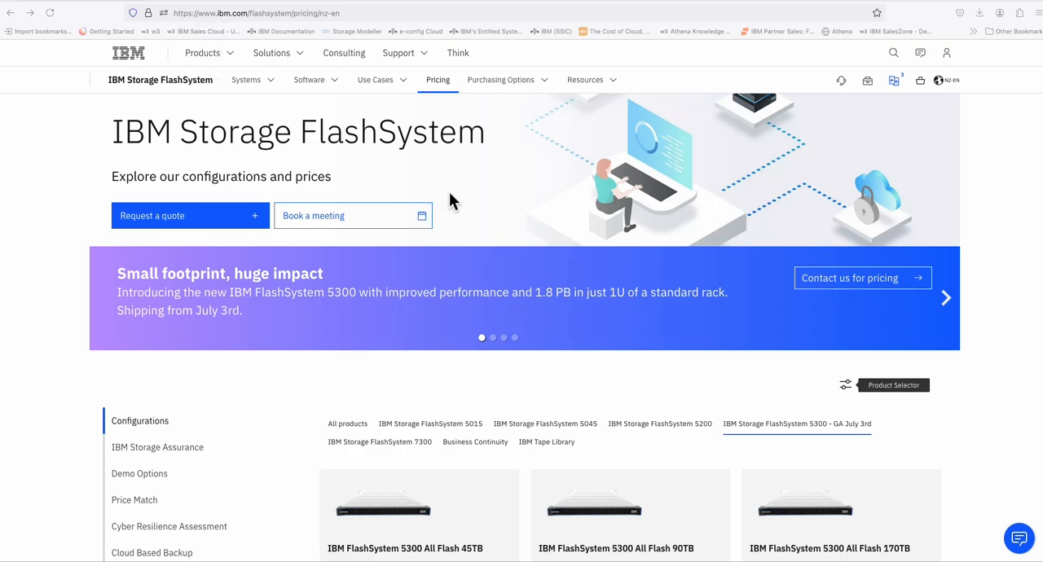
mouse_move(467, 205)
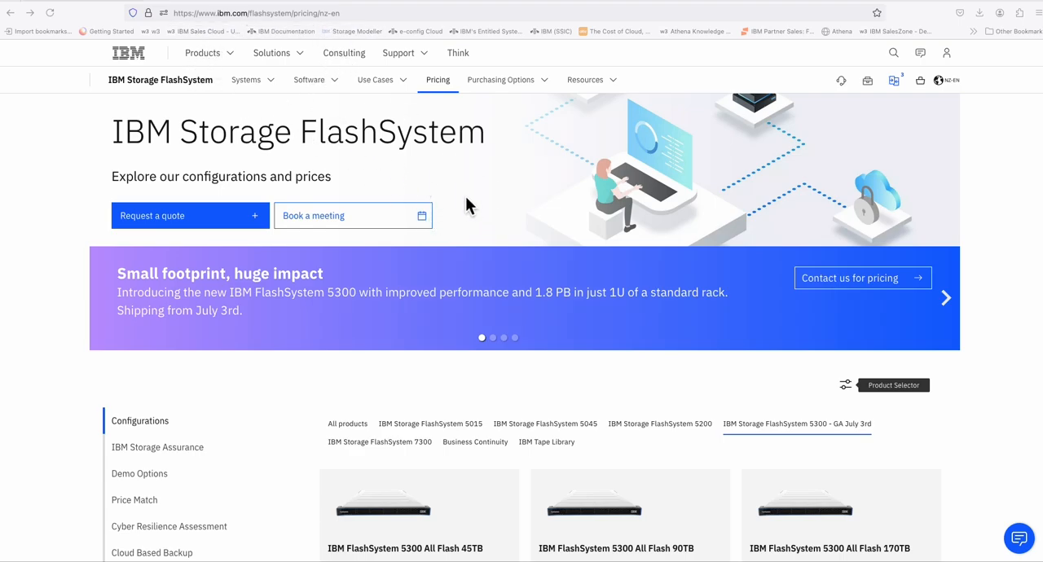
mouse_move(316, 27)
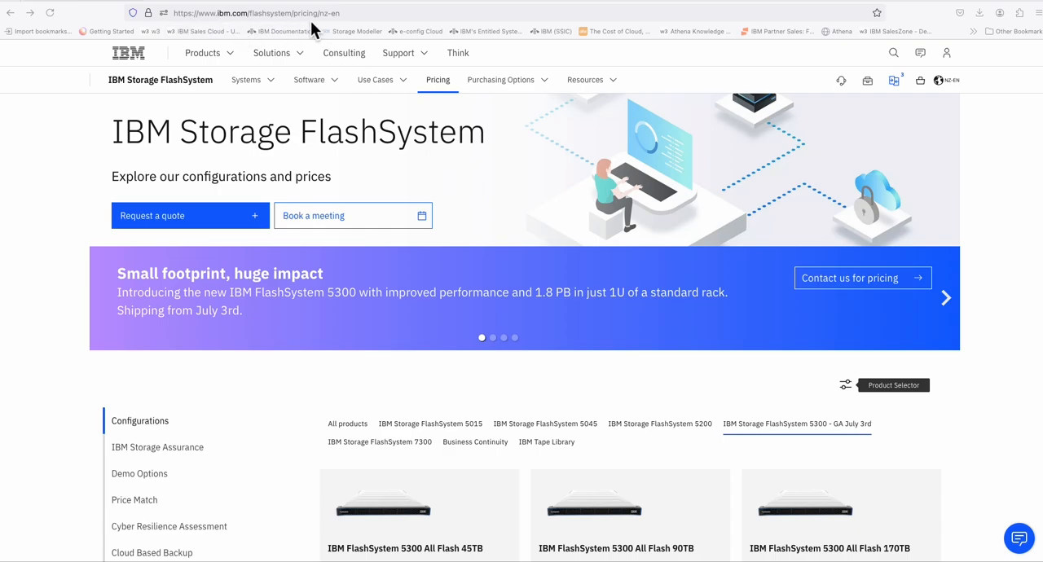
- Browse the configurations, briefly viewing IBM Tape Library before returning to FlashSystem 5300
scroll("down", 3)
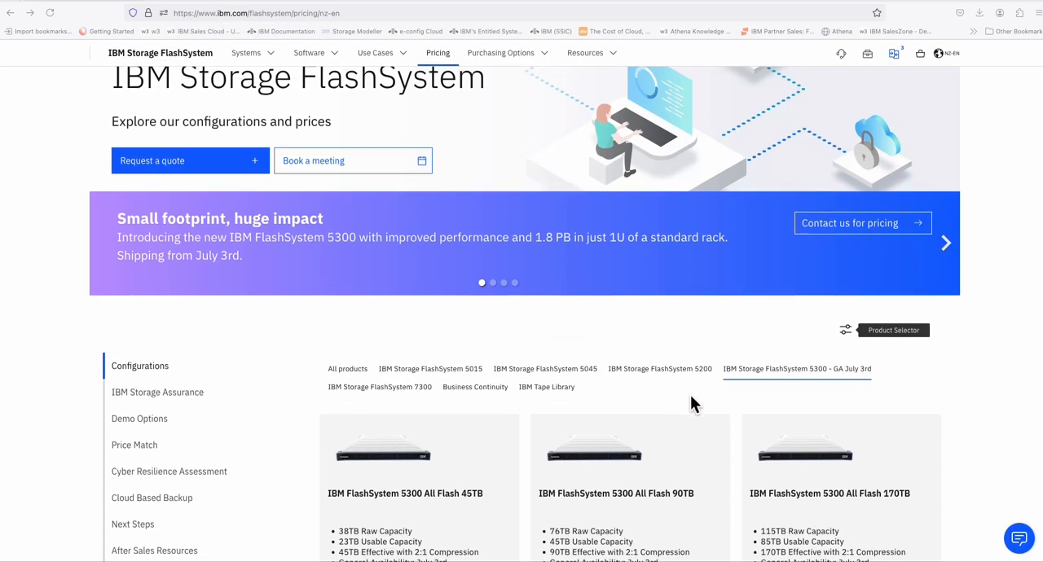
scroll("down", 3)
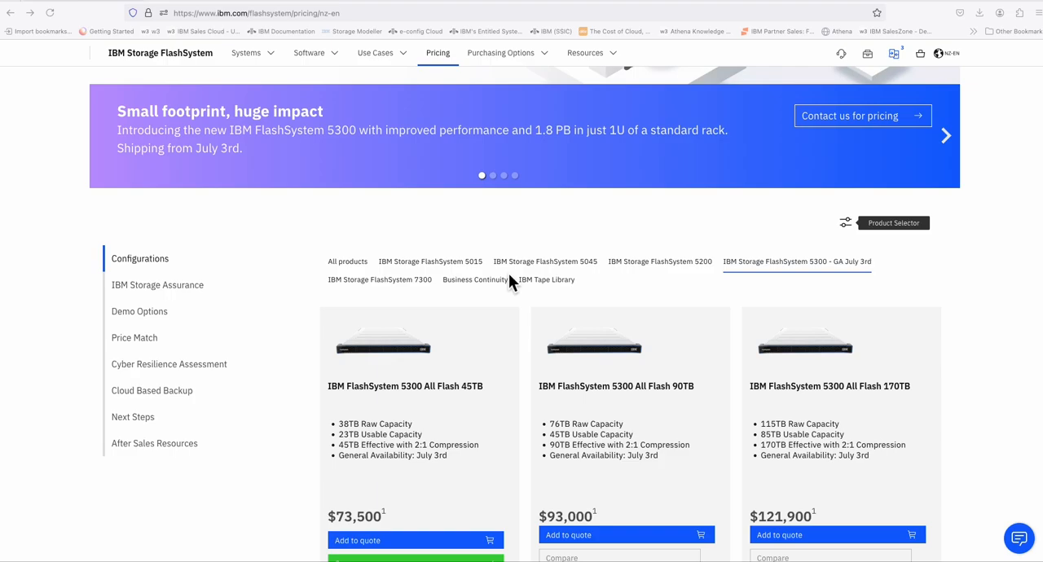
mouse_move(542, 297)
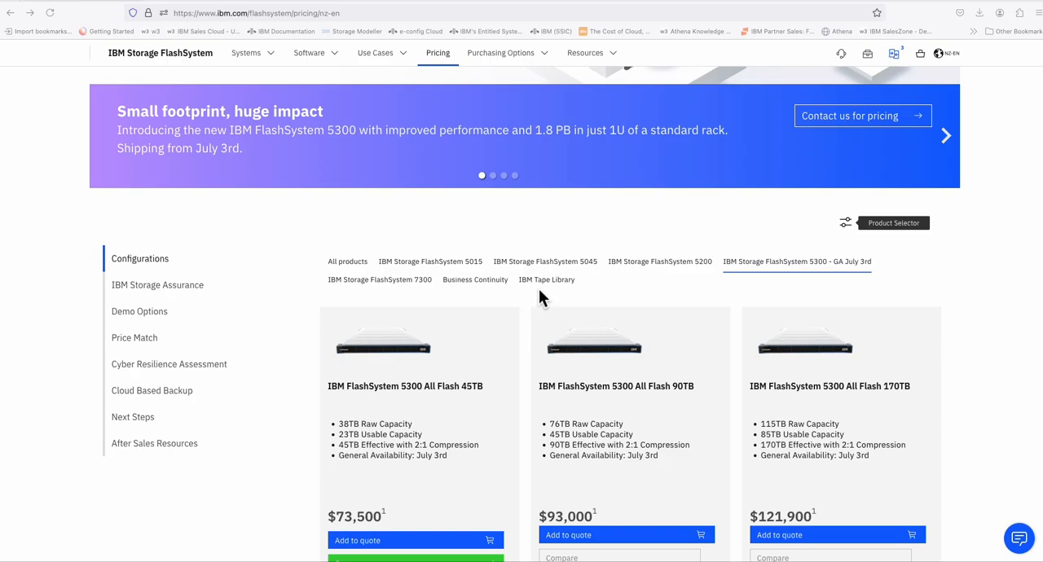
mouse_move(547, 279)
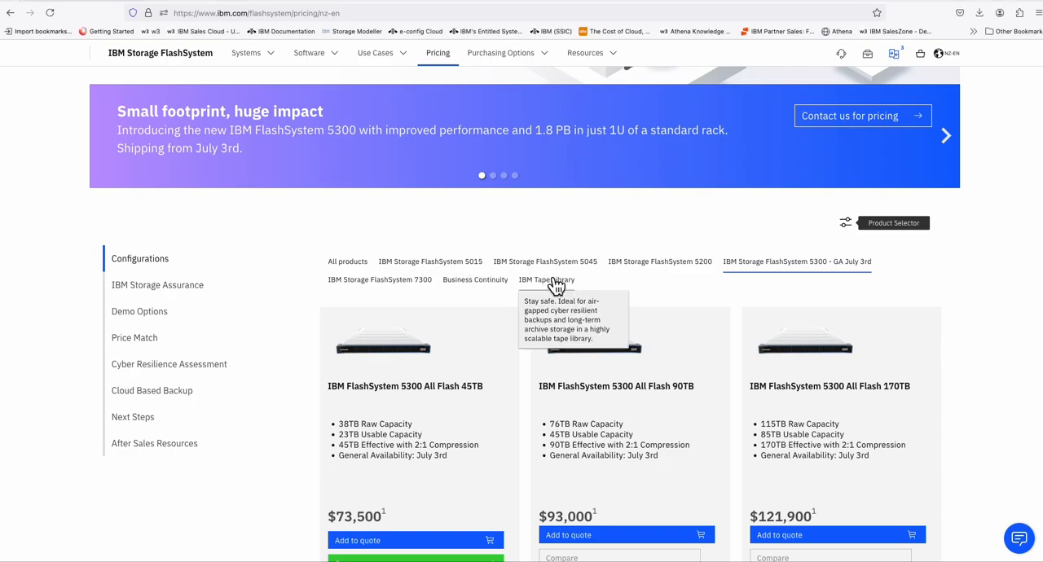
left_click(546, 279)
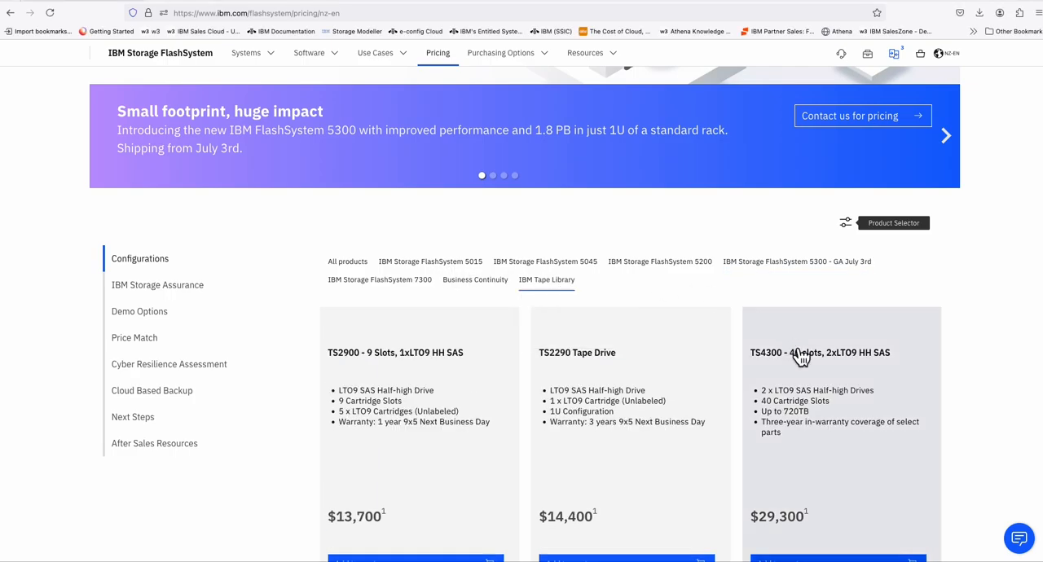
left_click(796, 261)
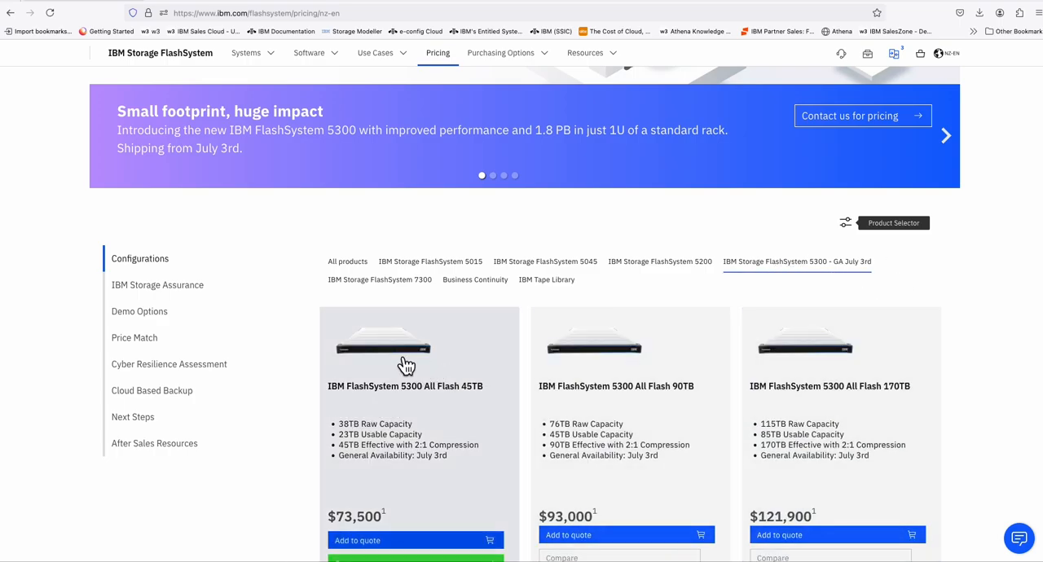
mouse_move(643, 428)
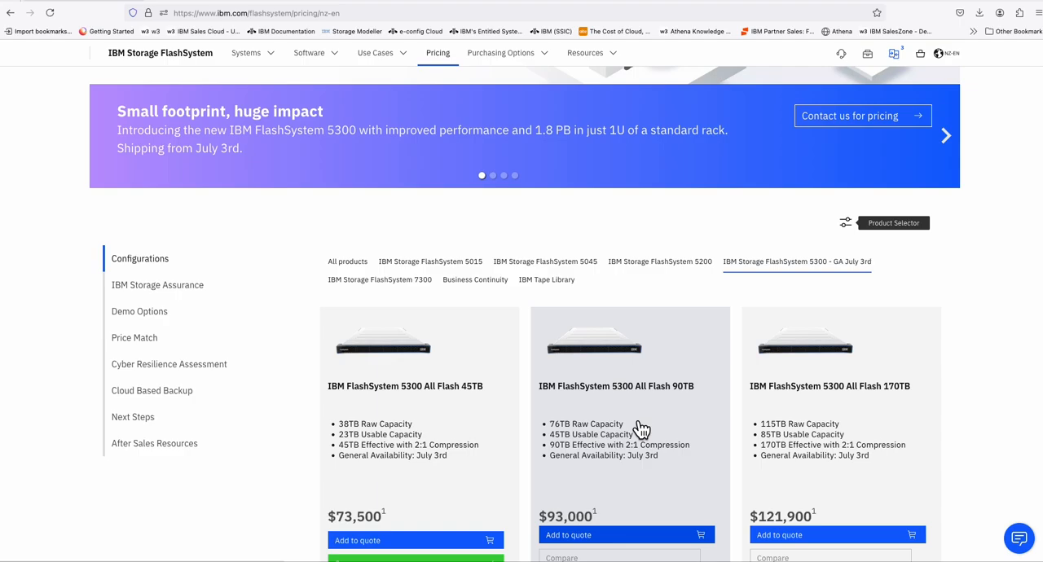
scroll("down", 3)
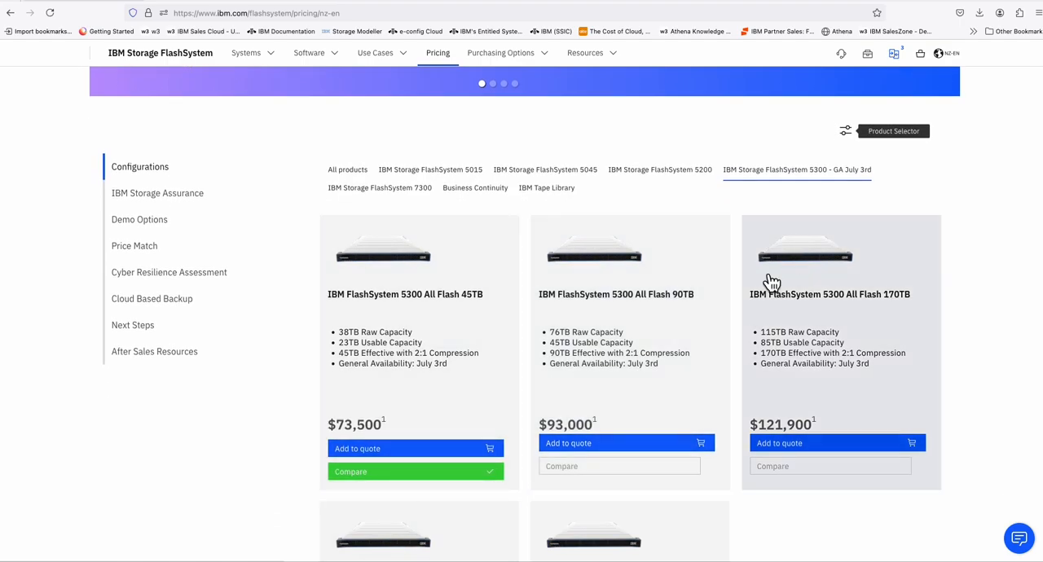
scroll("up", 3)
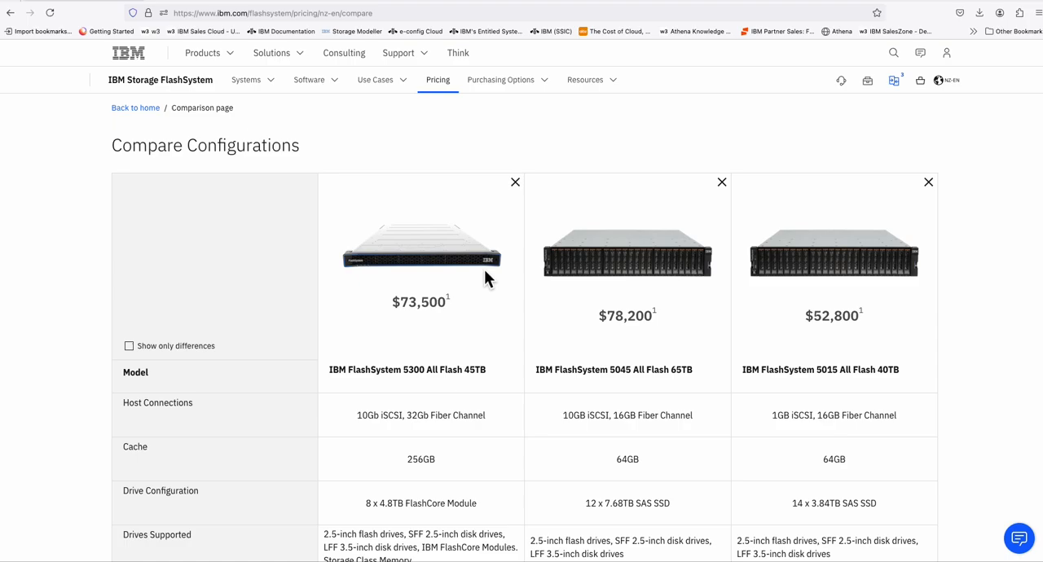
mouse_move(461, 295)
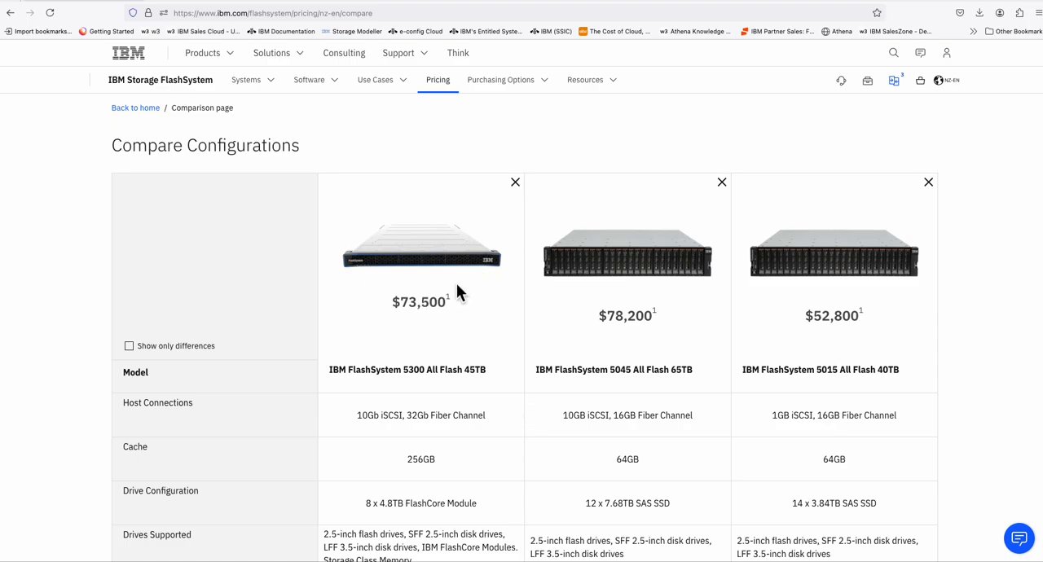
mouse_move(477, 349)
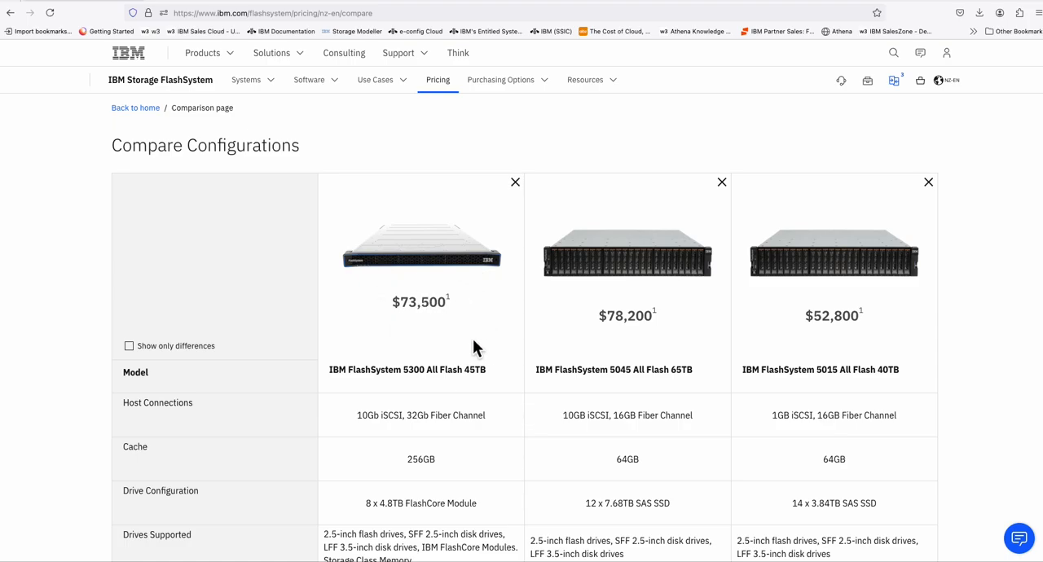
mouse_move(725, 284)
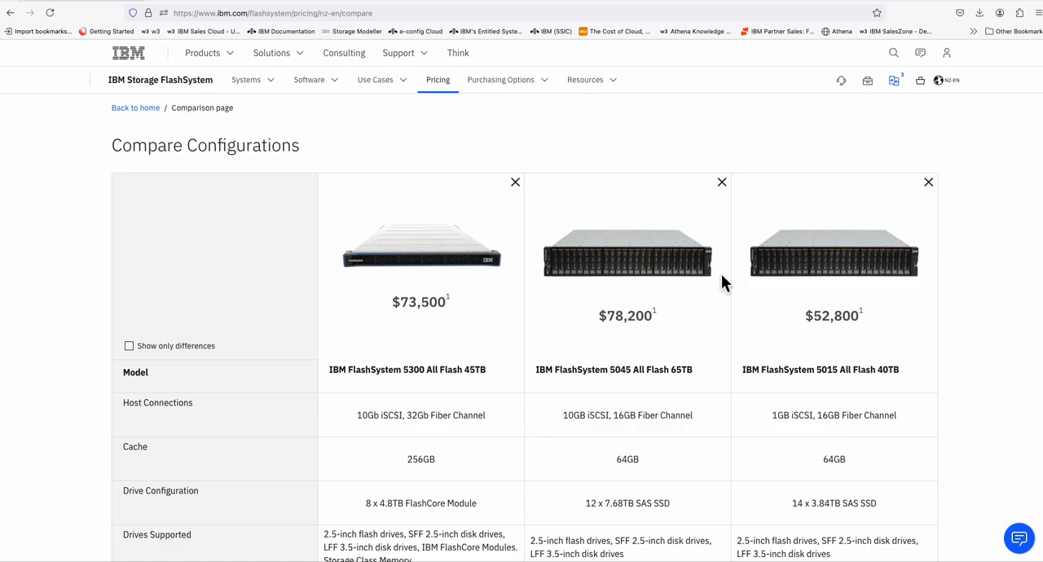
mouse_move(721, 296)
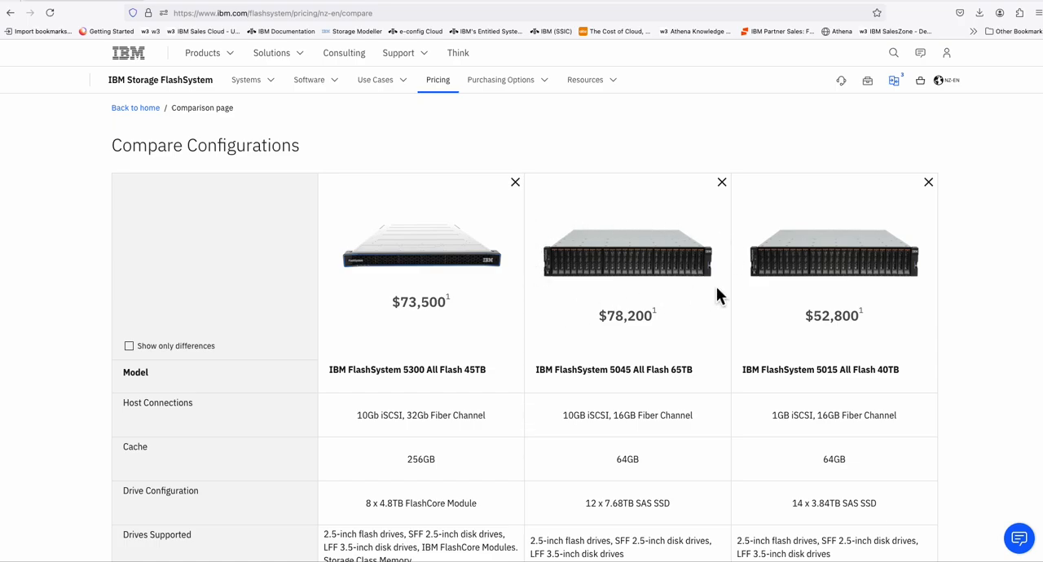
mouse_move(726, 295)
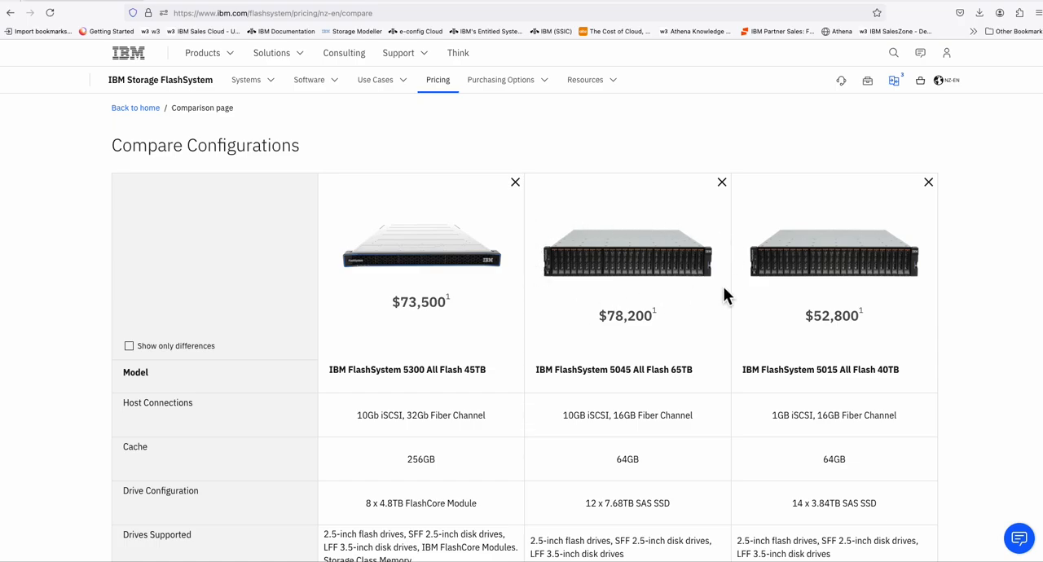
mouse_move(703, 374)
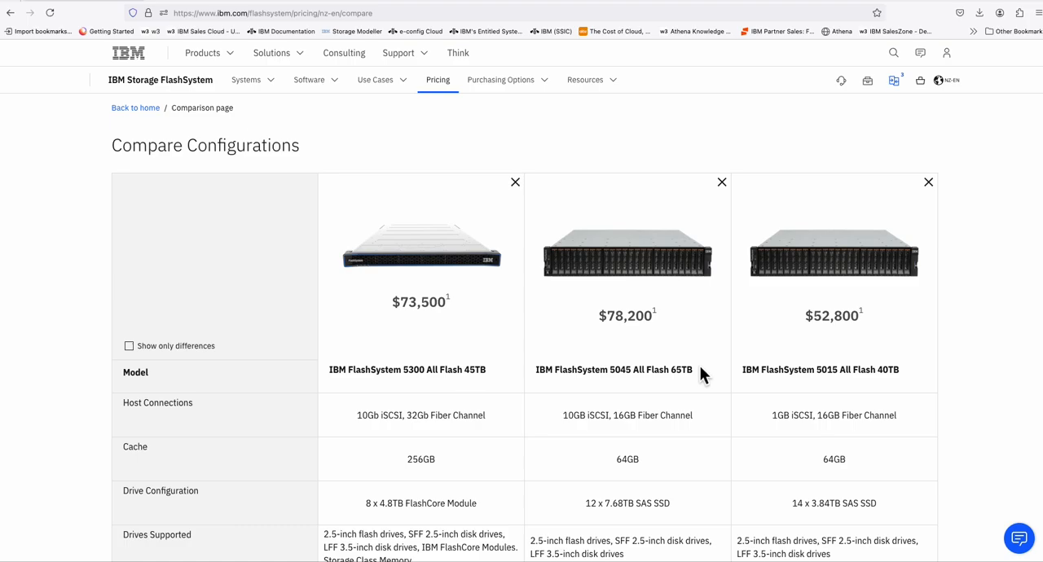
mouse_move(475, 361)
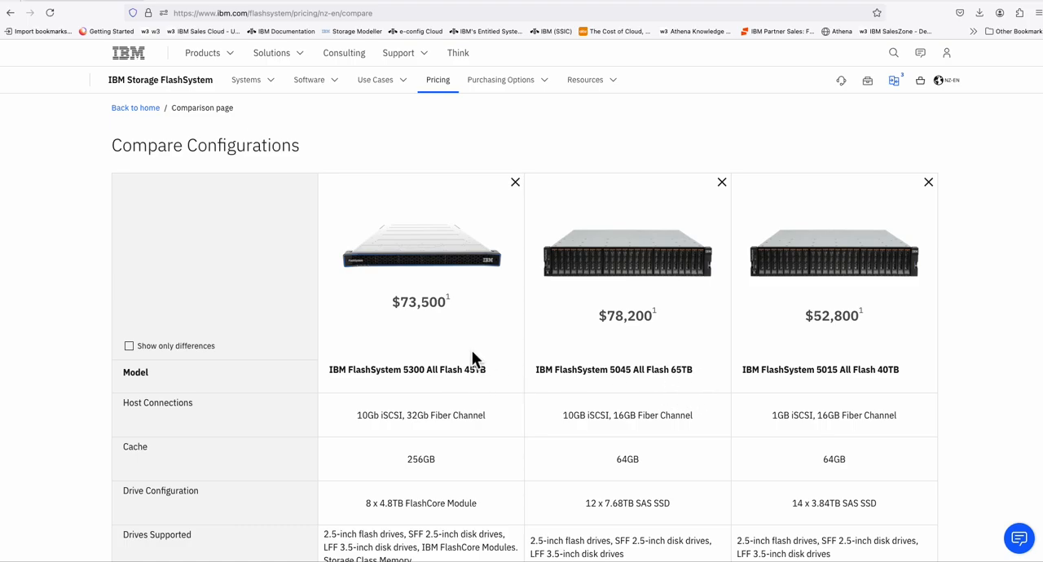
mouse_move(399, 258)
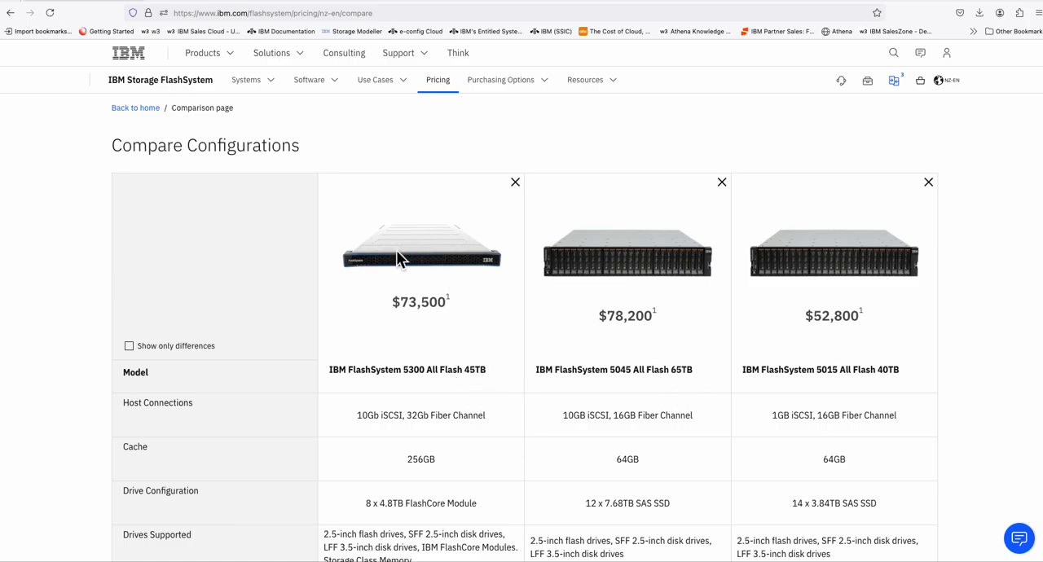
mouse_move(441, 263)
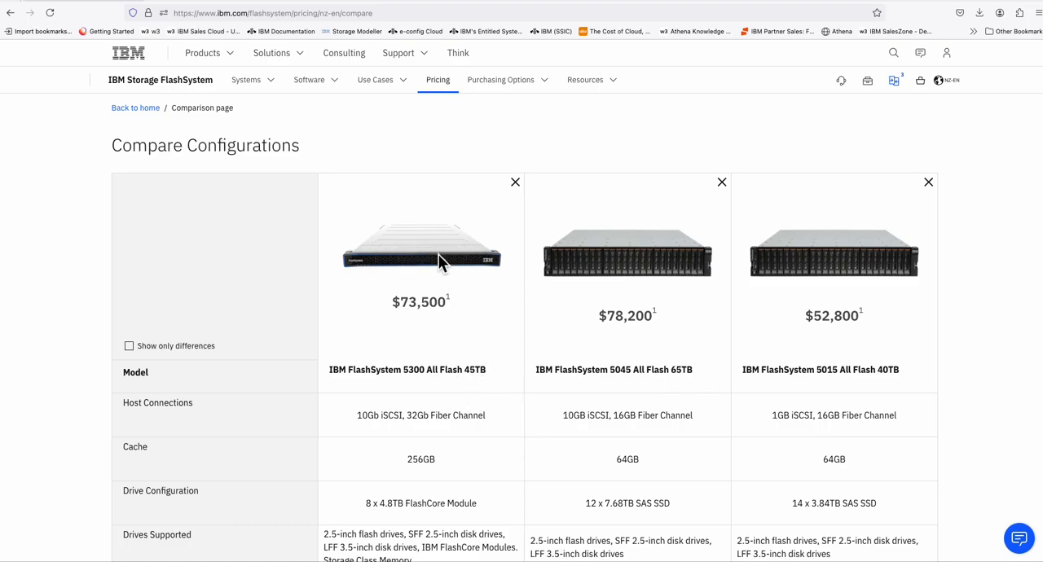
mouse_move(467, 389)
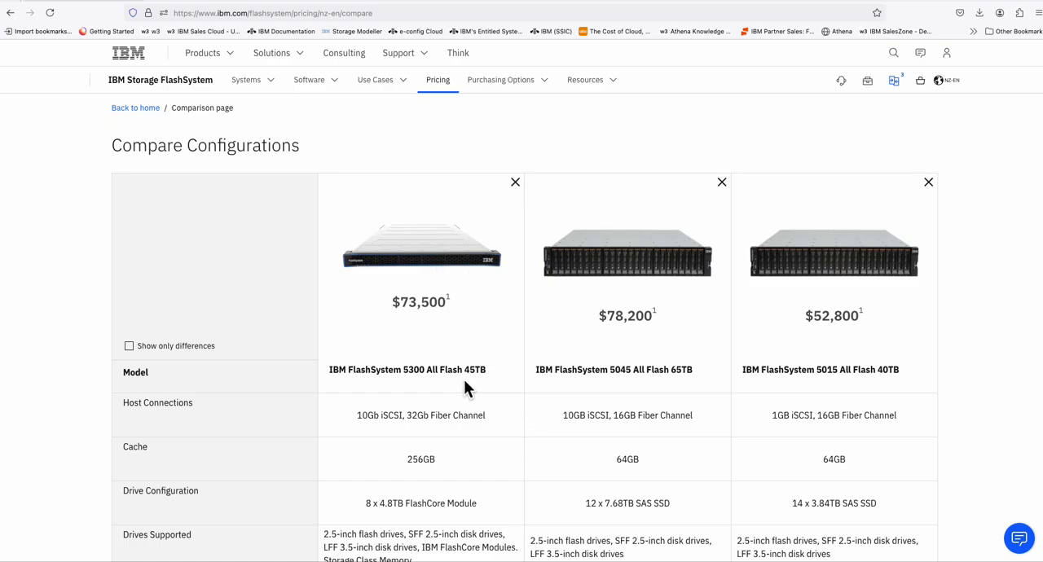
mouse_move(491, 382)
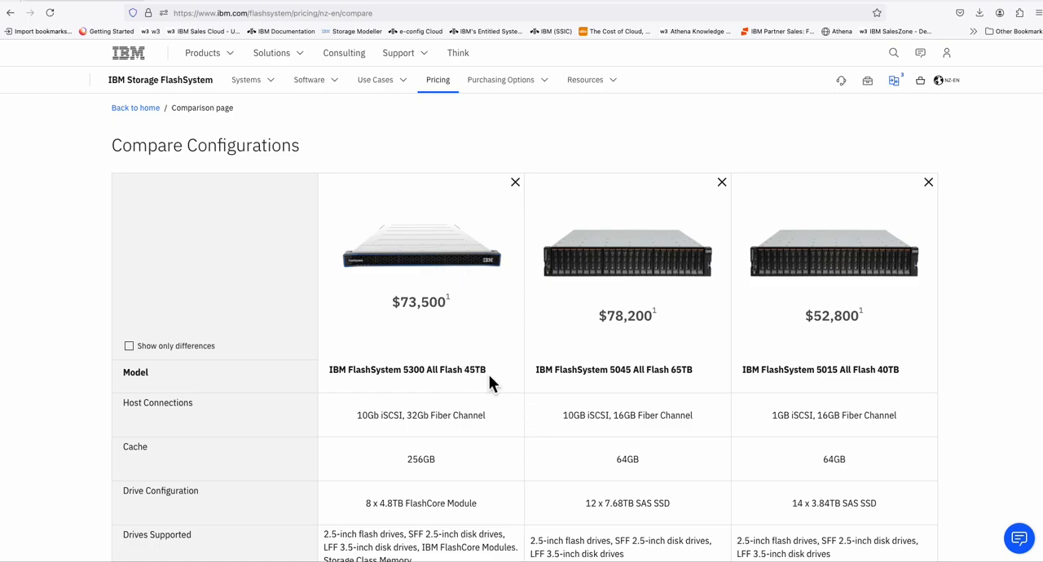
mouse_move(513, 479)
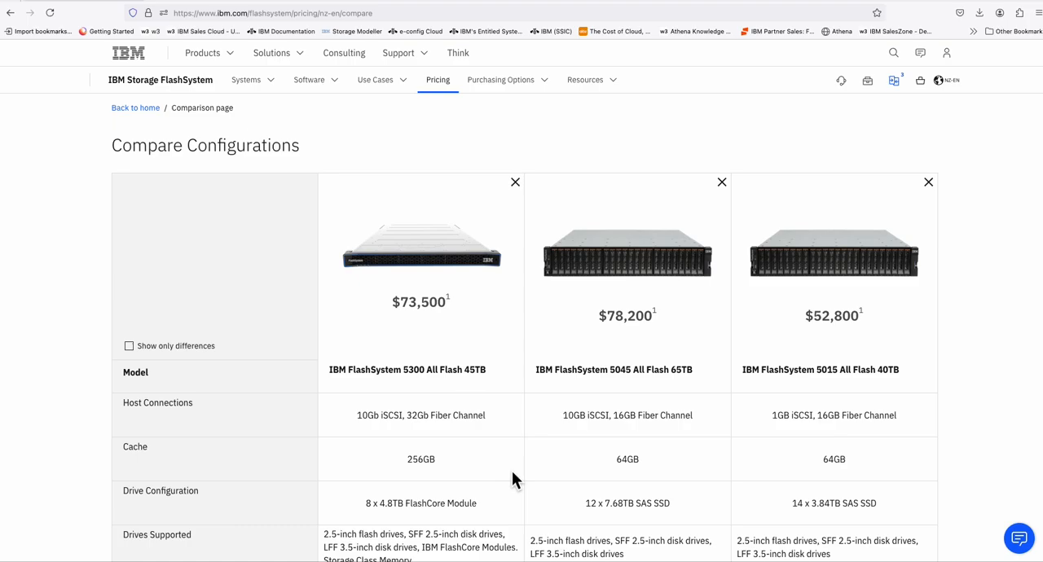
scroll("down", 3)
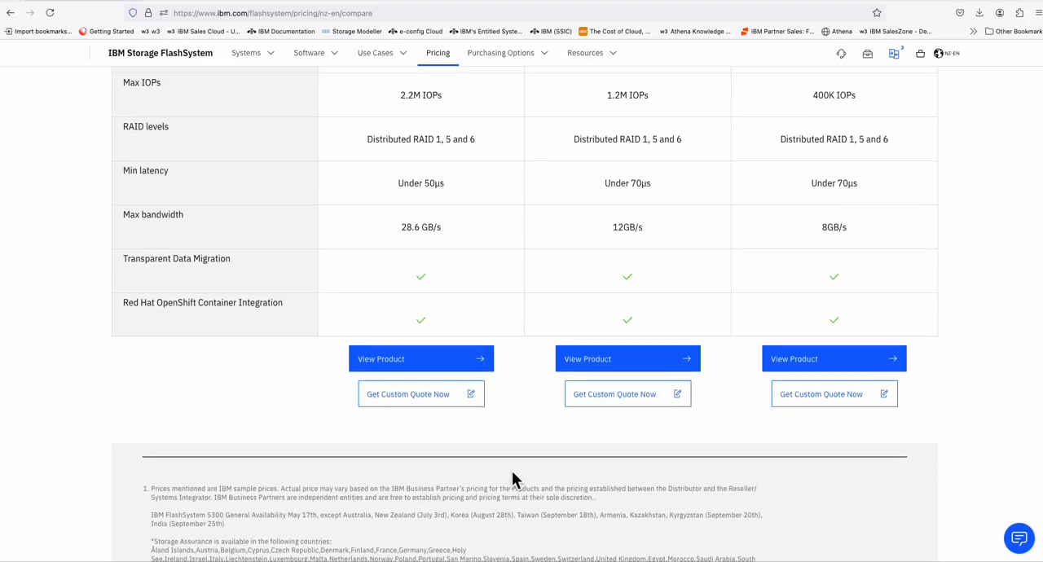
scroll("up", 3)
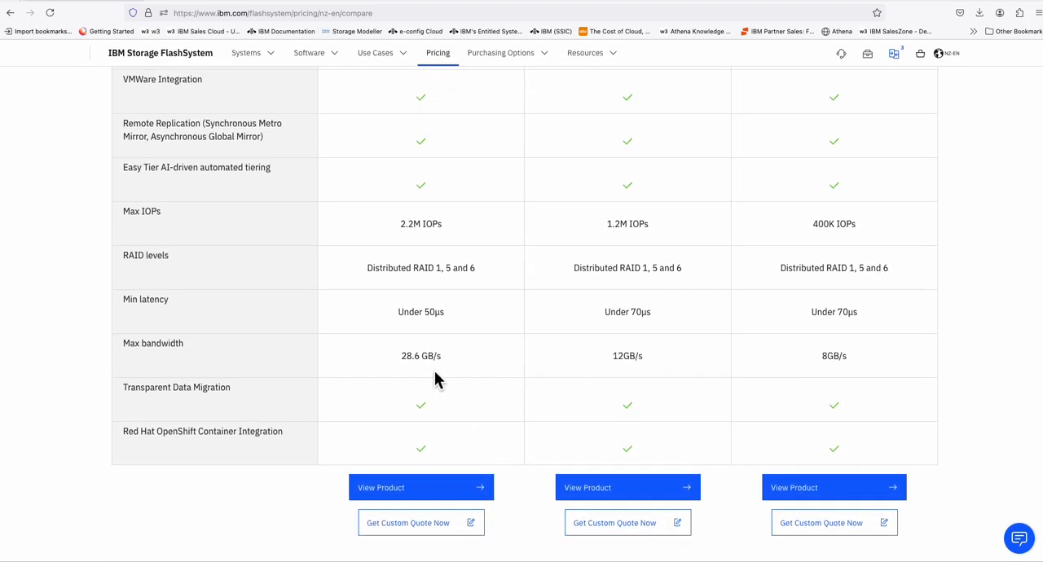
mouse_move(513, 366)
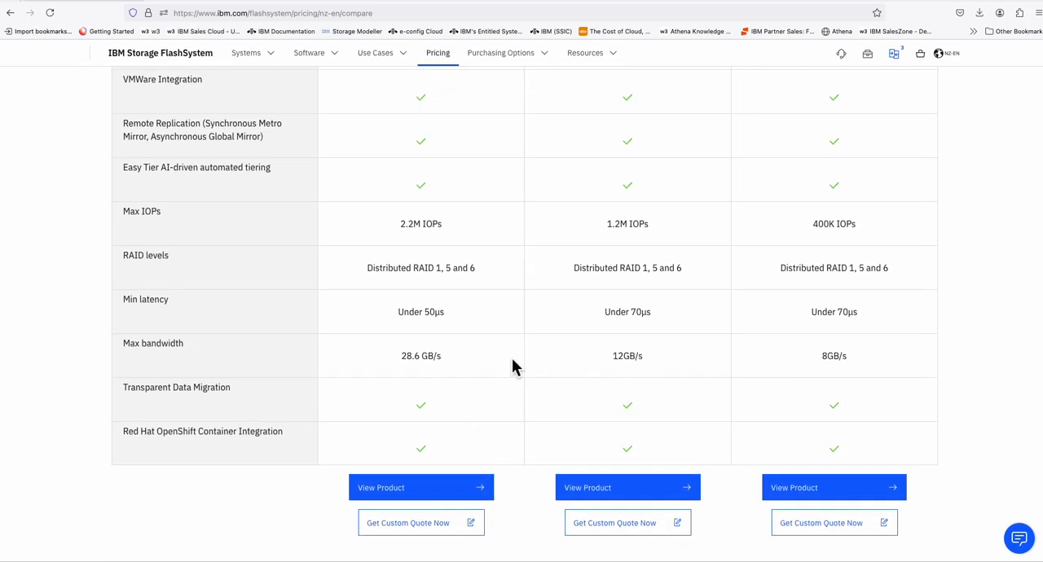
mouse_move(667, 259)
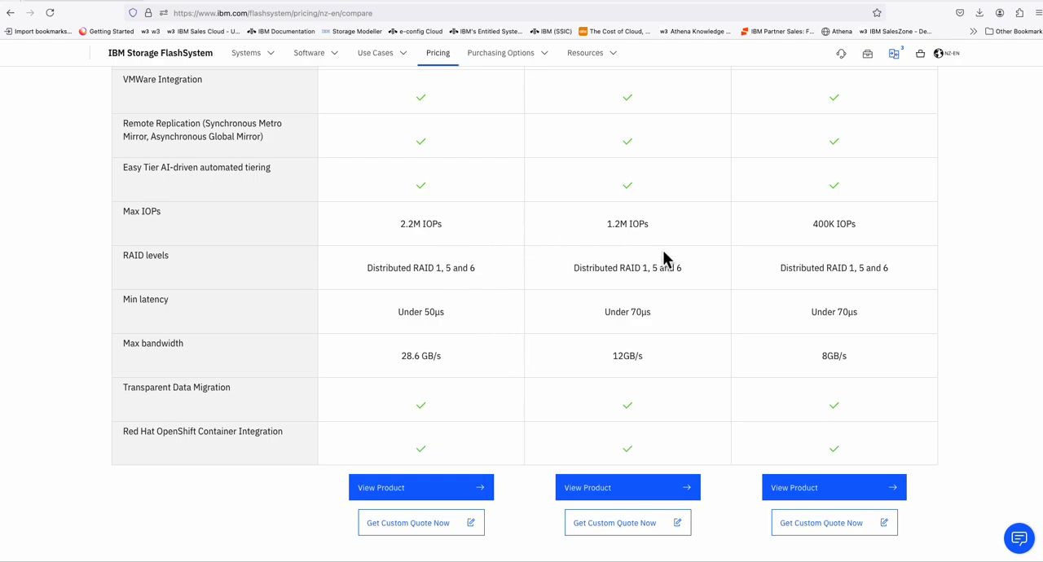
mouse_move(817, 233)
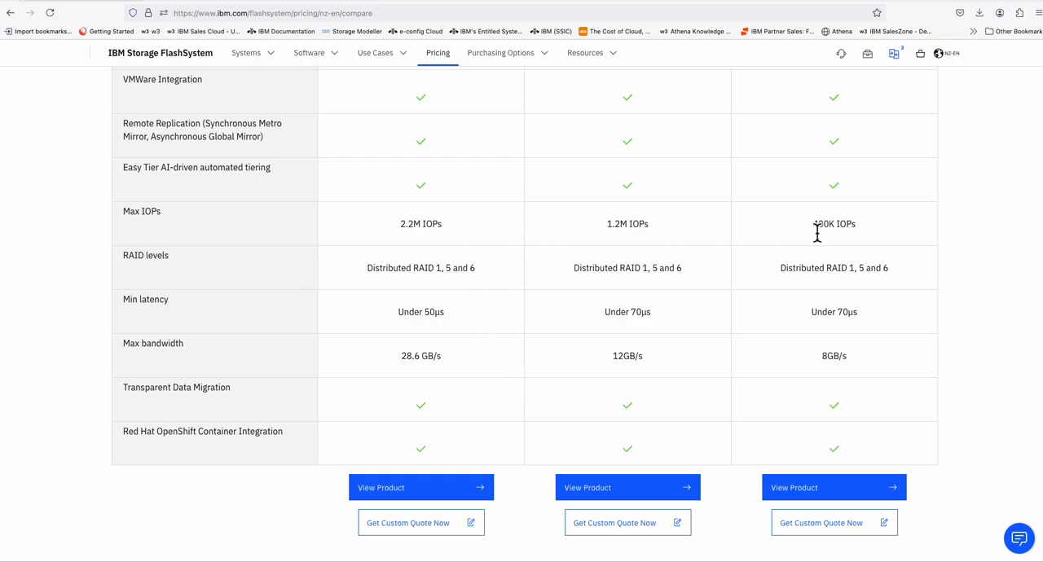
scroll("up", 3)
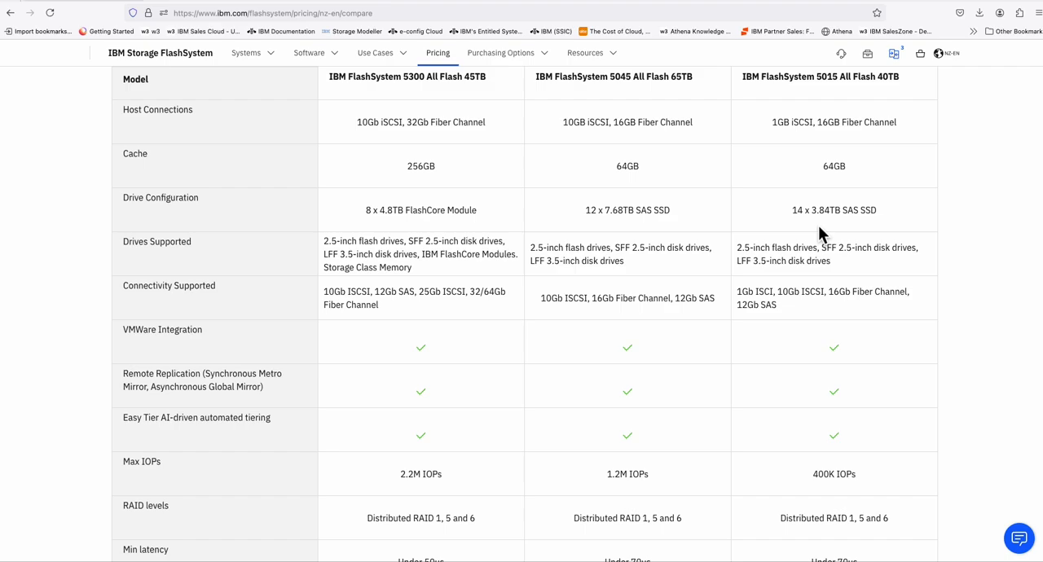
scroll("up", 3)
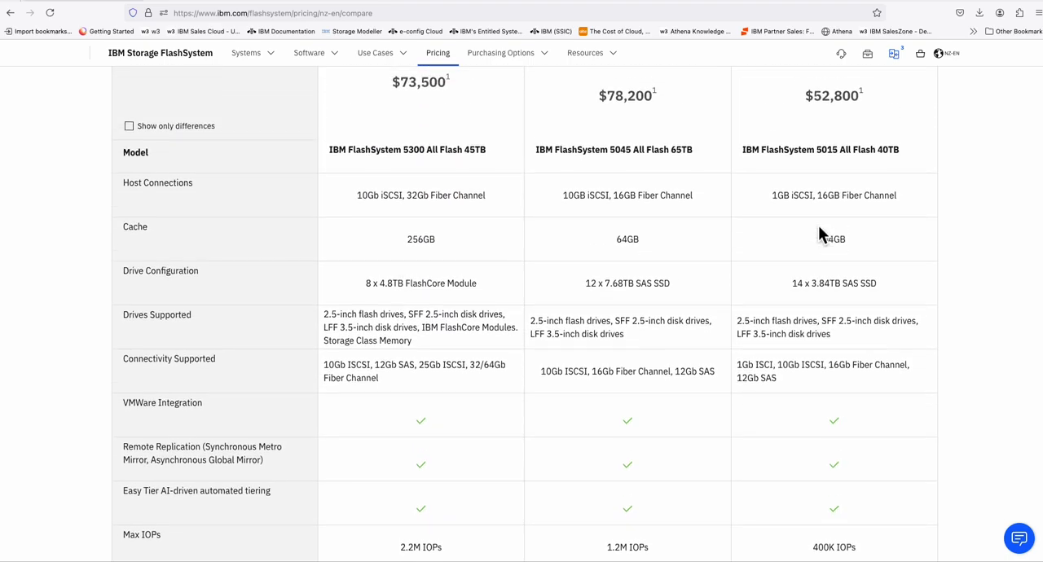
scroll("up", 3)
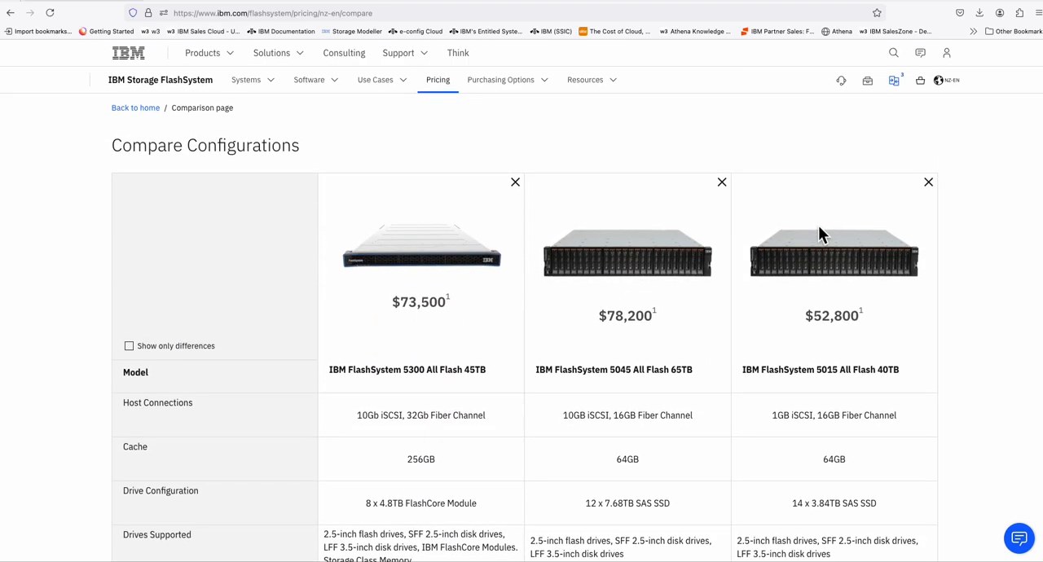
mouse_move(135, 108)
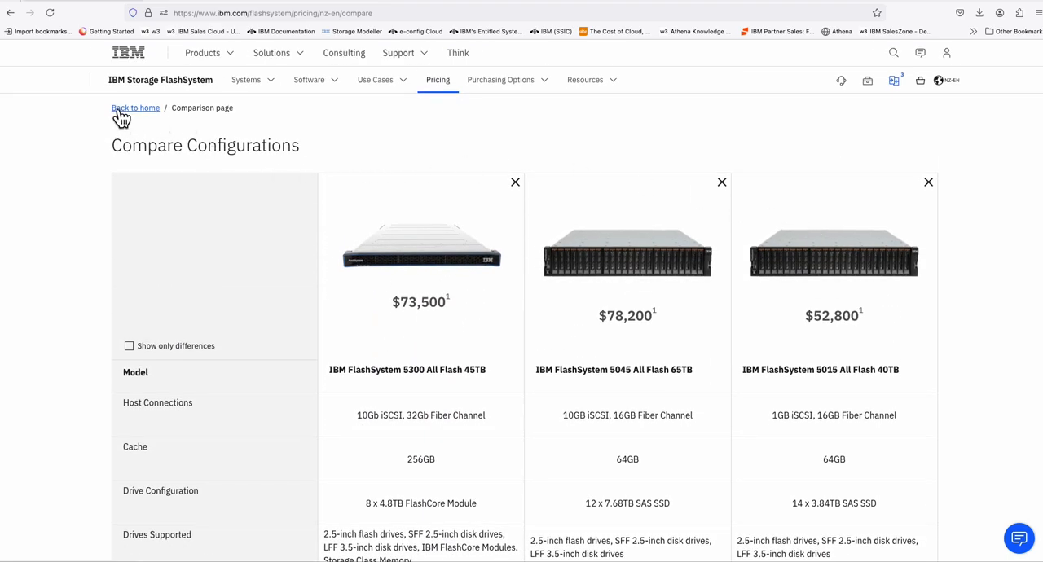
- Go back to the main pricing page and jump to the Cyber Resilience Assessment section
left_click(135, 107)
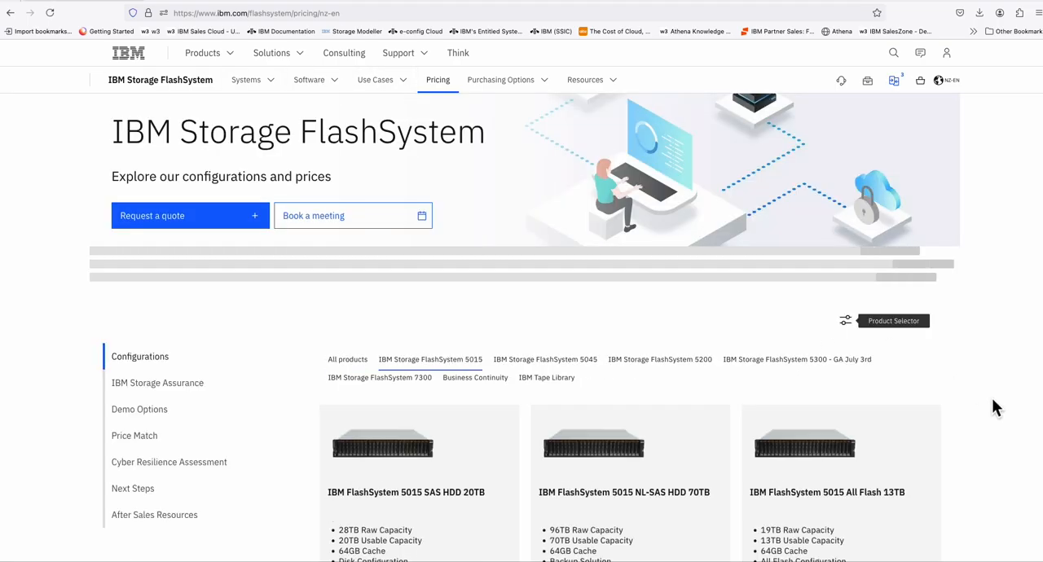
scroll("down", 3)
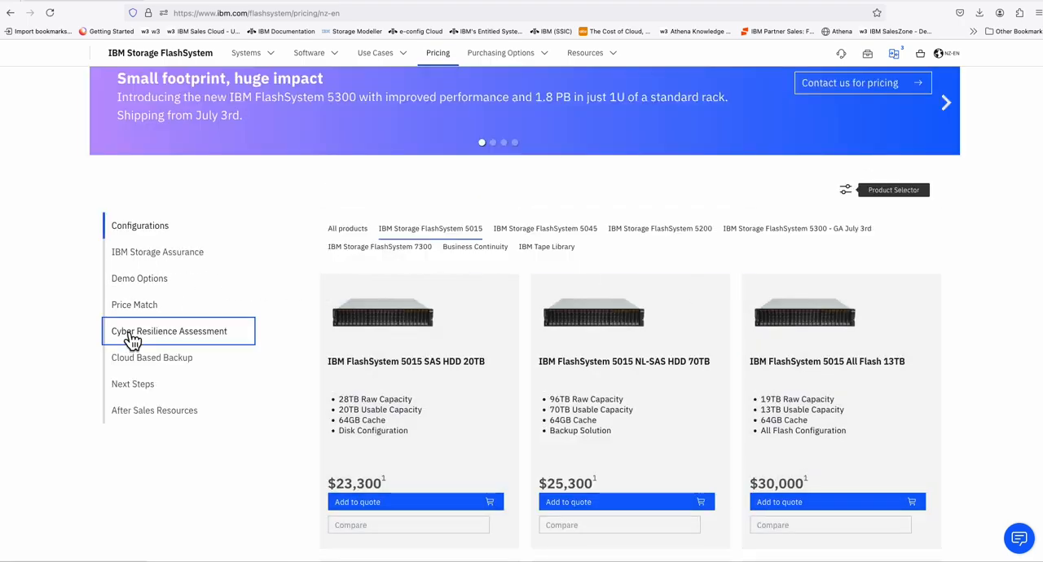
left_click(169, 331)
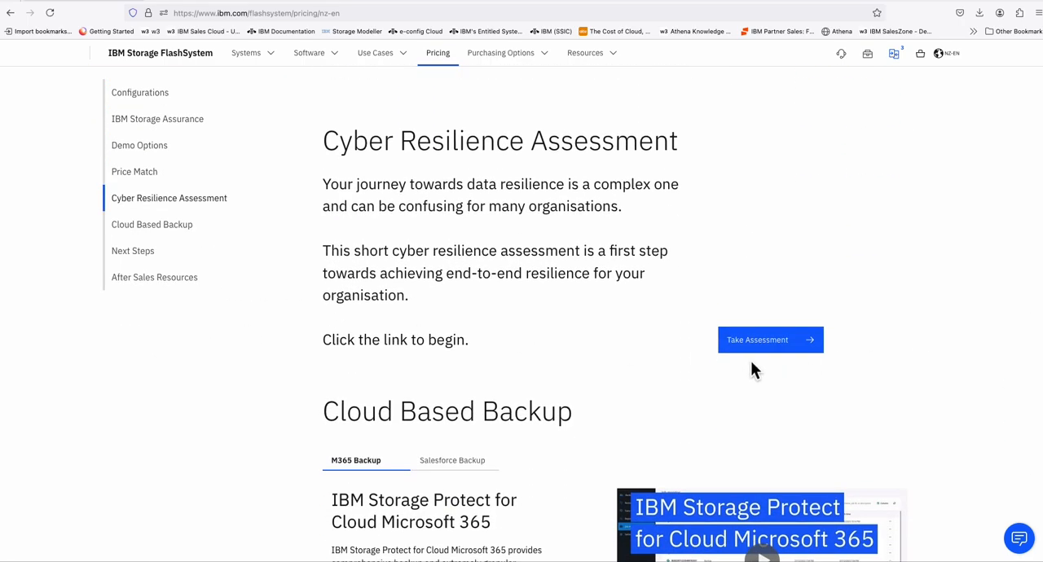
- Start the Cyber Resilience Assessment and scroll through its questions
left_click(756, 340)
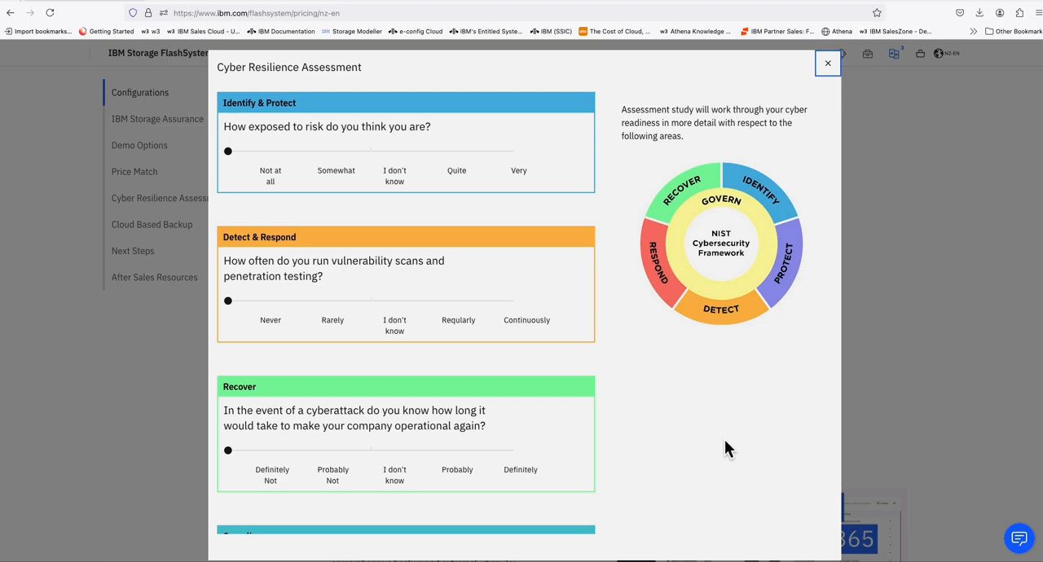
mouse_move(635, 330)
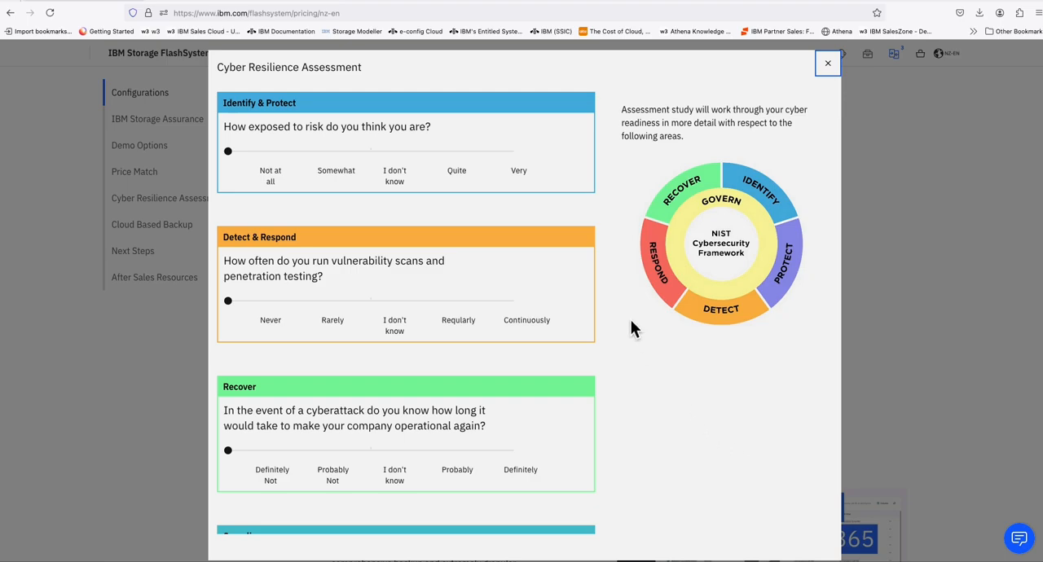
mouse_move(706, 392)
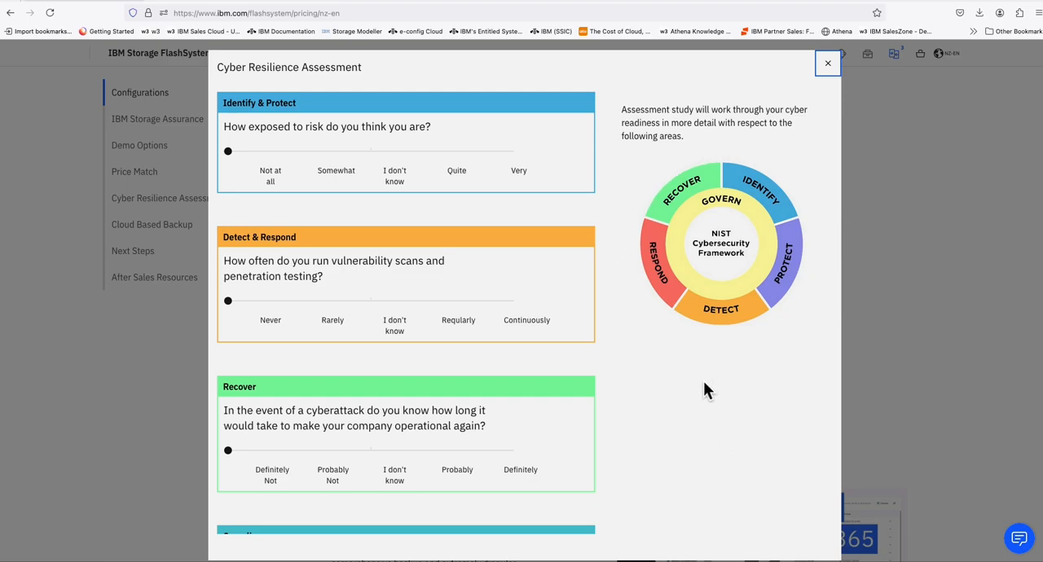
mouse_move(757, 362)
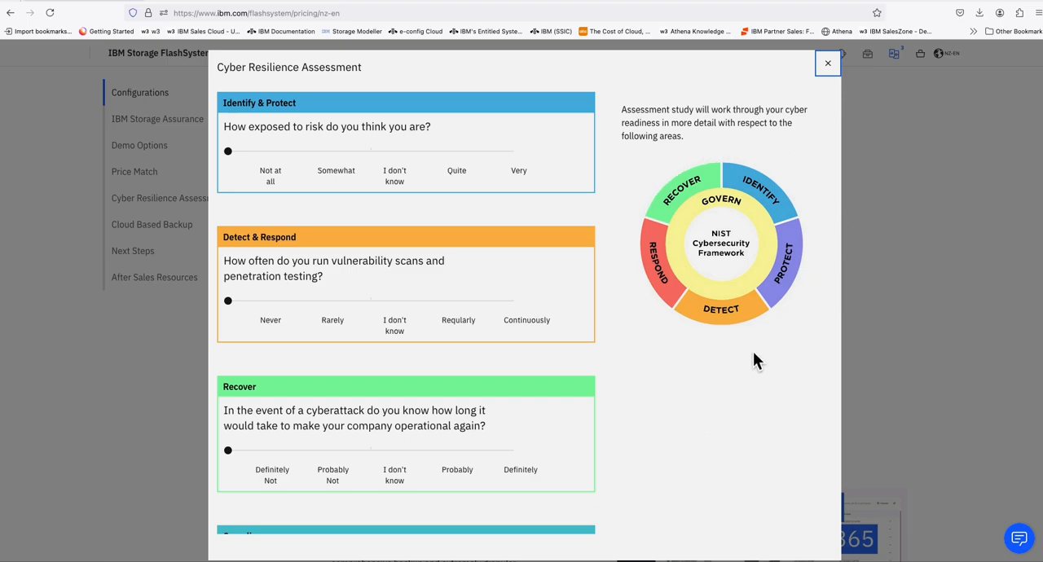
mouse_move(729, 323)
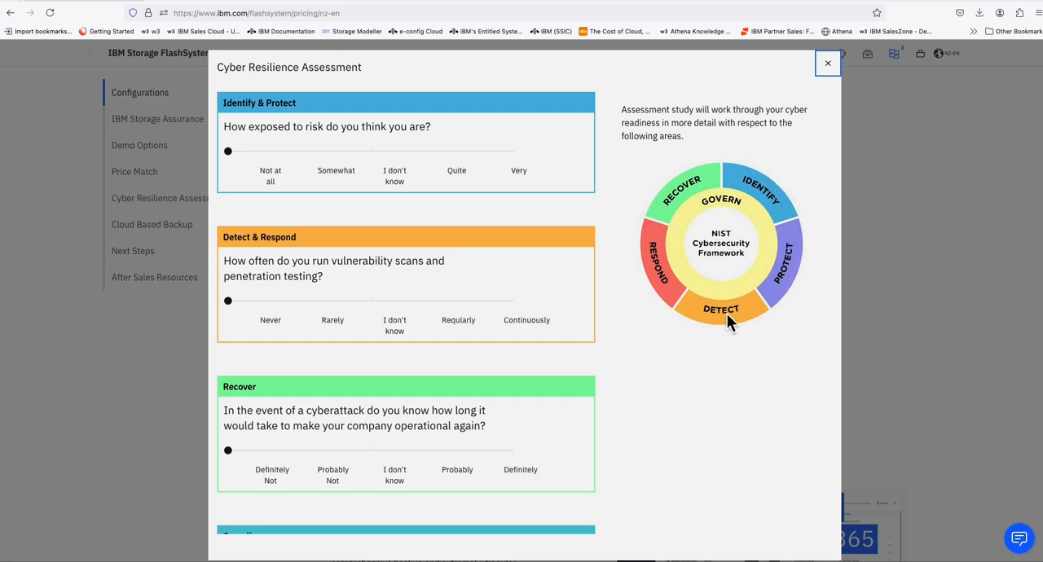
mouse_move(676, 198)
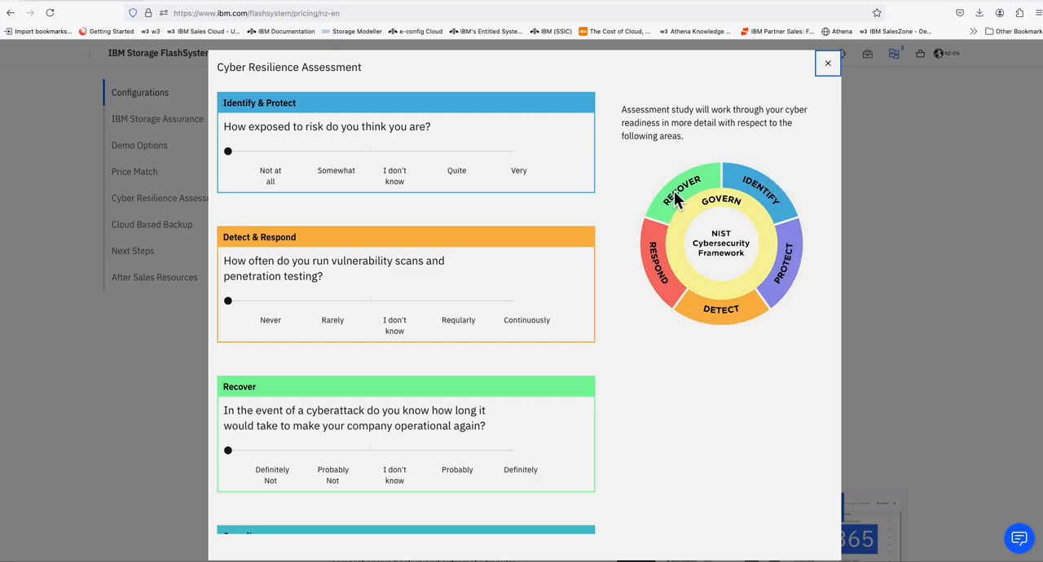
mouse_move(566, 132)
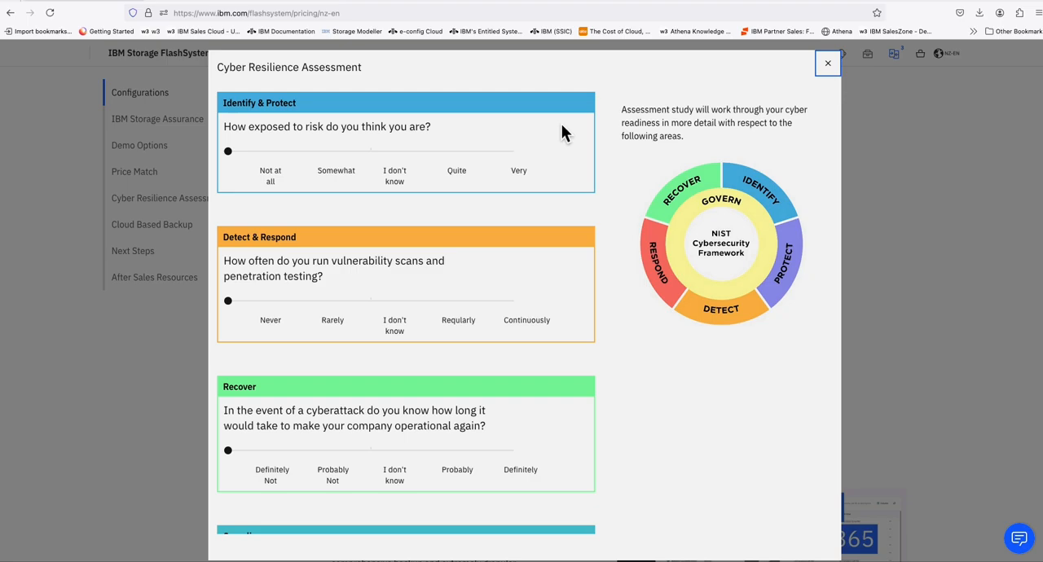
mouse_move(608, 400)
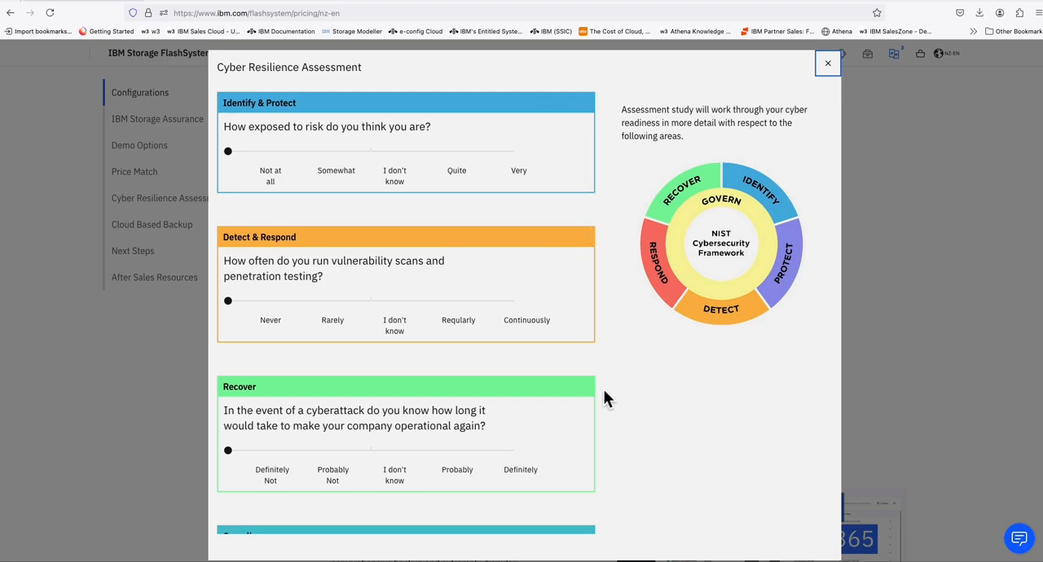
scroll("down", 3)
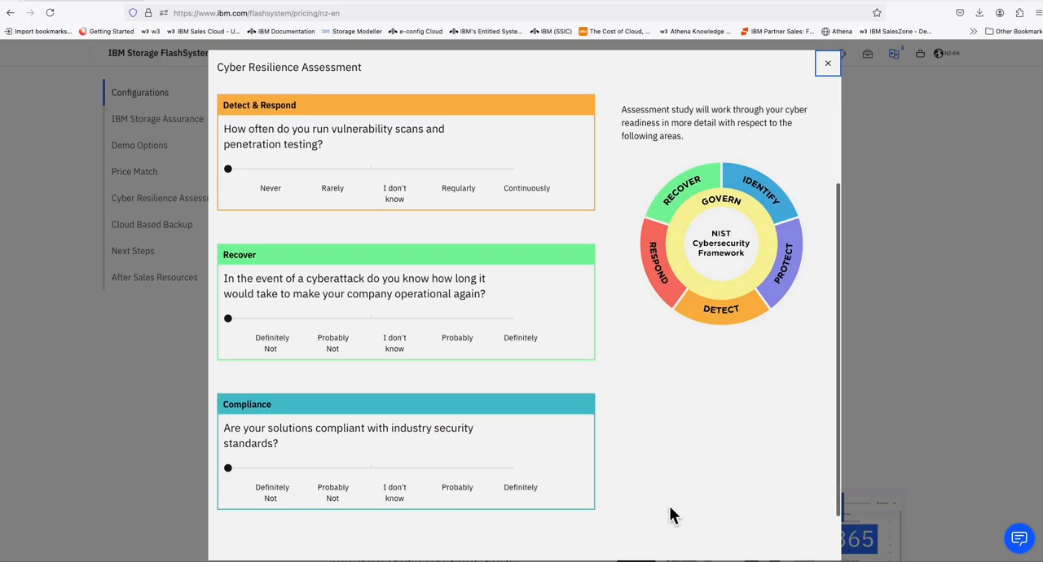
scroll("up", 3)
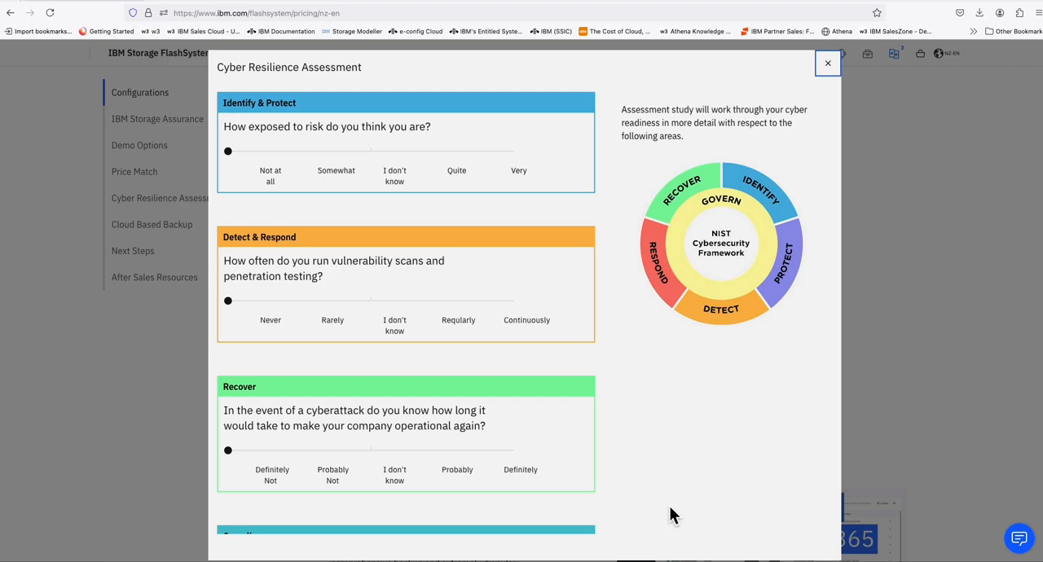
mouse_move(378, 184)
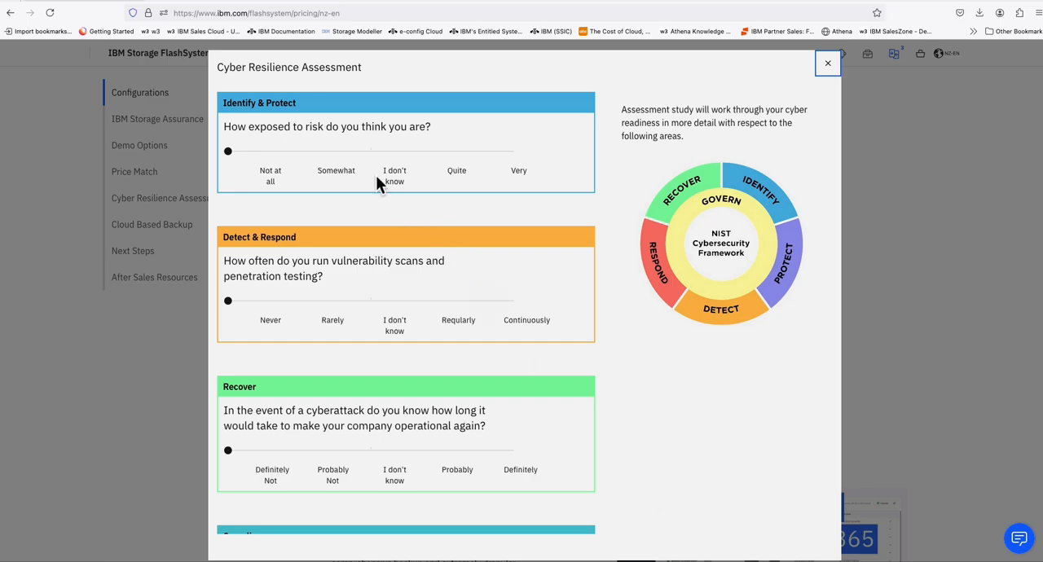
mouse_move(648, 414)
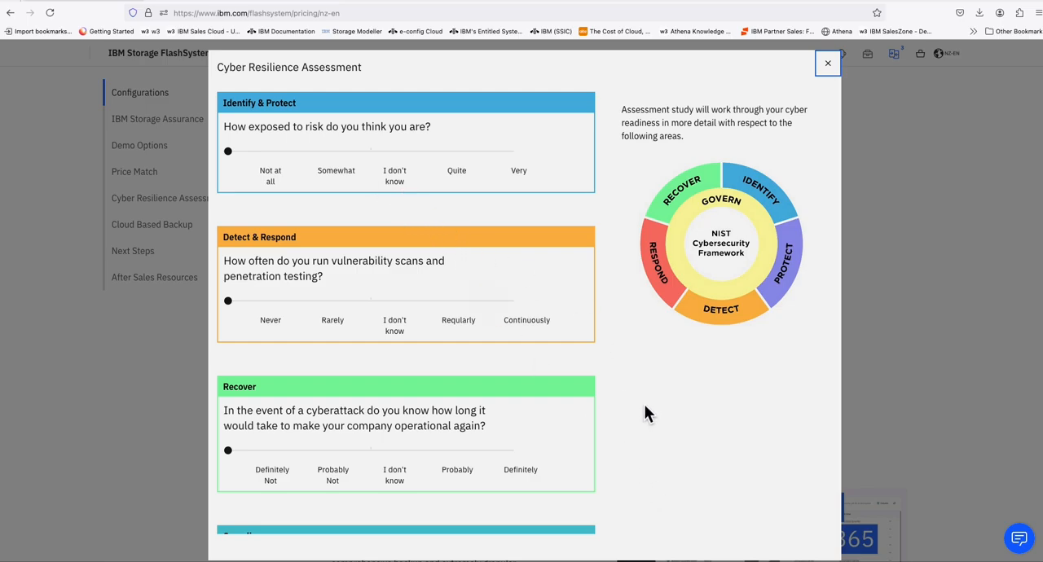
mouse_move(652, 416)
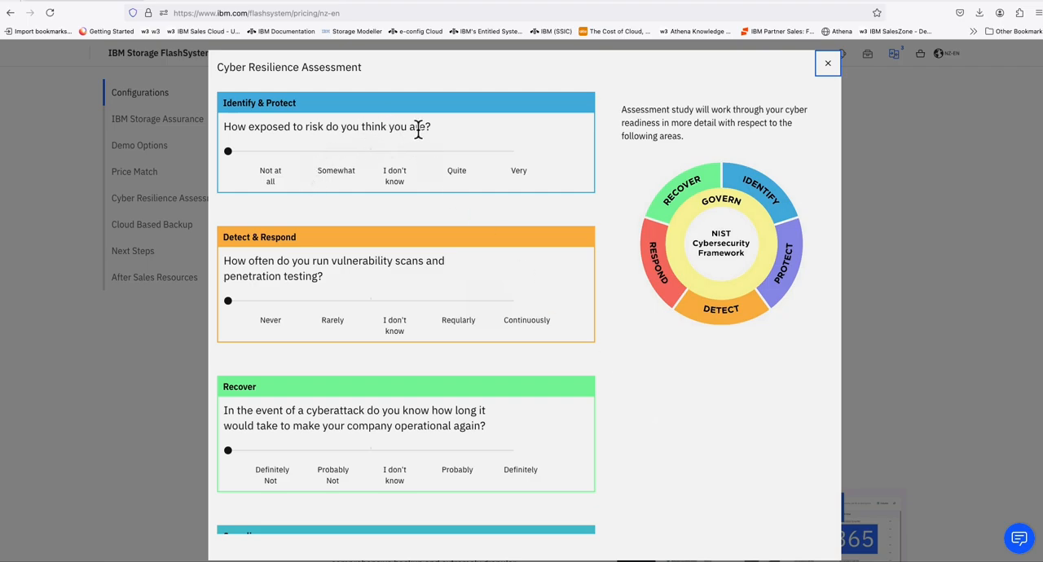
mouse_move(452, 140)
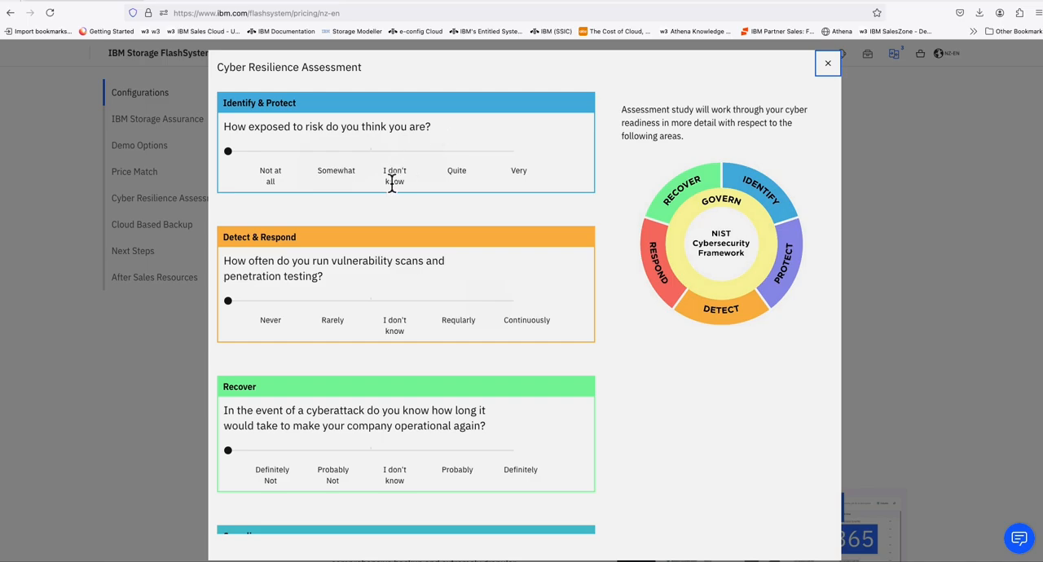
- Set risk exposure to 'I don't know' after briefly trying Quite, then review the revealed questions
left_click(228, 150)
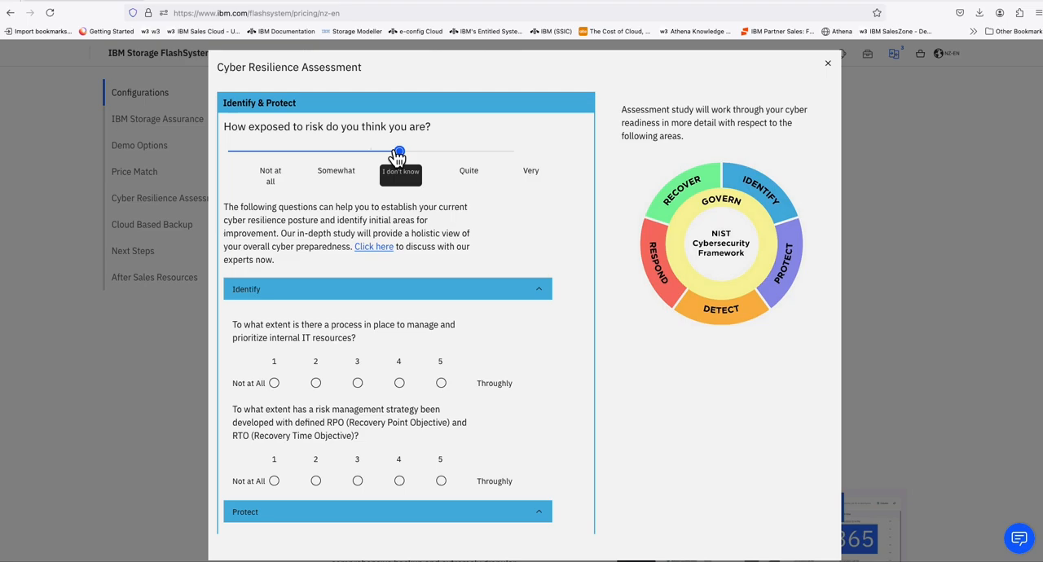
left_click_drag(399, 151, 456, 151)
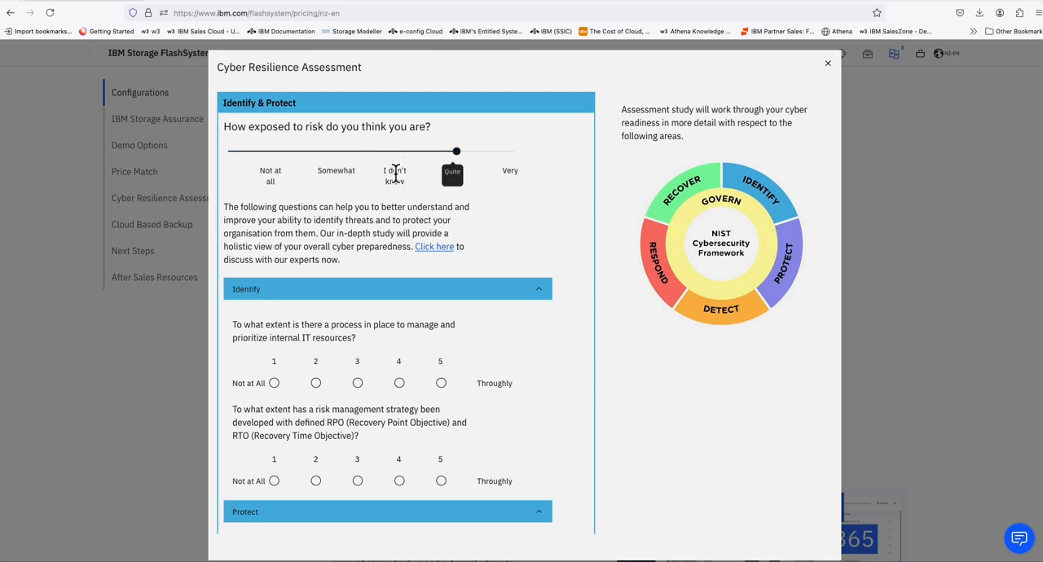
left_click_drag(456, 151, 400, 151)
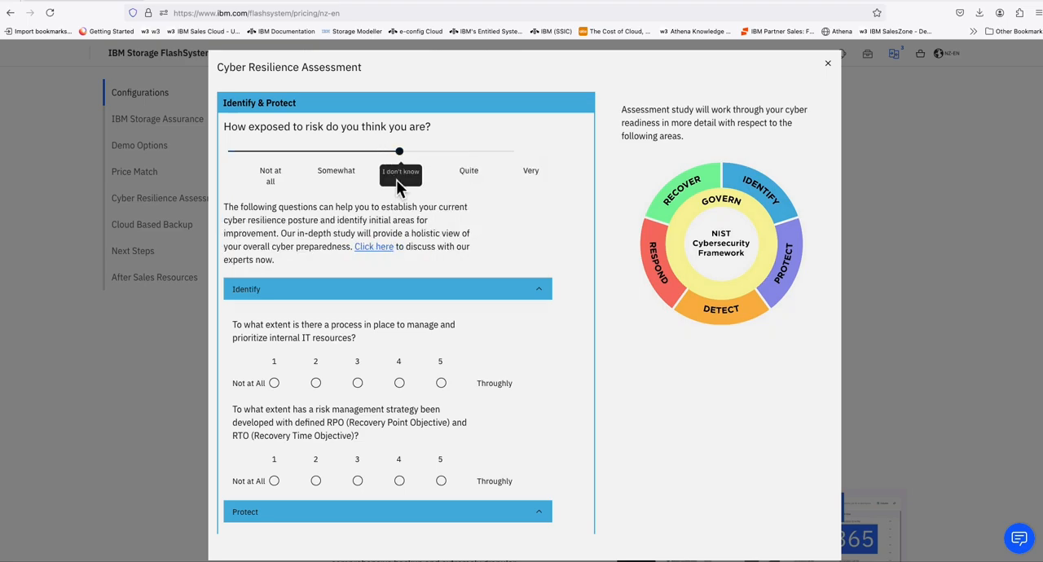
scroll("down", 3)
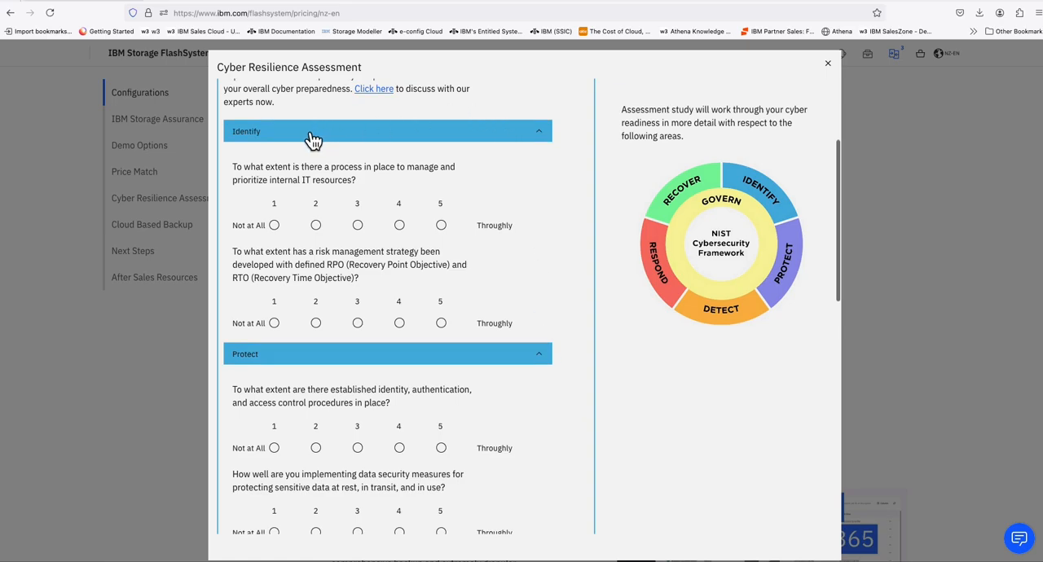
mouse_move(762, 167)
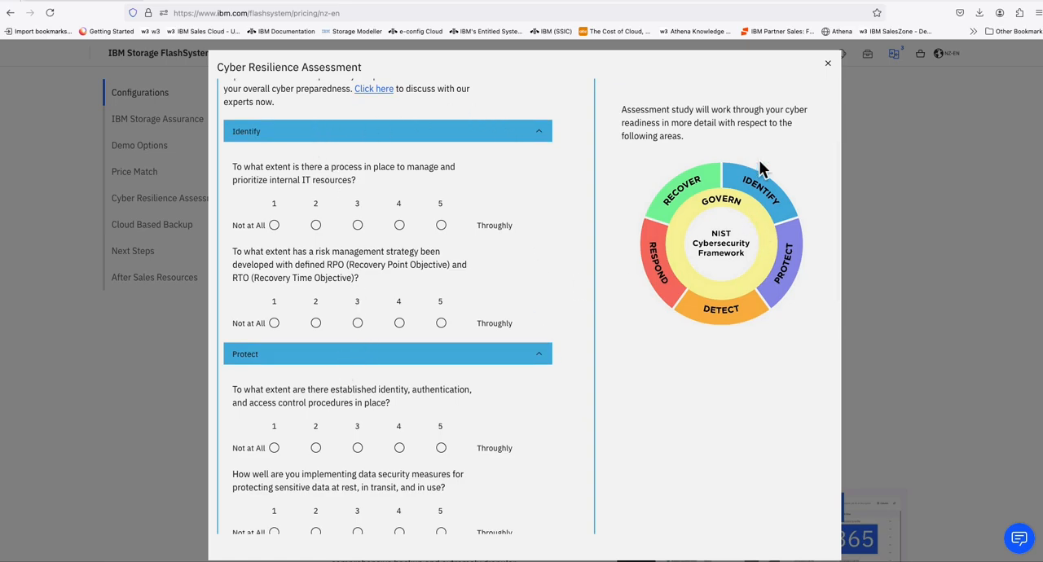
mouse_move(420, 294)
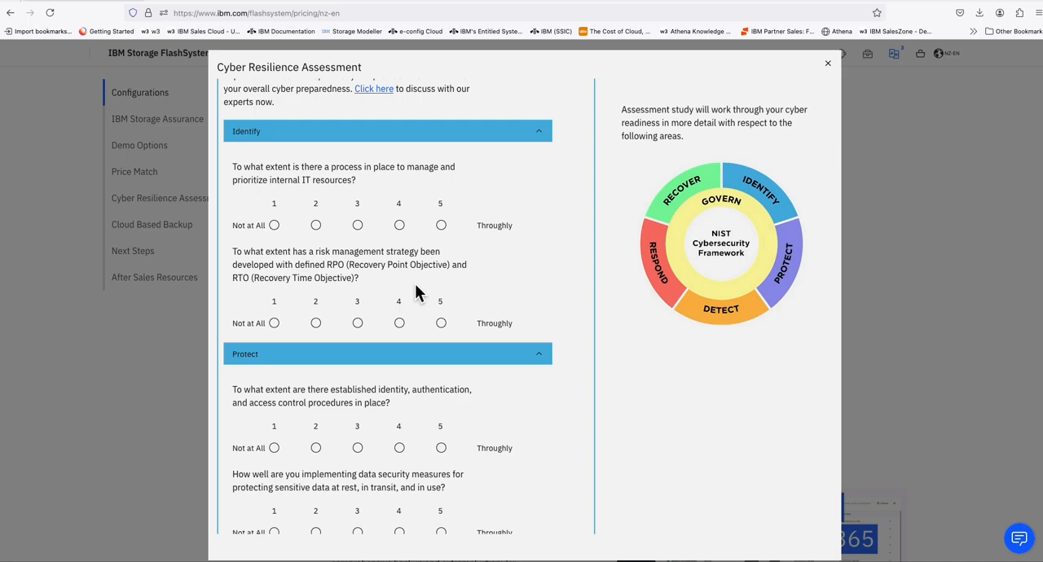
scroll("up", 3)
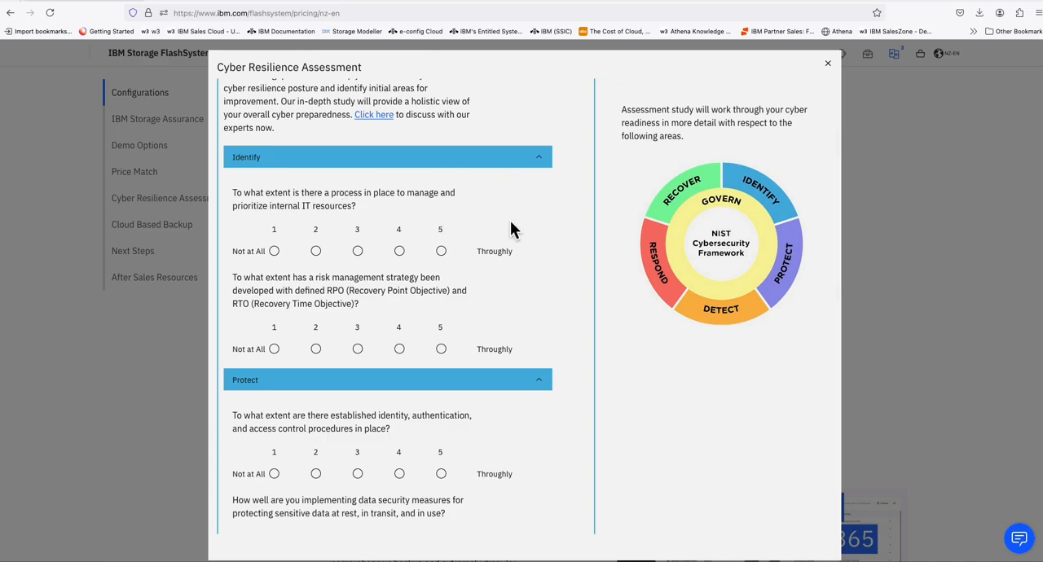
- Rate IT resource management 2 and RPO/RTO risk strategy 5, then check the Identify score
left_click(316, 251)
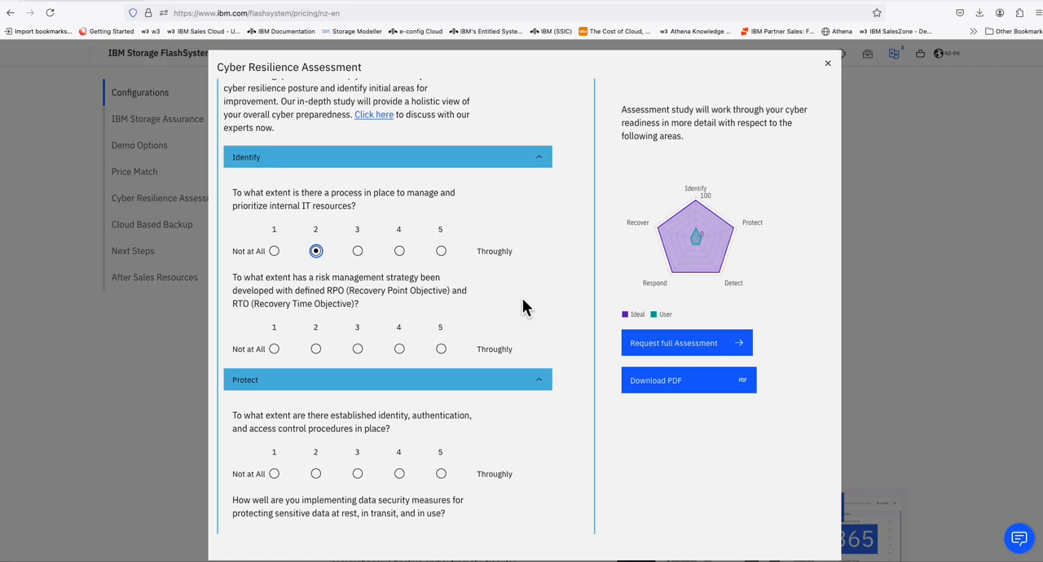
mouse_move(785, 243)
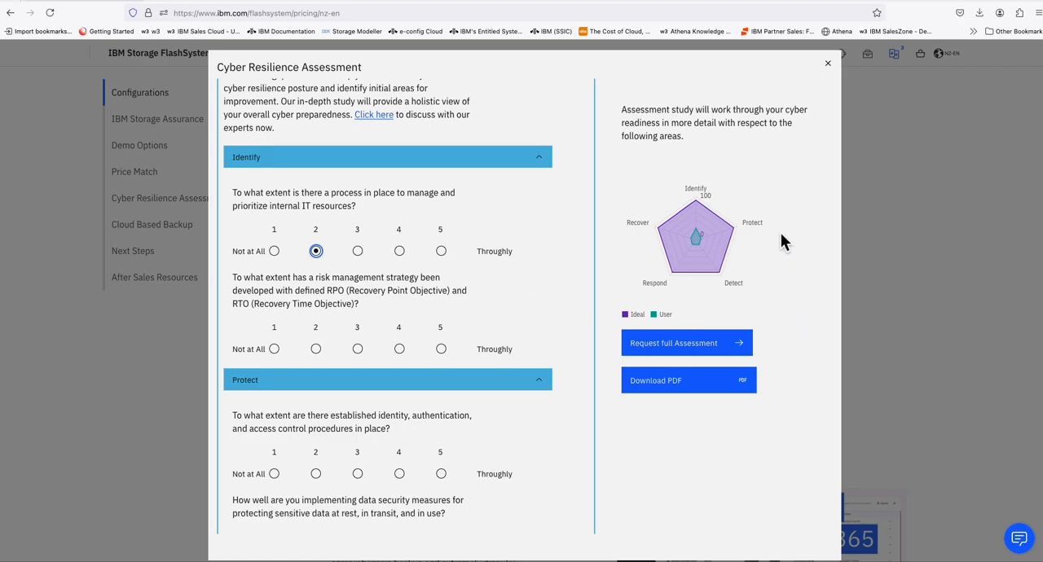
mouse_move(699, 195)
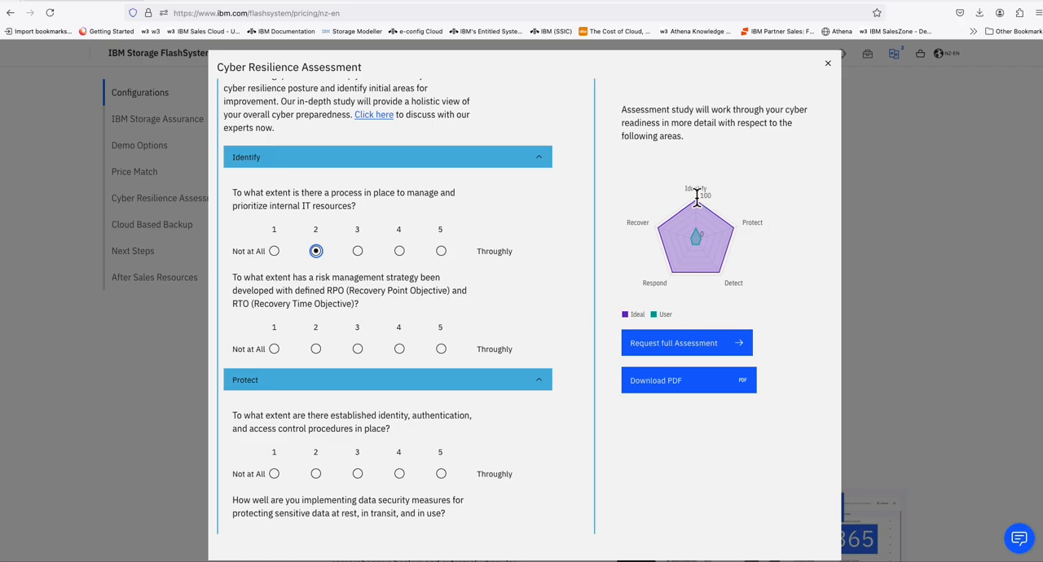
mouse_move(668, 213)
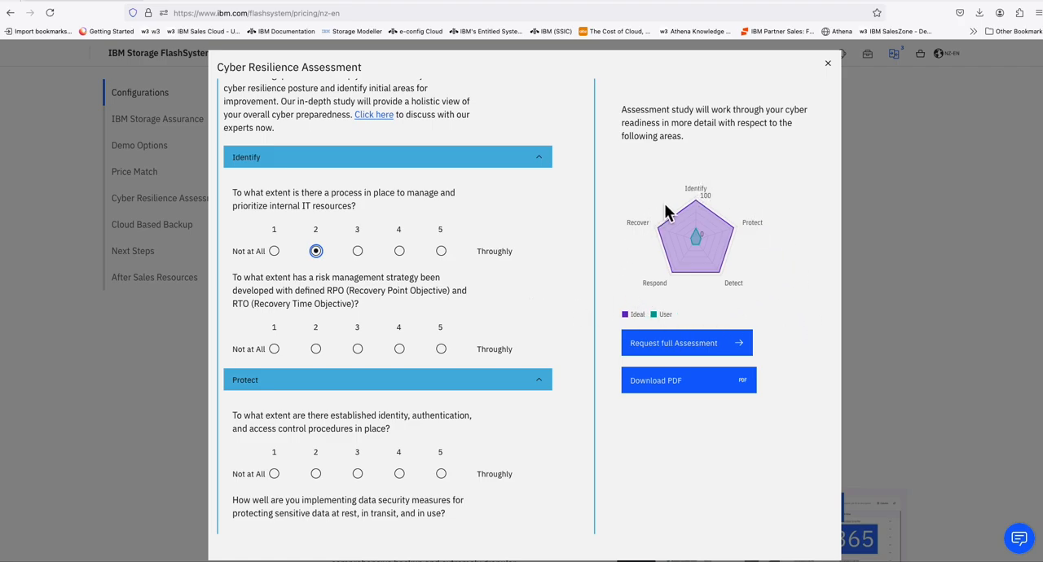
mouse_move(700, 240)
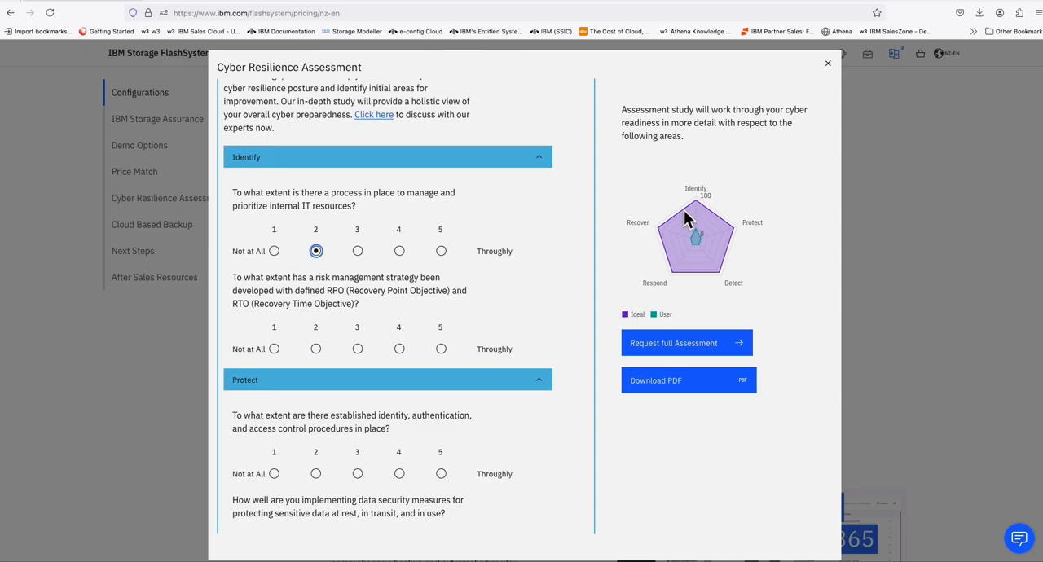
mouse_move(697, 204)
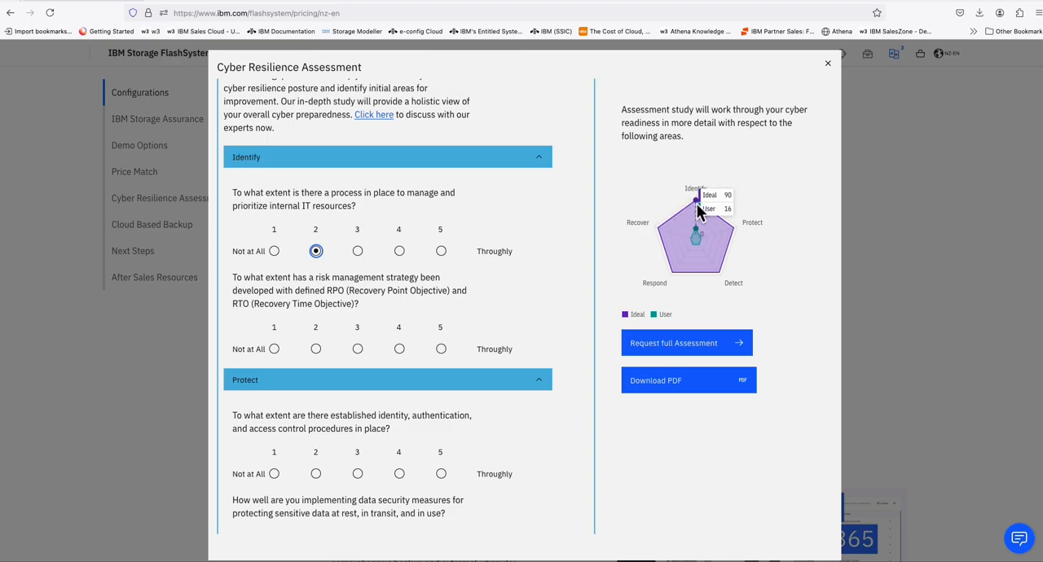
mouse_move(758, 249)
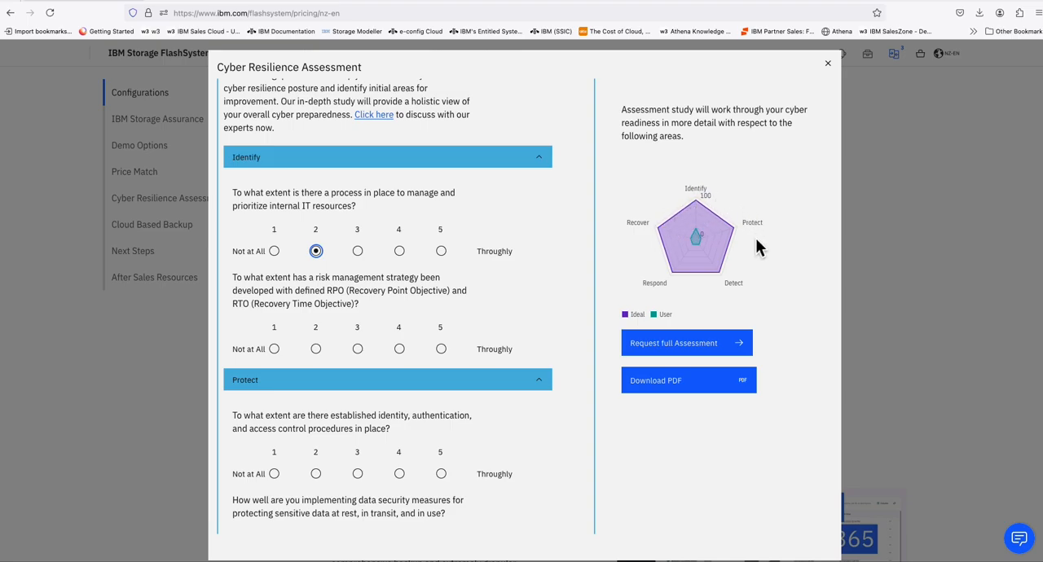
mouse_move(695, 244)
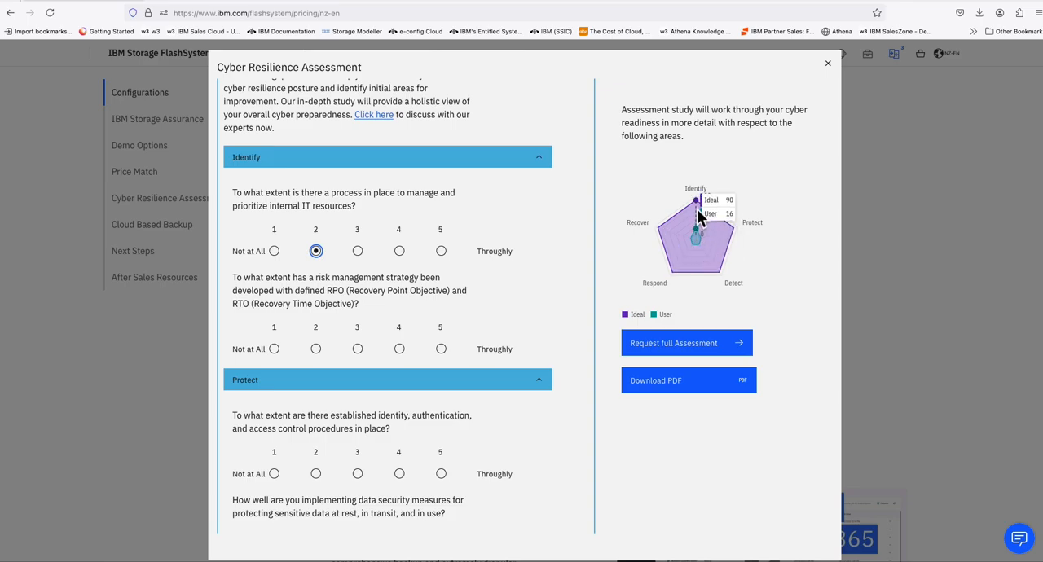
mouse_move(693, 308)
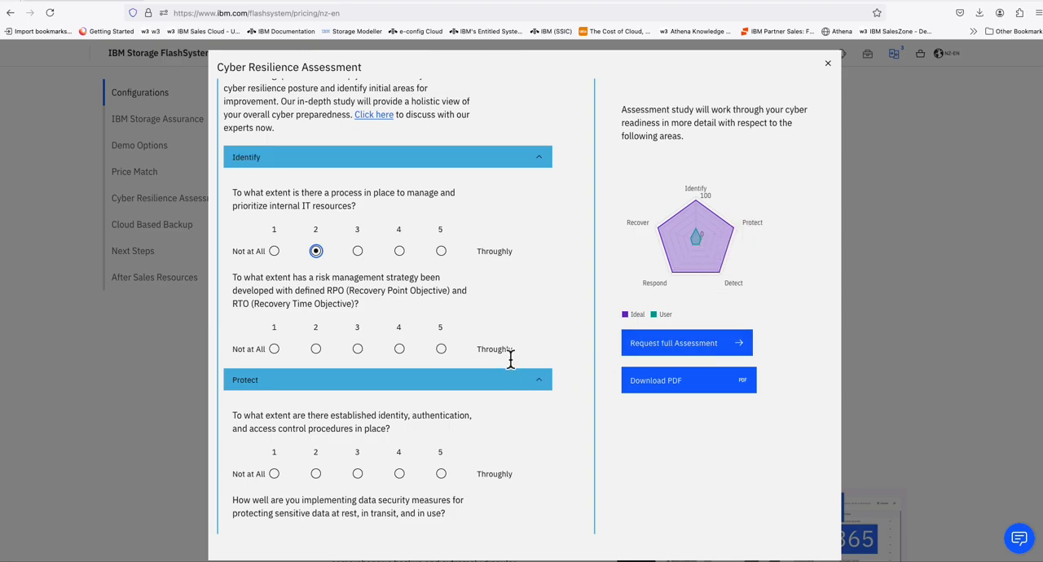
mouse_move(297, 306)
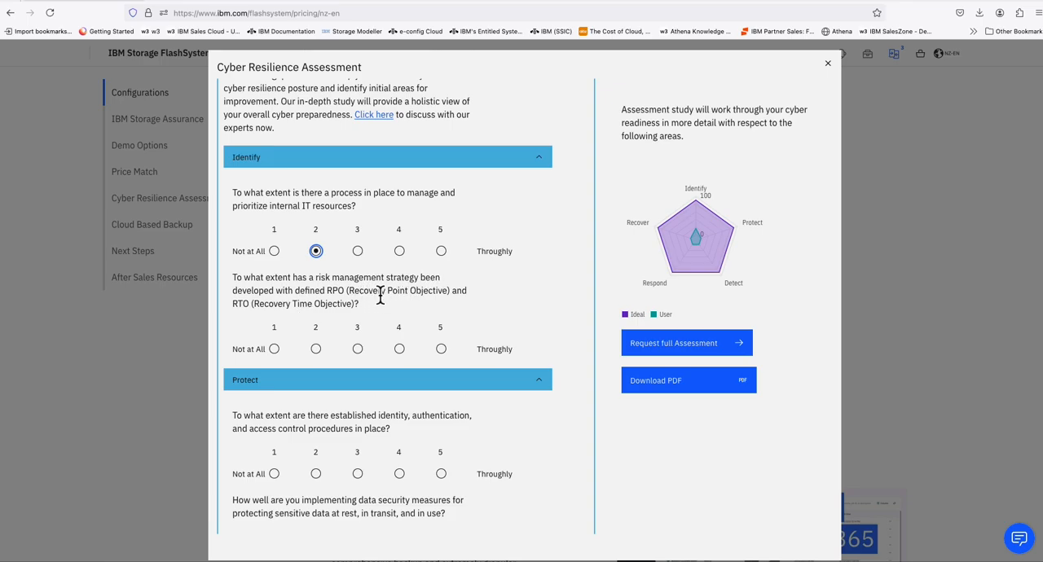
mouse_move(425, 308)
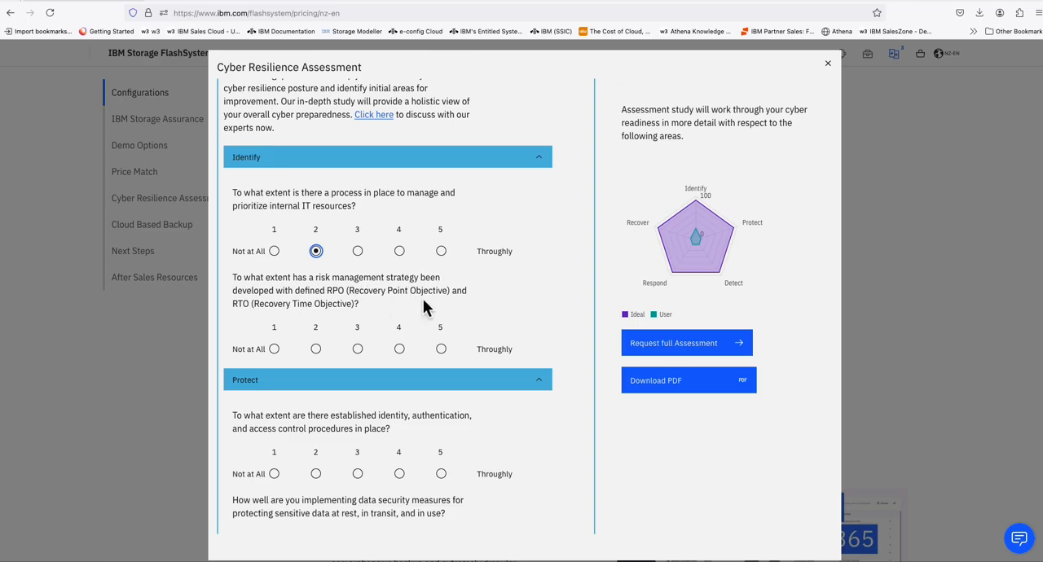
left_click(440, 349)
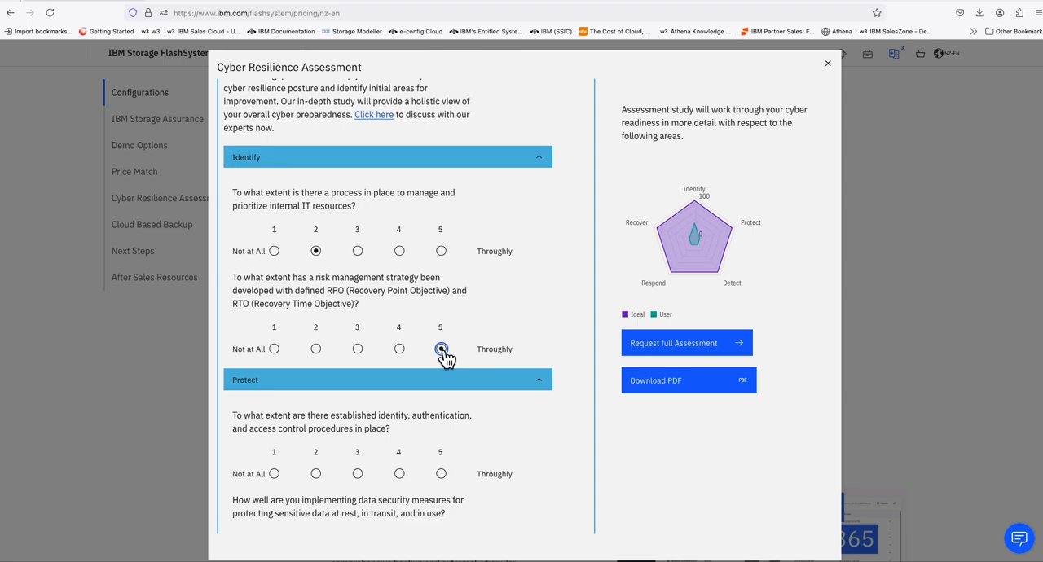
left_click(441, 348)
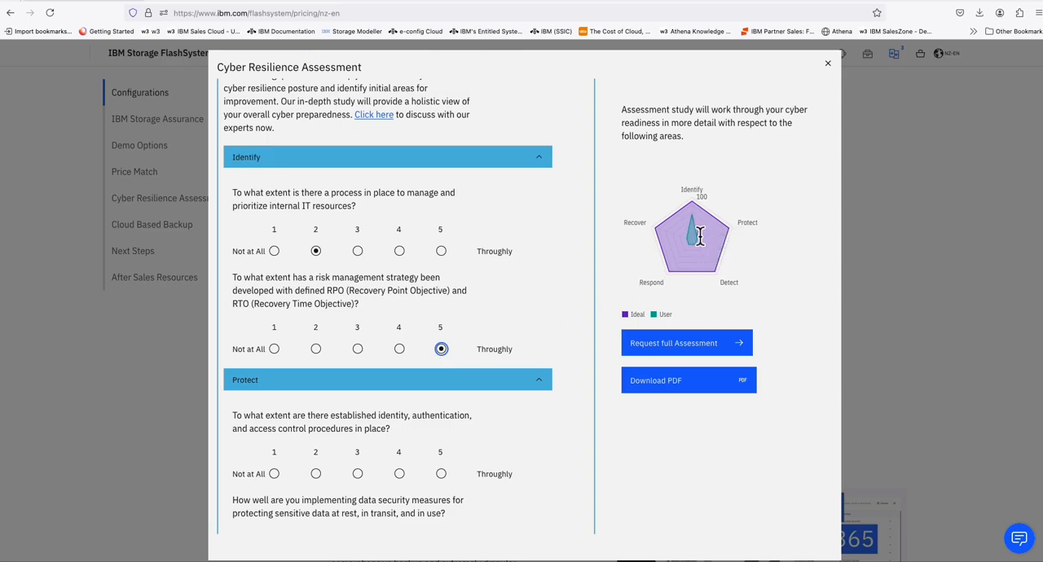
mouse_move(692, 228)
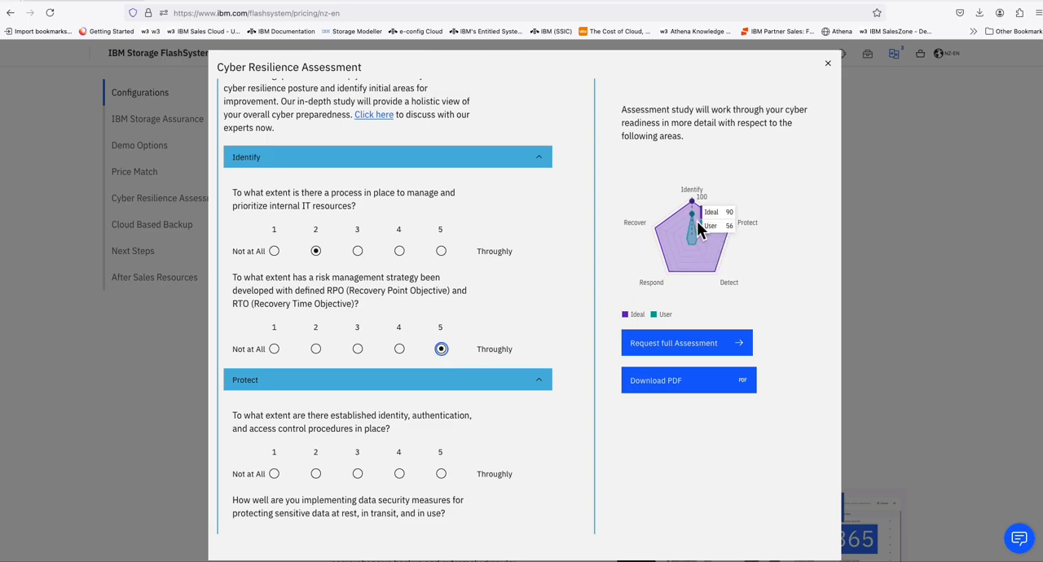
- Rate access control 5, data security 2 and audits and maintenance 2
scroll("down", 3)
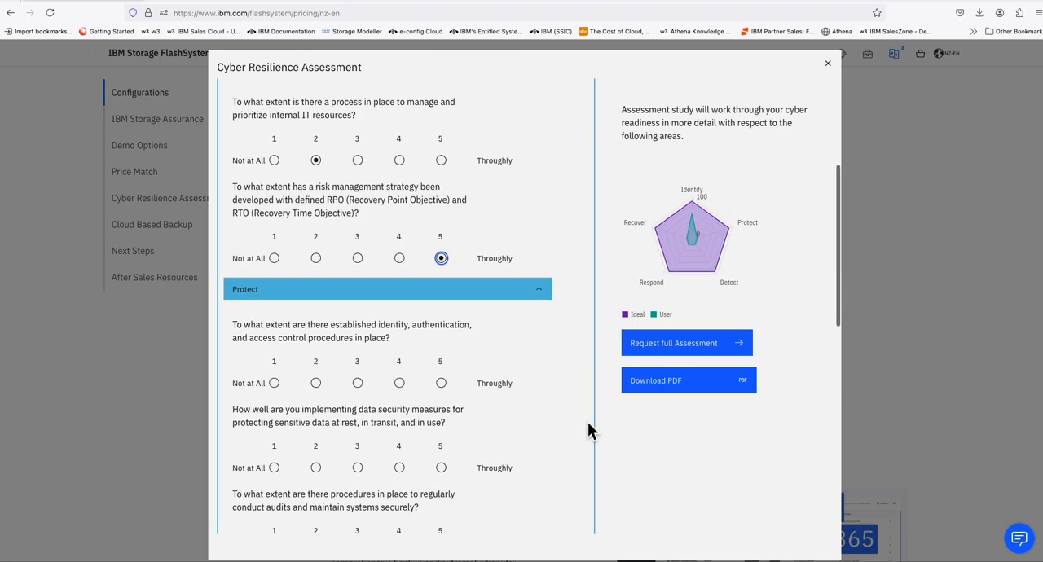
scroll("down", 3)
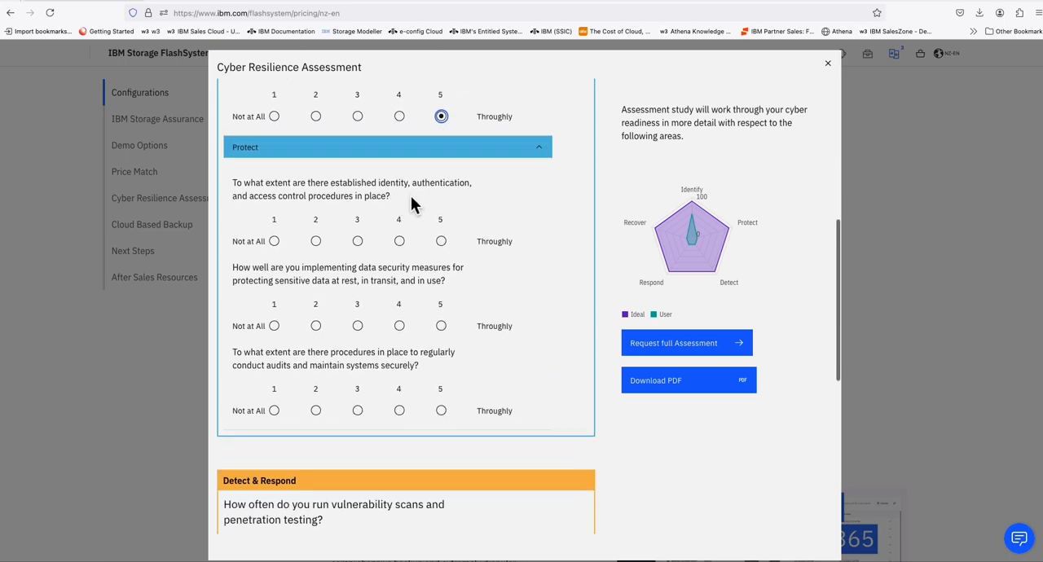
mouse_move(399, 214)
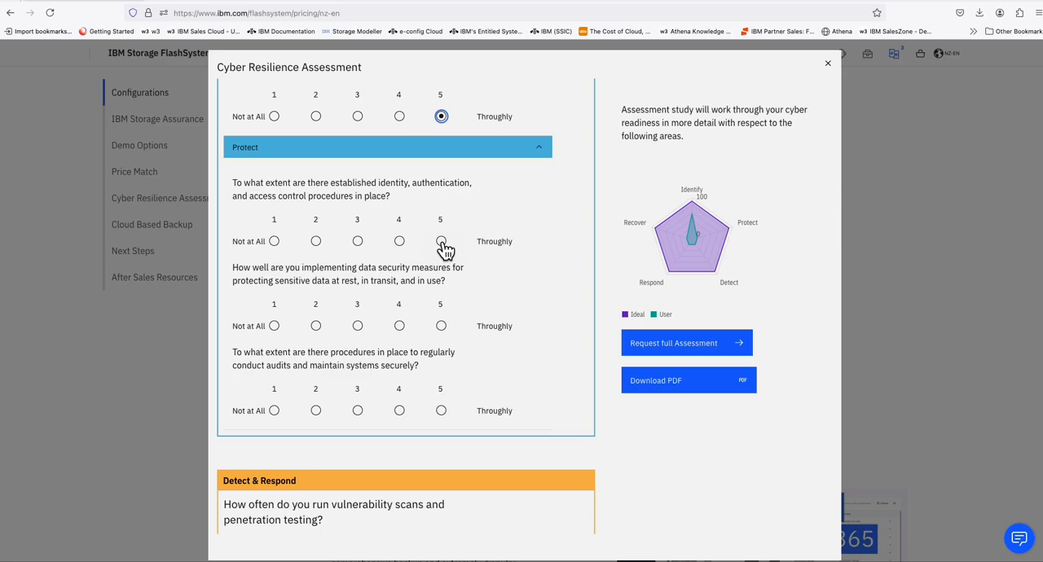
left_click(441, 241)
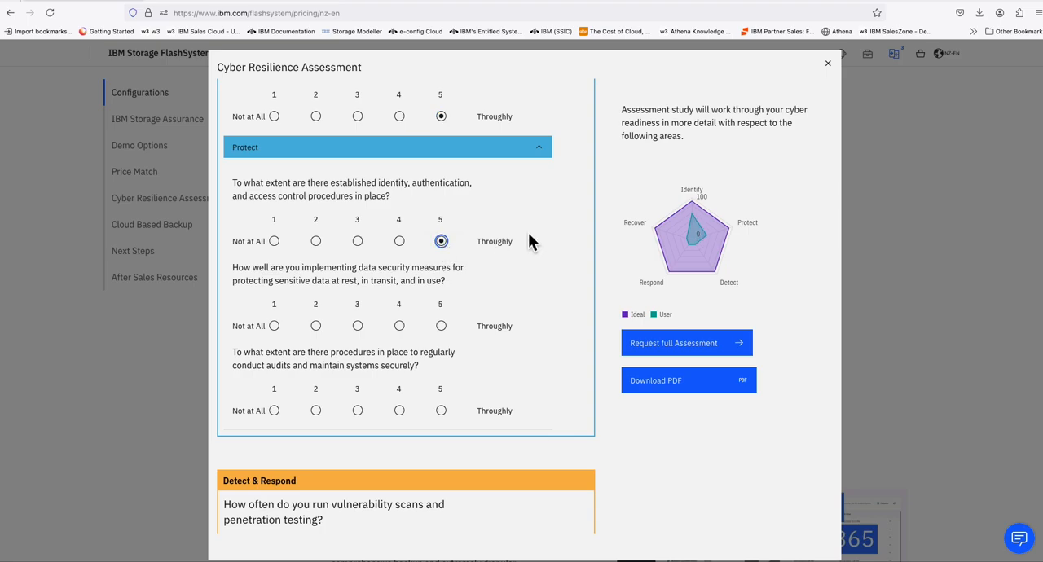
mouse_move(713, 244)
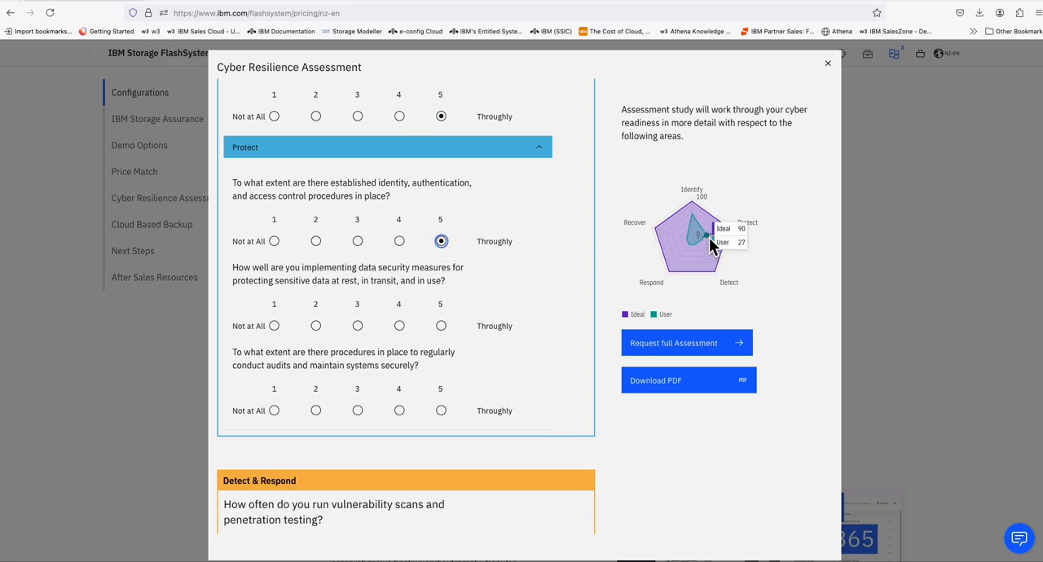
mouse_move(536, 275)
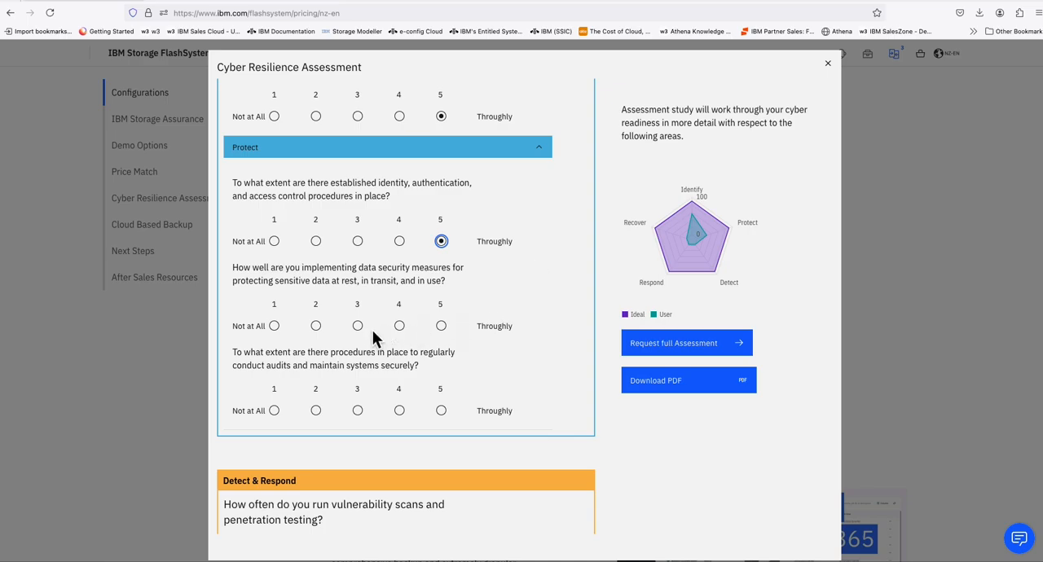
mouse_move(465, 278)
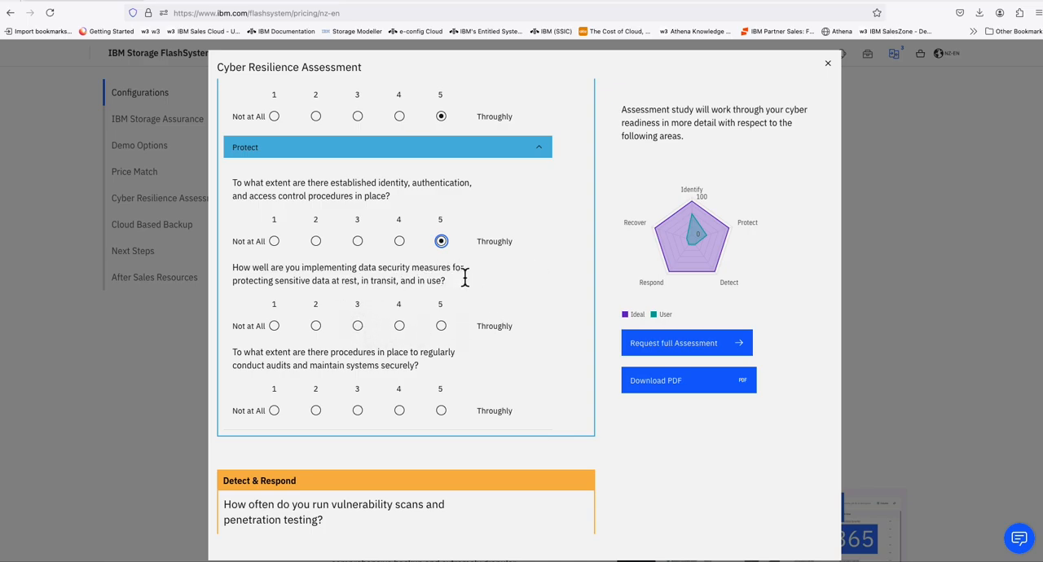
mouse_move(362, 298)
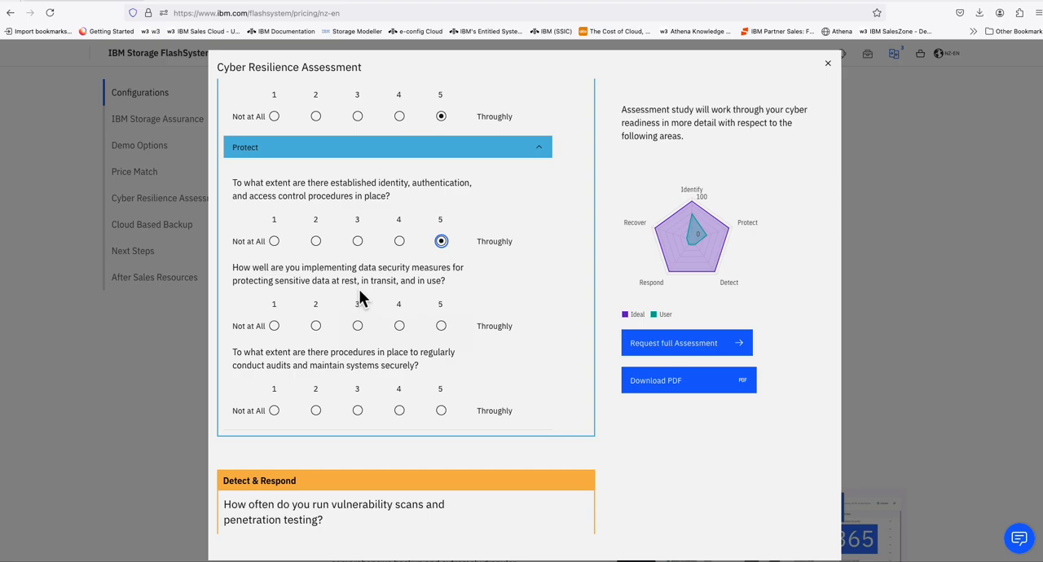
mouse_move(468, 291)
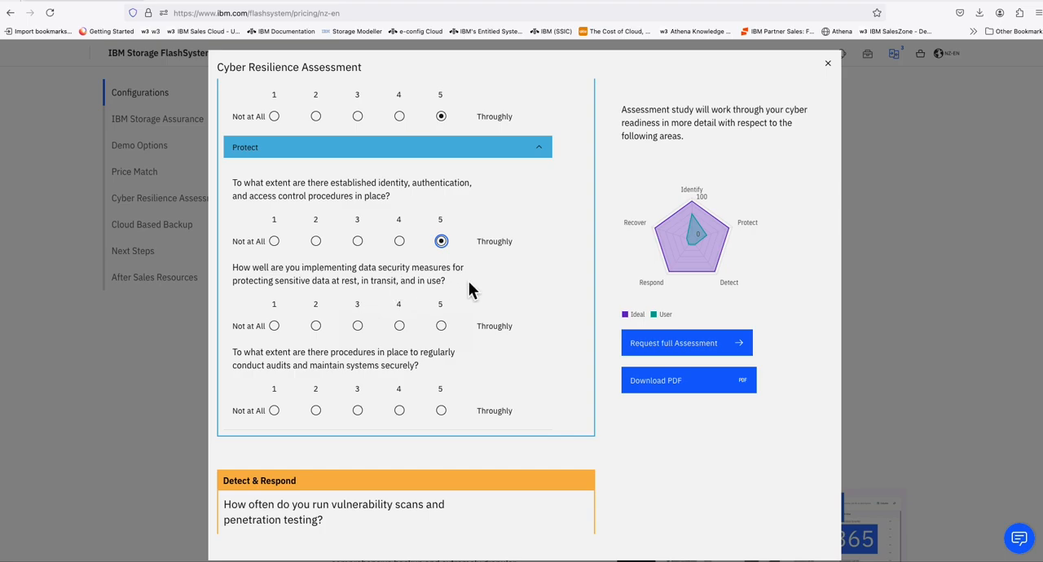
mouse_move(360, 297)
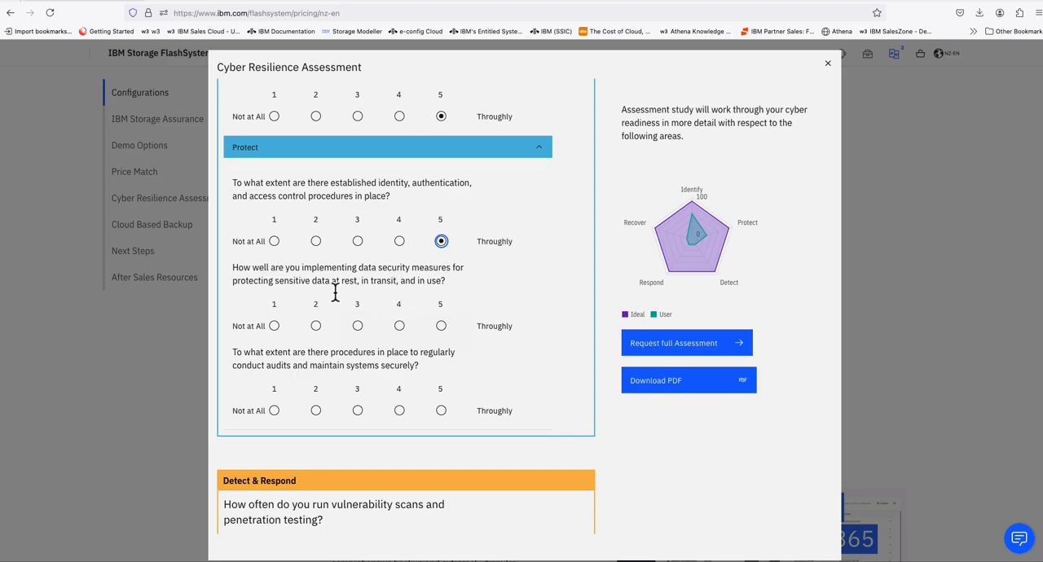
mouse_move(385, 296)
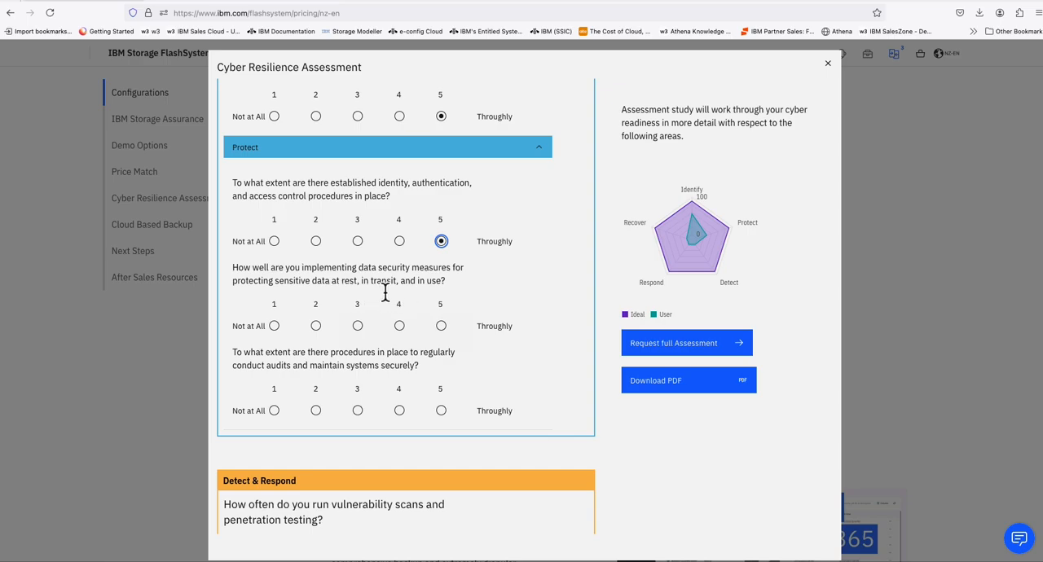
mouse_move(447, 285)
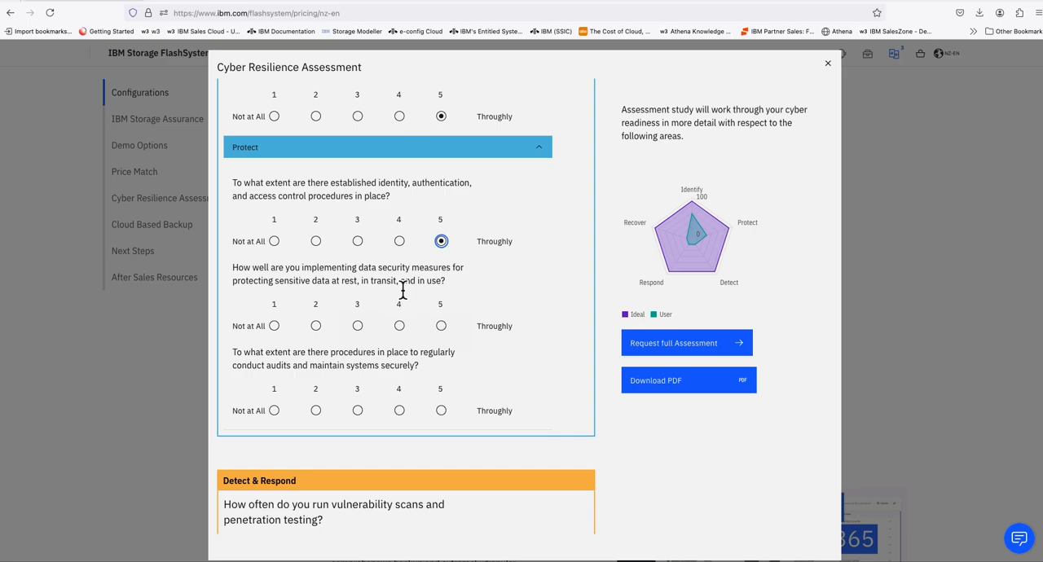
mouse_move(308, 347)
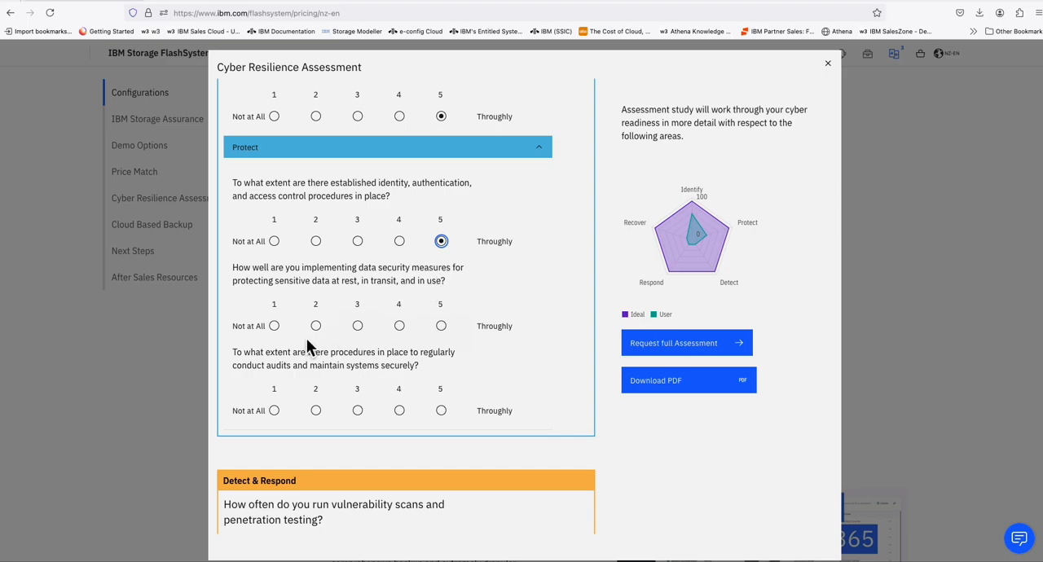
left_click(315, 325)
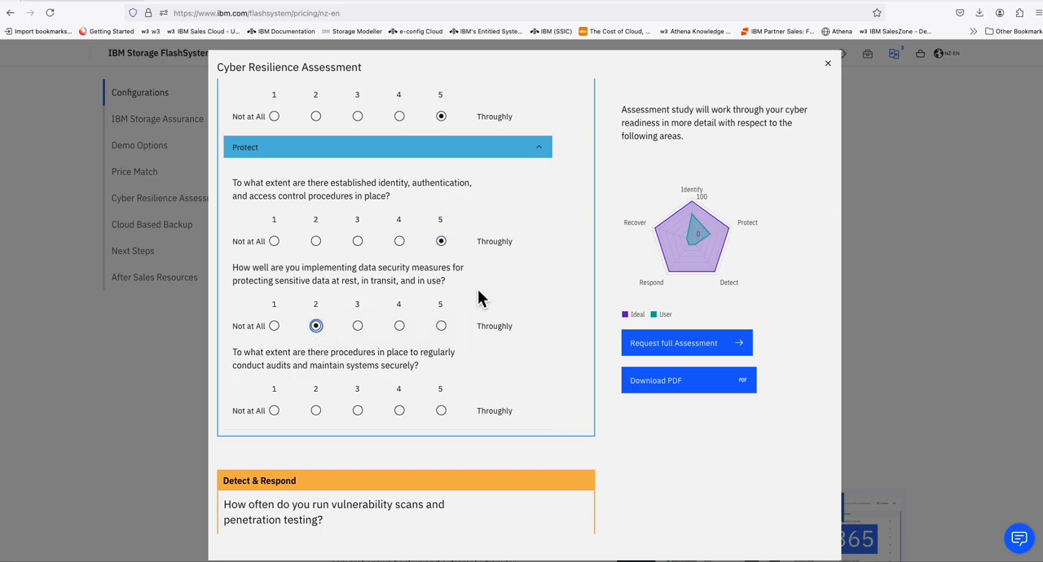
mouse_move(501, 356)
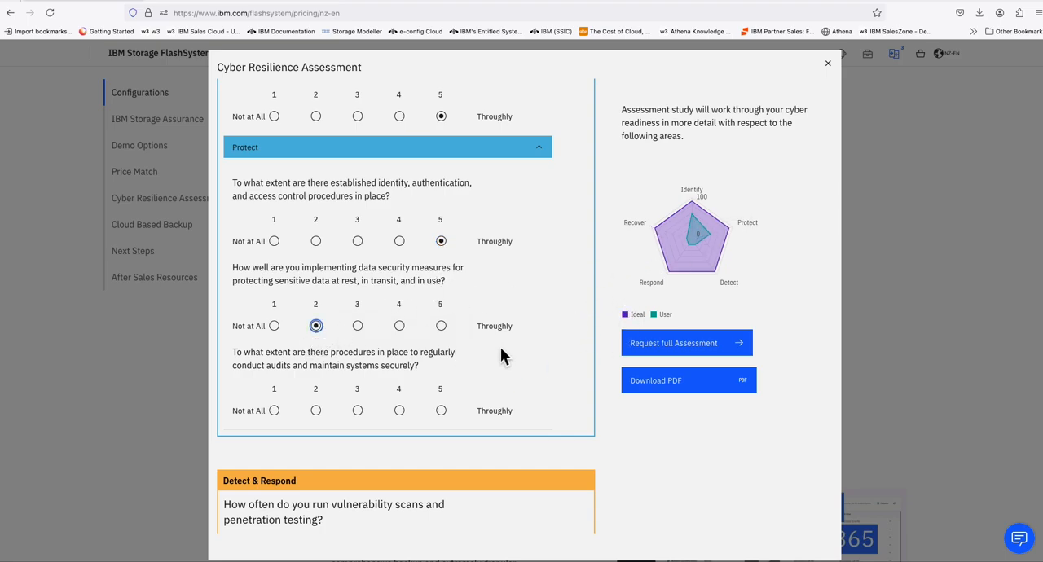
mouse_move(326, 360)
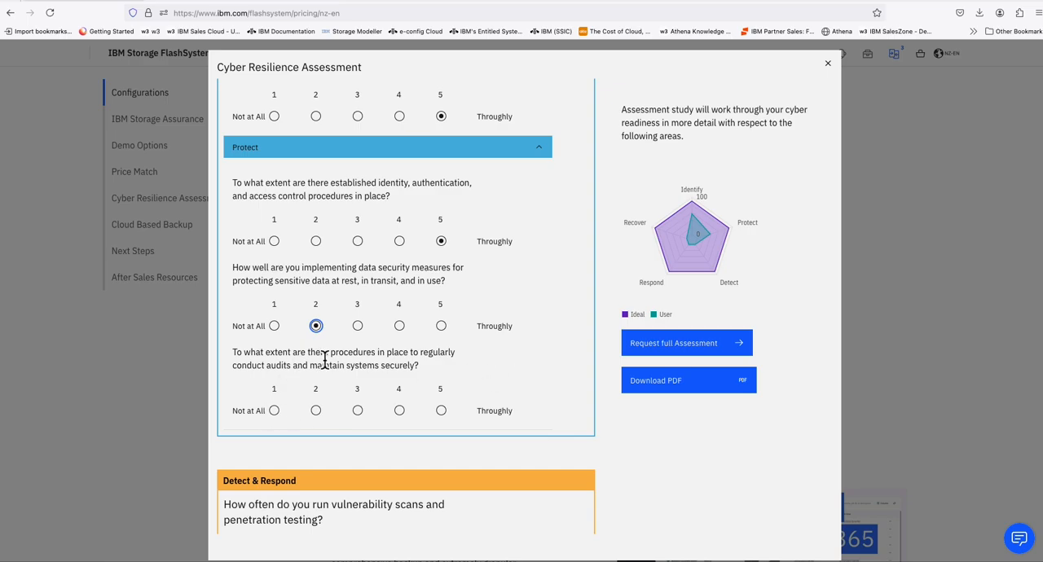
mouse_move(487, 368)
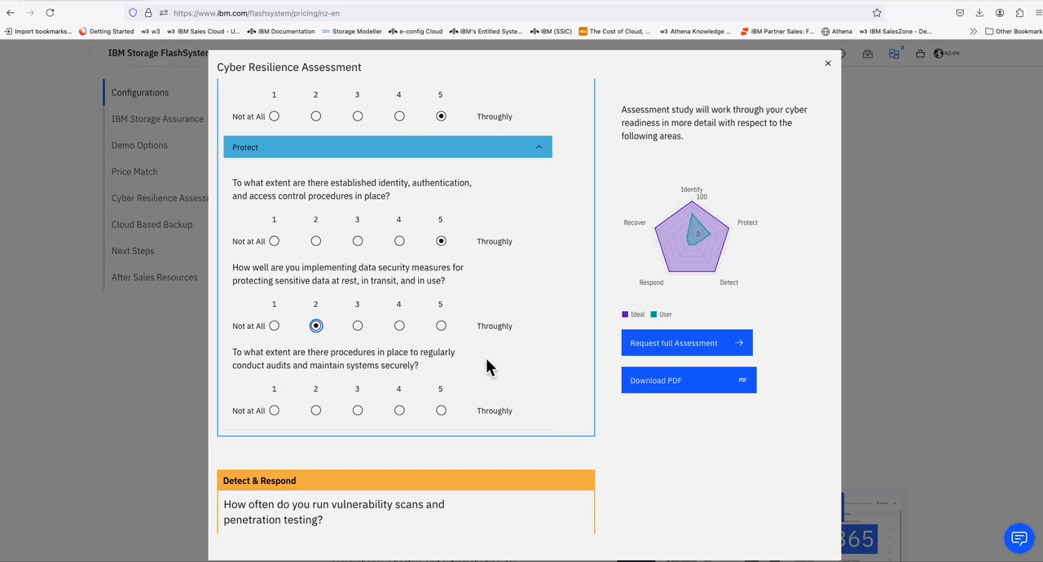
mouse_move(342, 432)
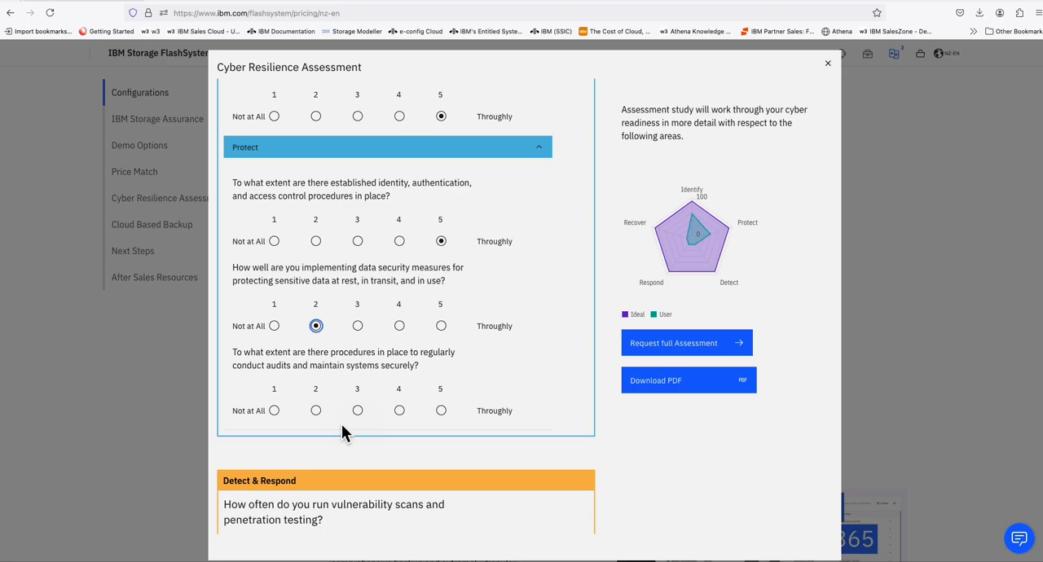
left_click(316, 410)
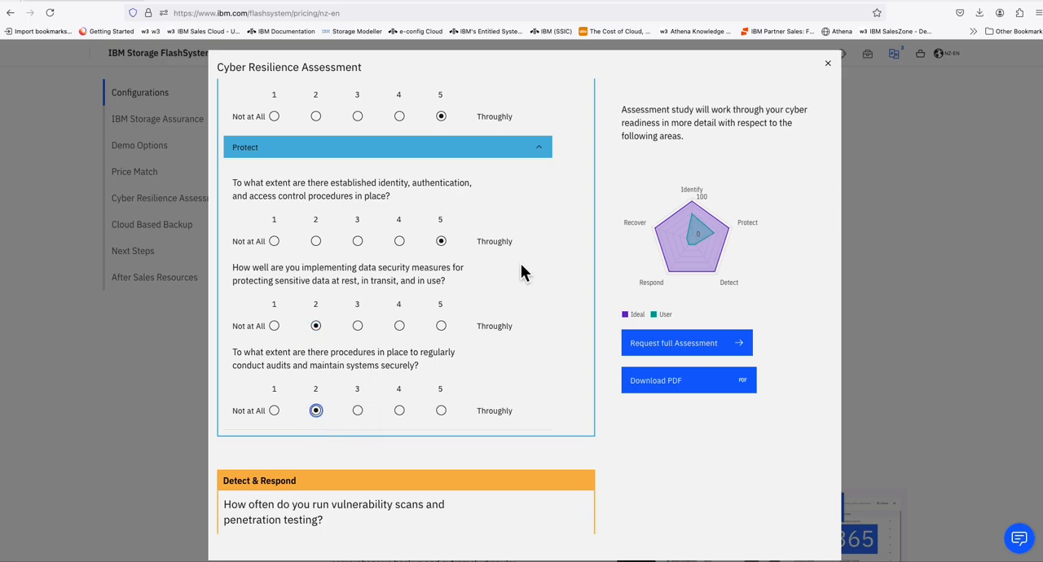
- Rate policy stability 5, dormant threat detection 2 and real-time security monitoring 5
scroll("down", 3)
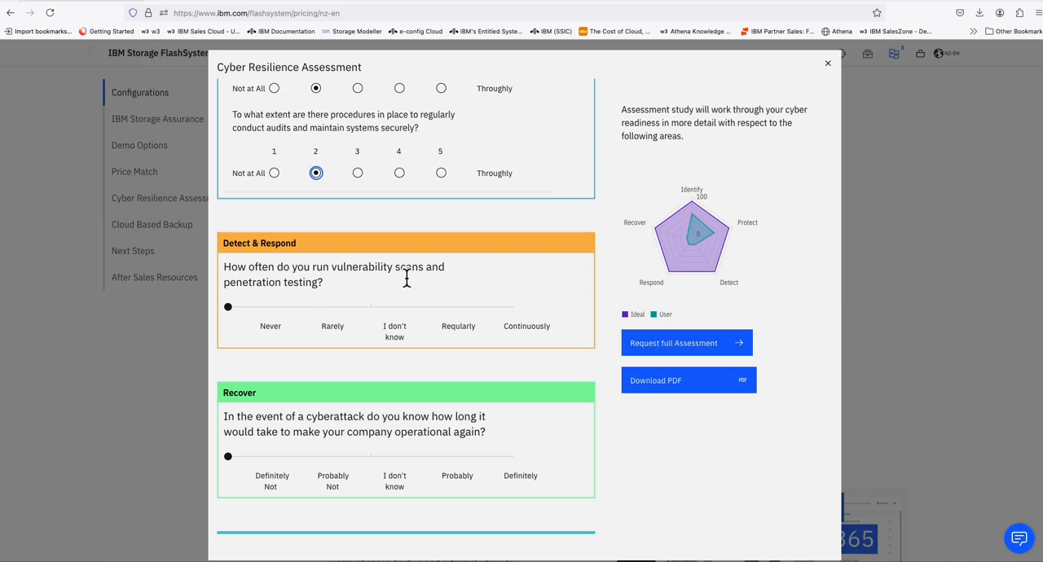
mouse_move(318, 352)
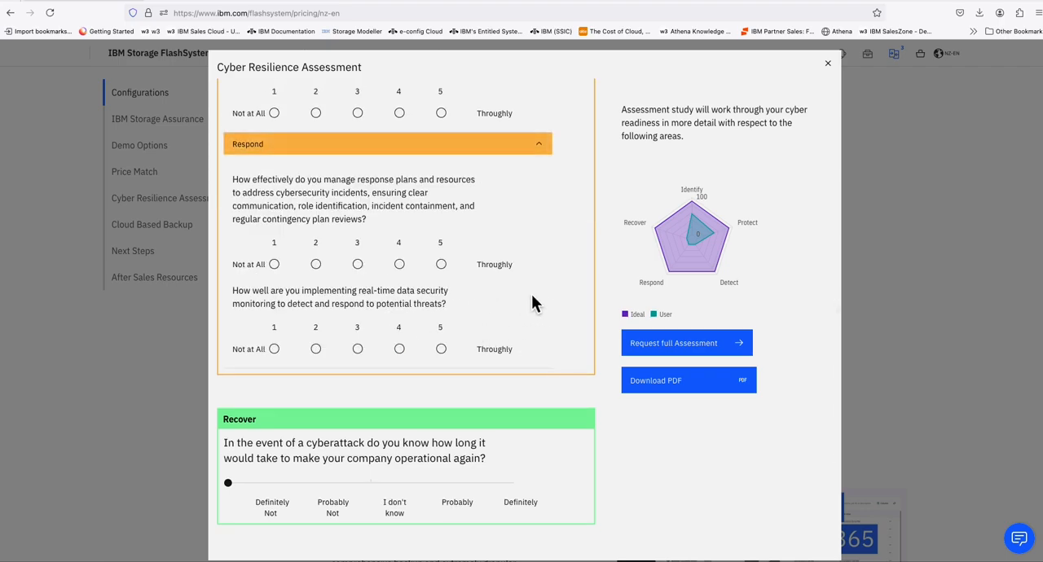
scroll("up", 3)
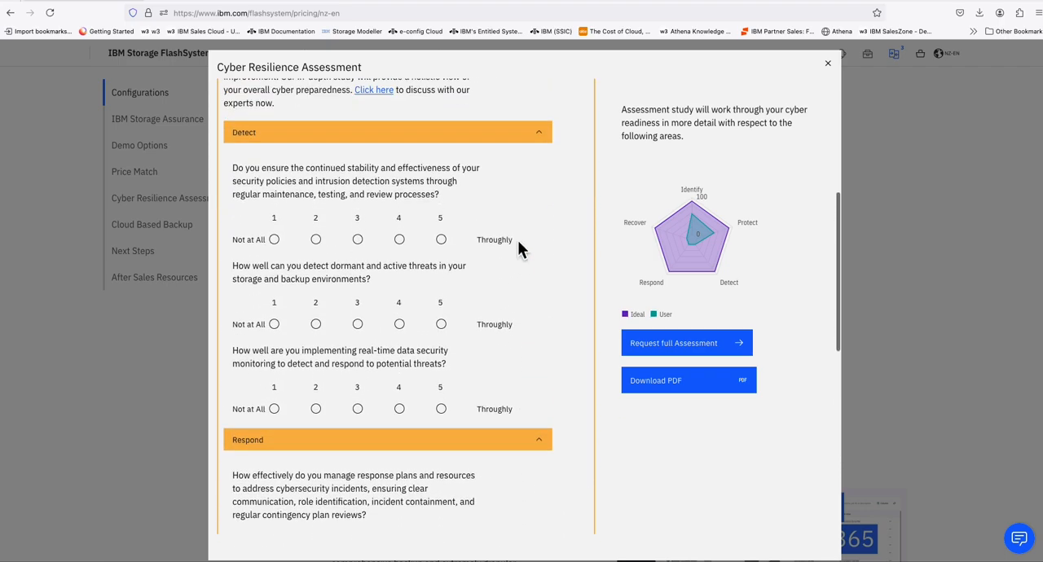
mouse_move(383, 177)
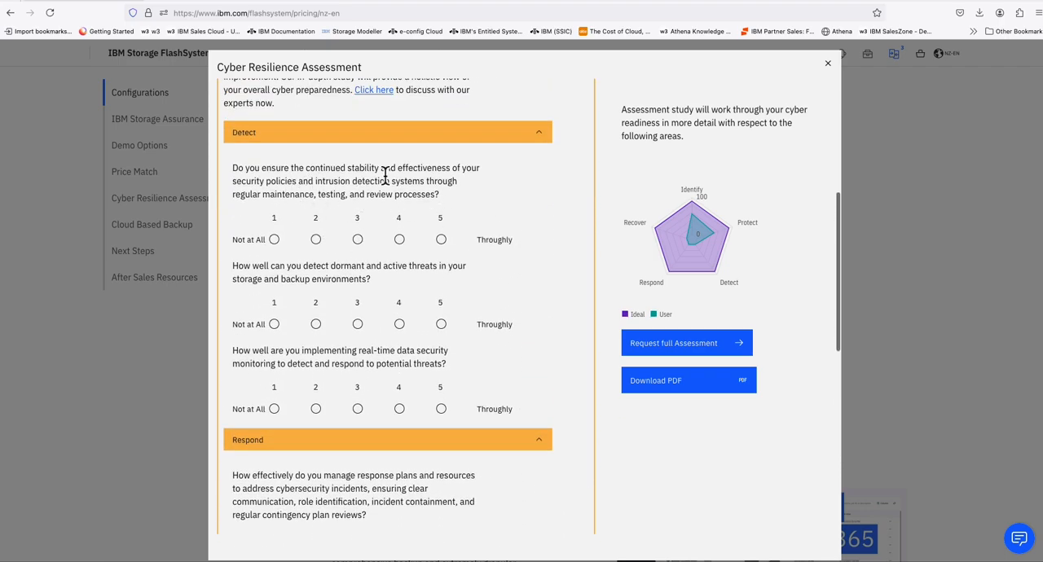
mouse_move(527, 197)
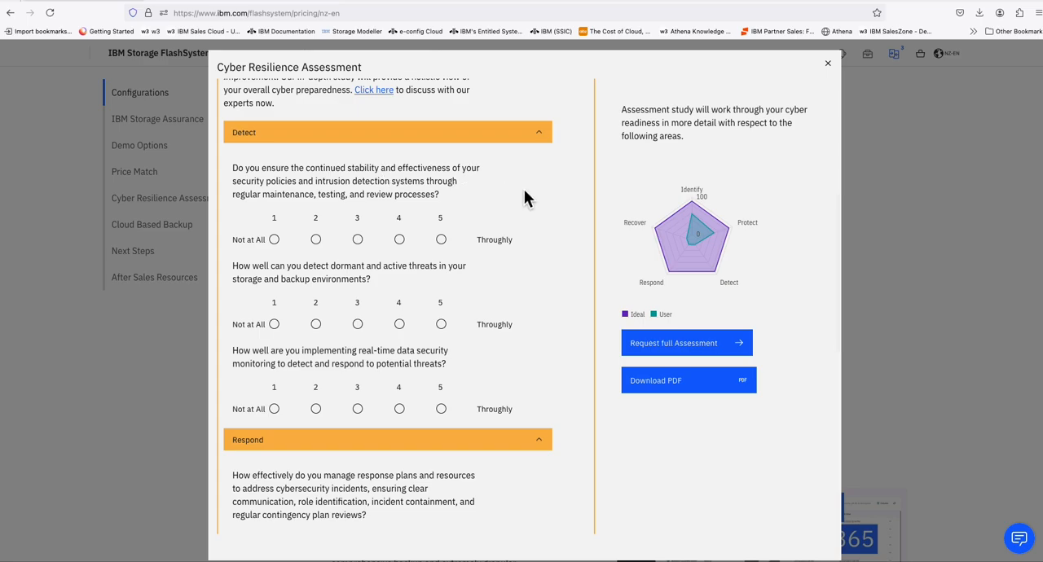
mouse_move(401, 215)
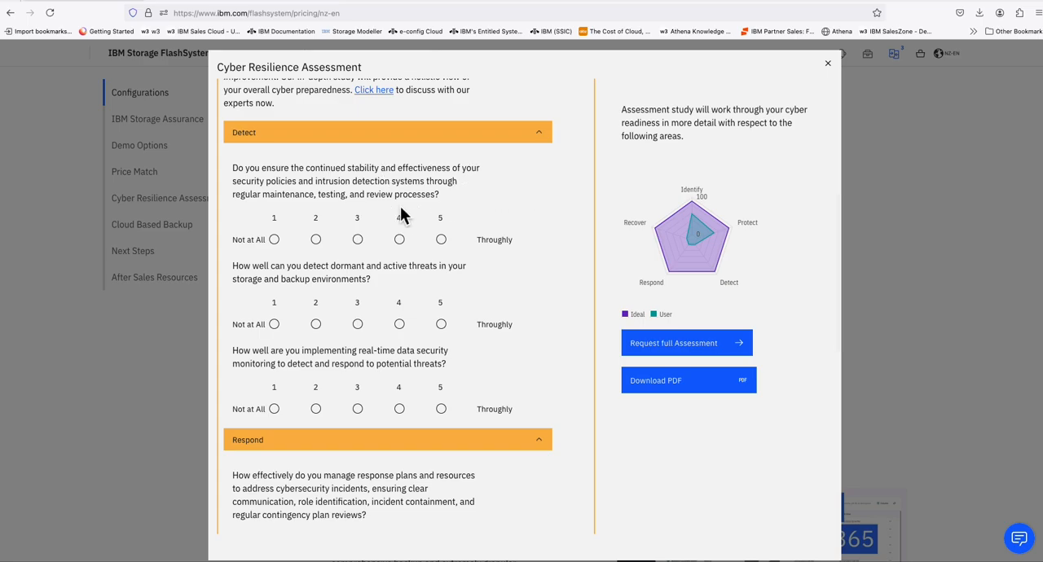
left_click(441, 238)
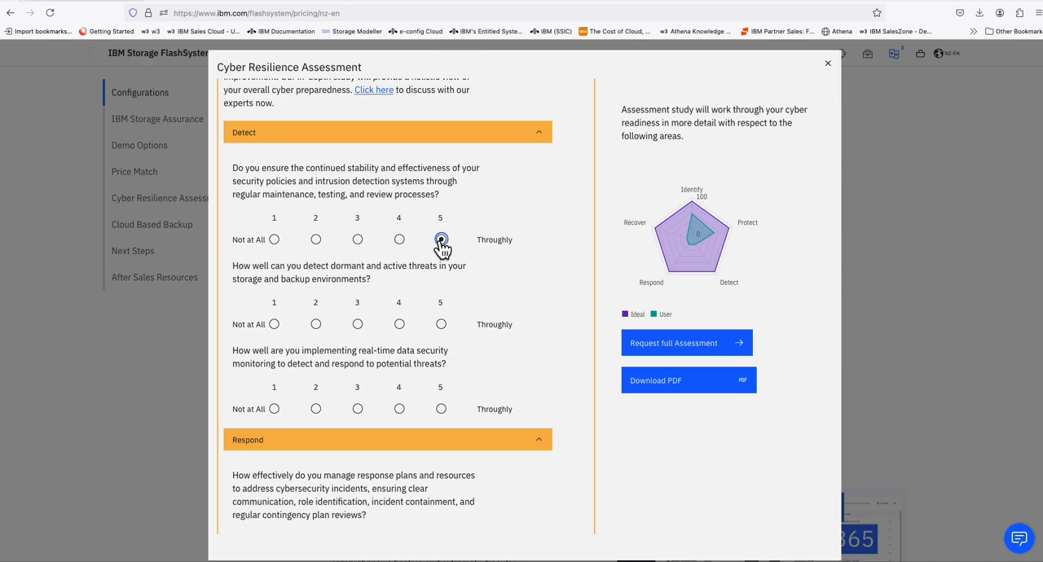
left_click(440, 238)
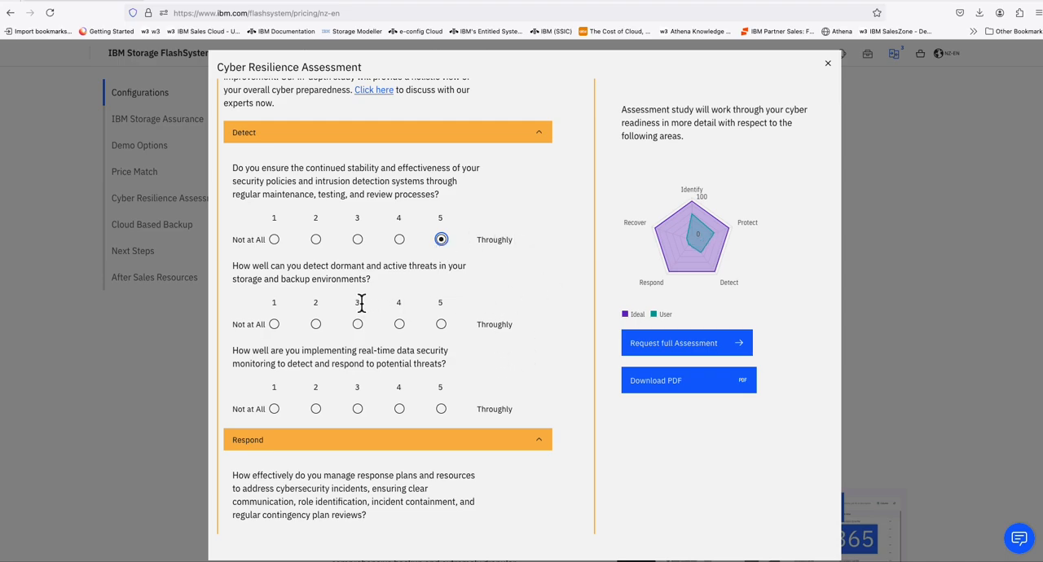
mouse_move(385, 285)
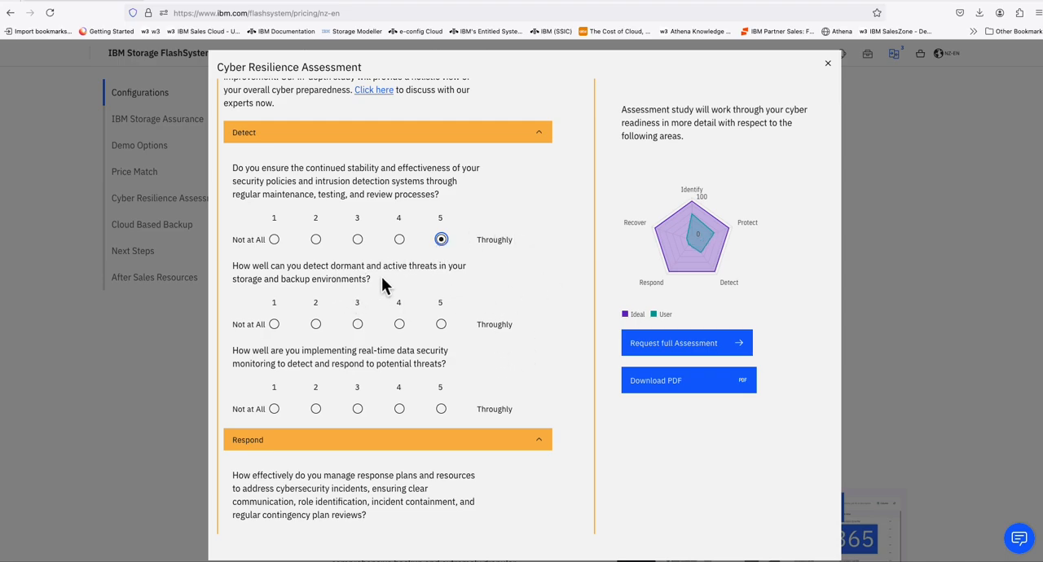
mouse_move(520, 293)
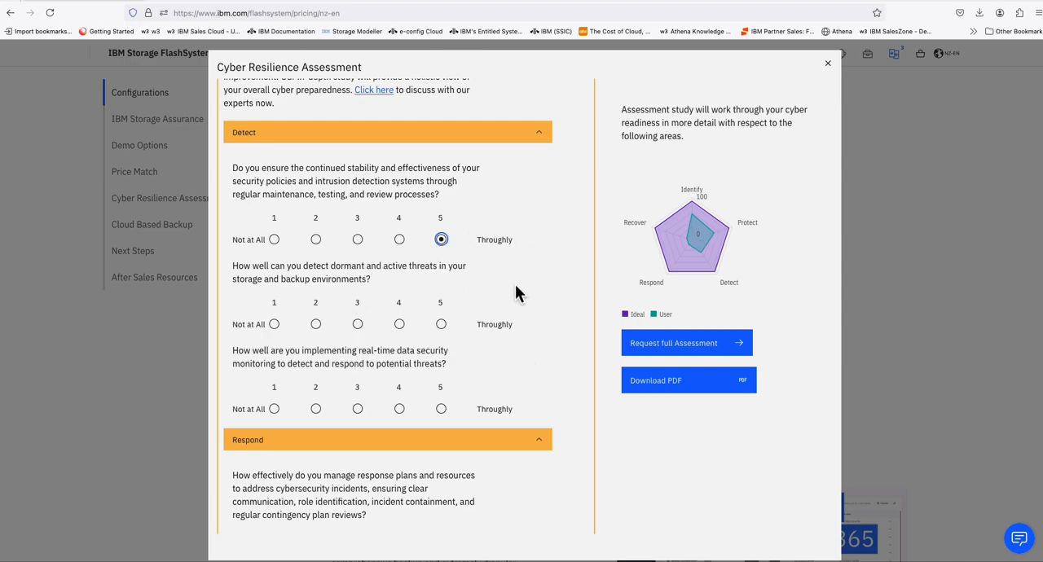
mouse_move(499, 281)
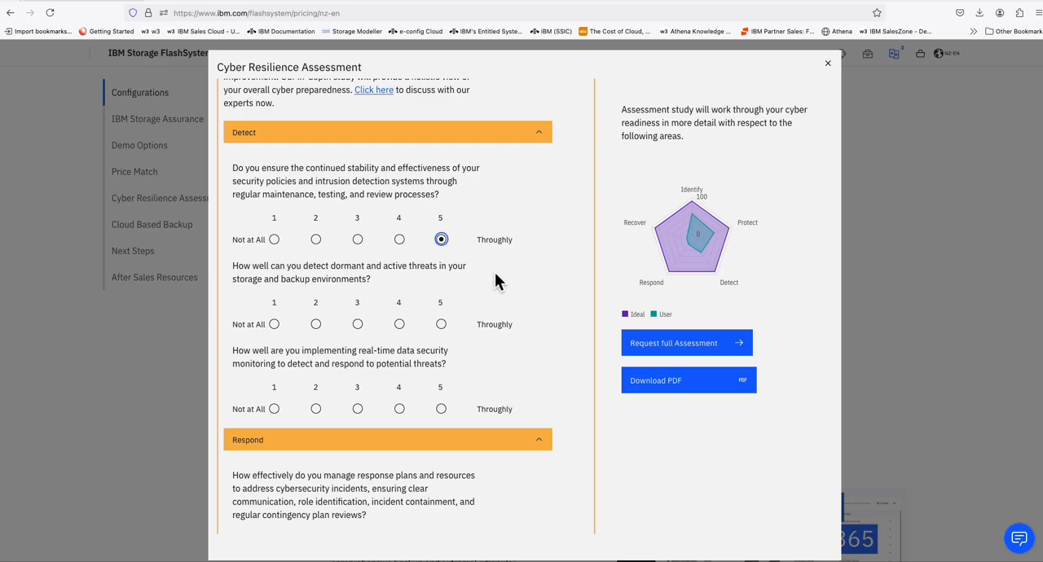
mouse_move(445, 277)
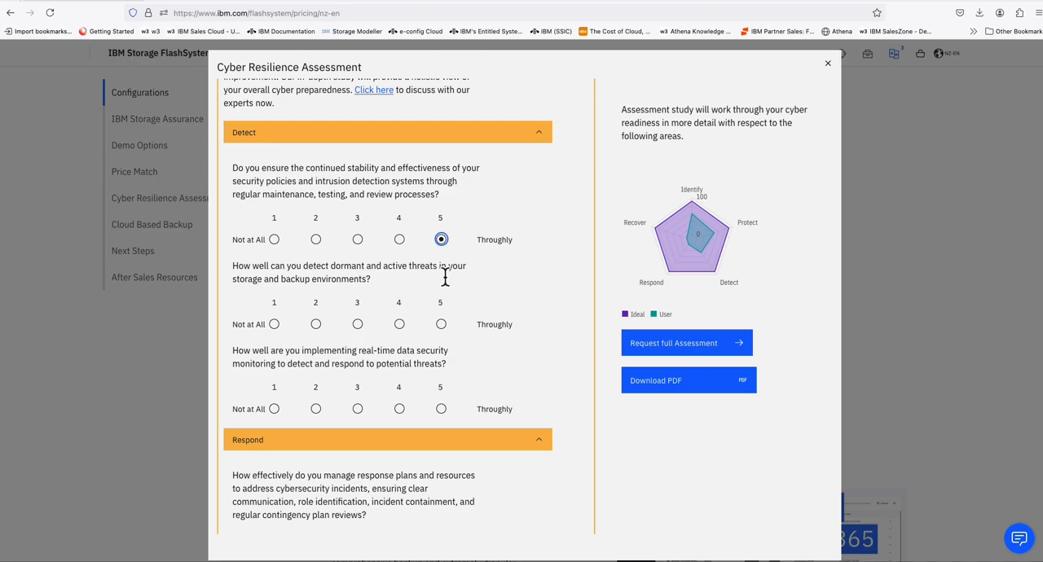
mouse_move(466, 298)
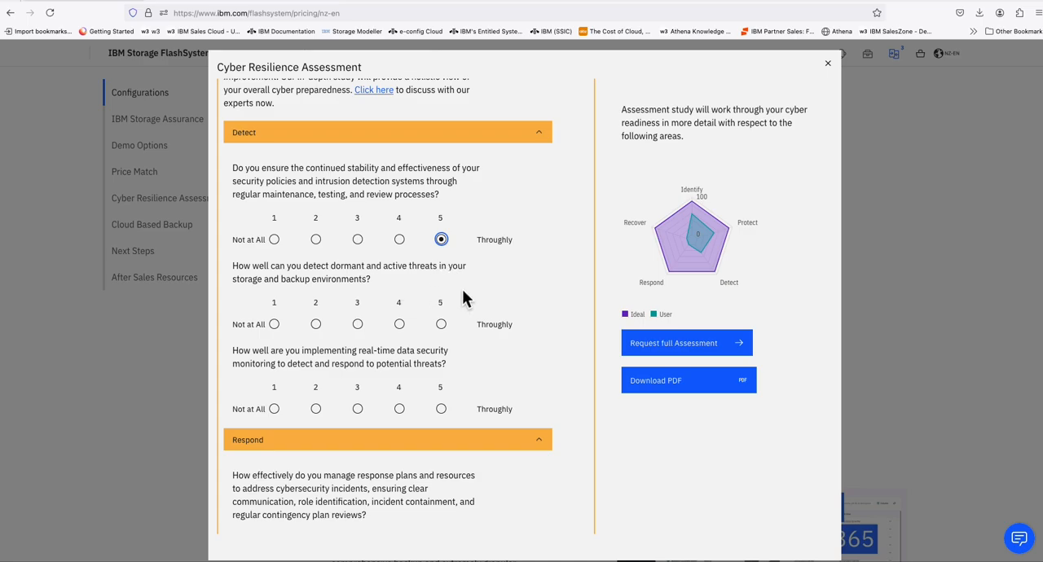
left_click(315, 325)
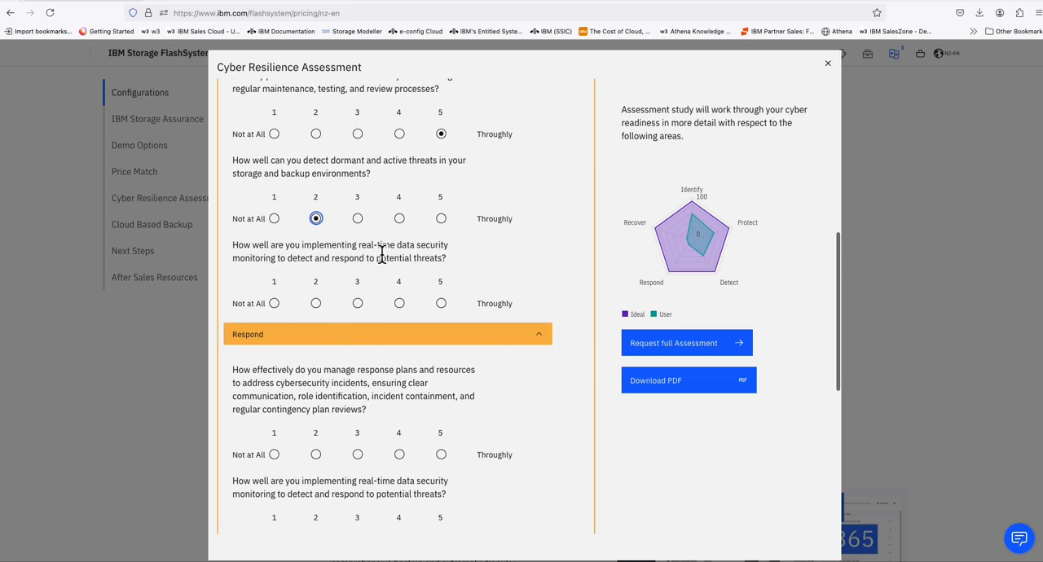
mouse_move(411, 275)
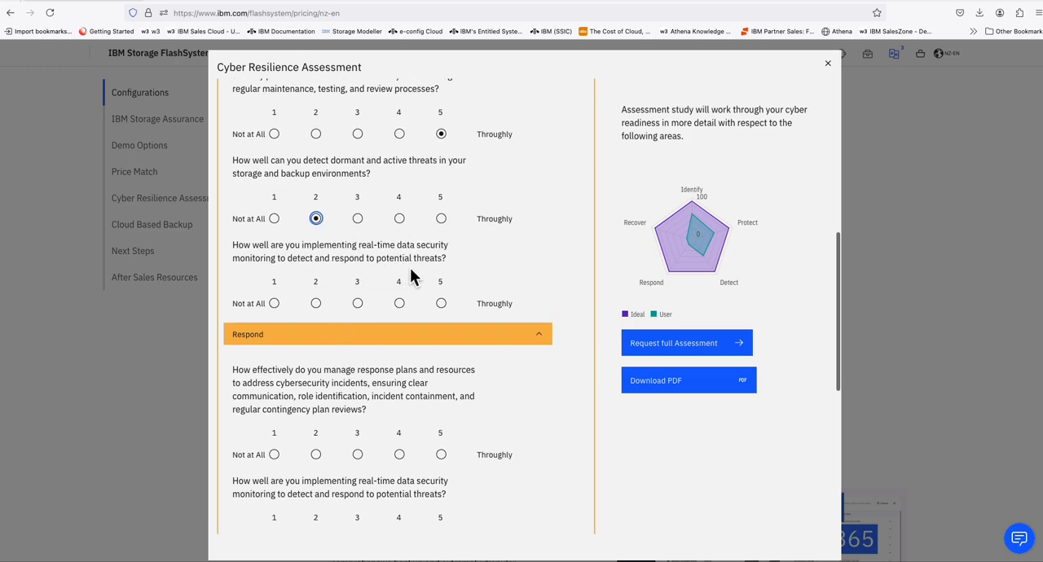
mouse_move(479, 281)
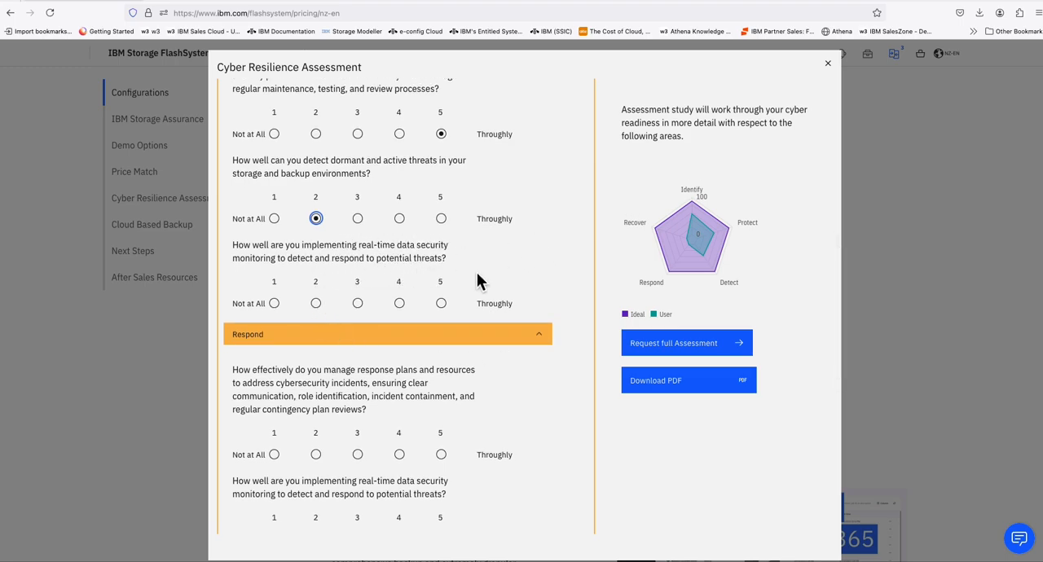
left_click(441, 303)
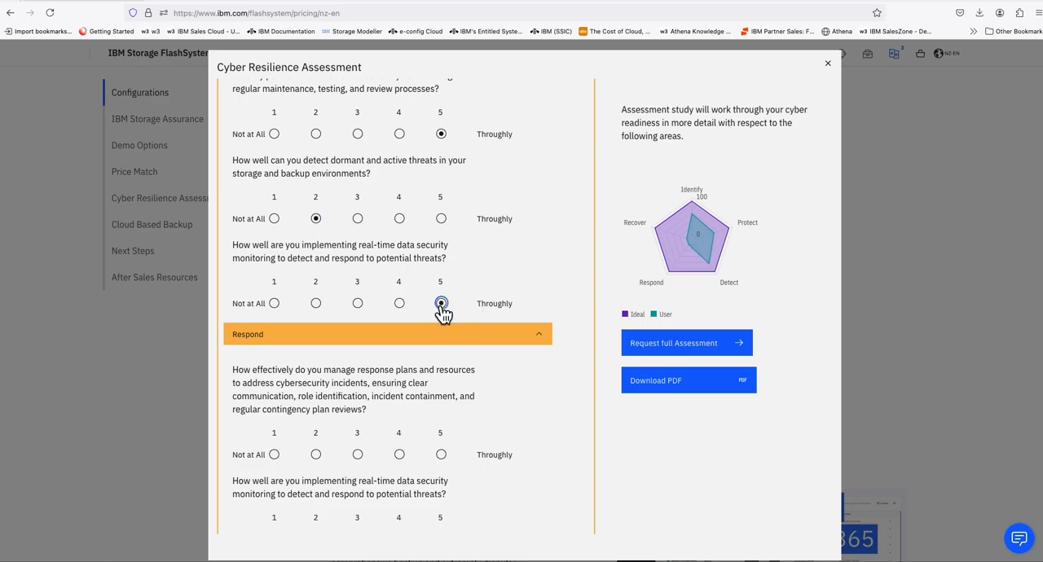
mouse_move(707, 273)
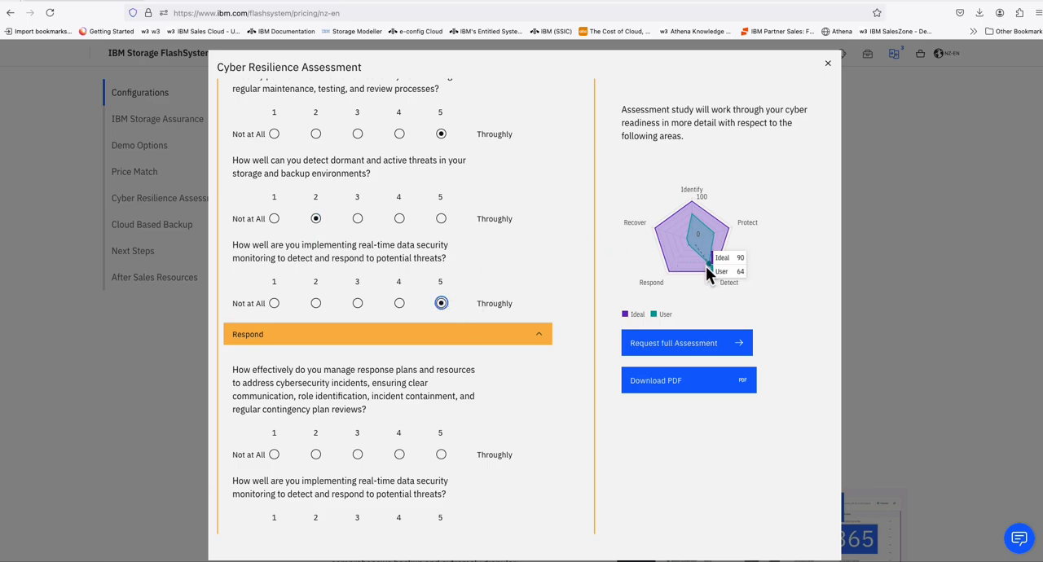
scroll("down", 3)
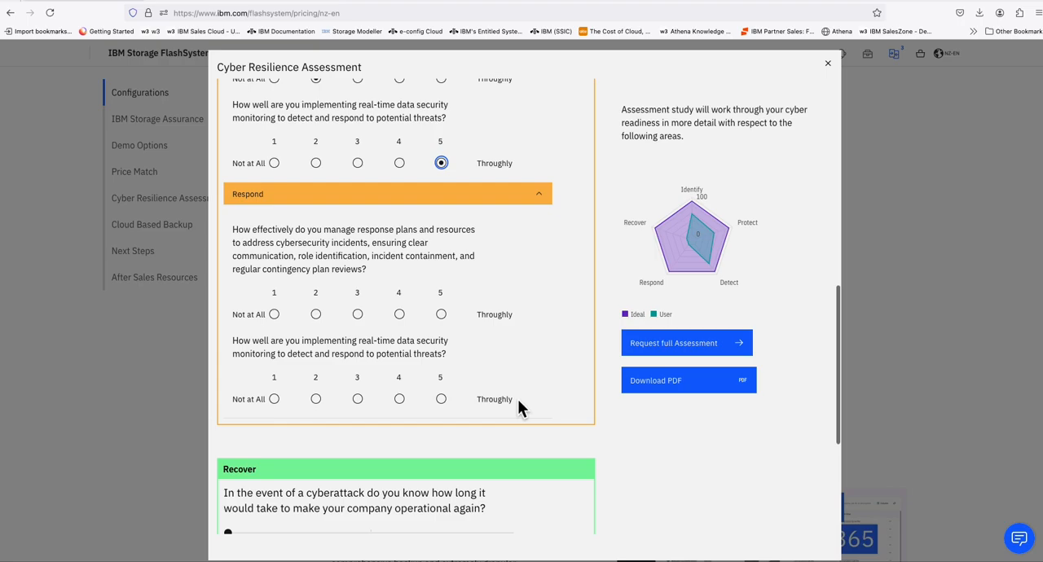
mouse_move(381, 237)
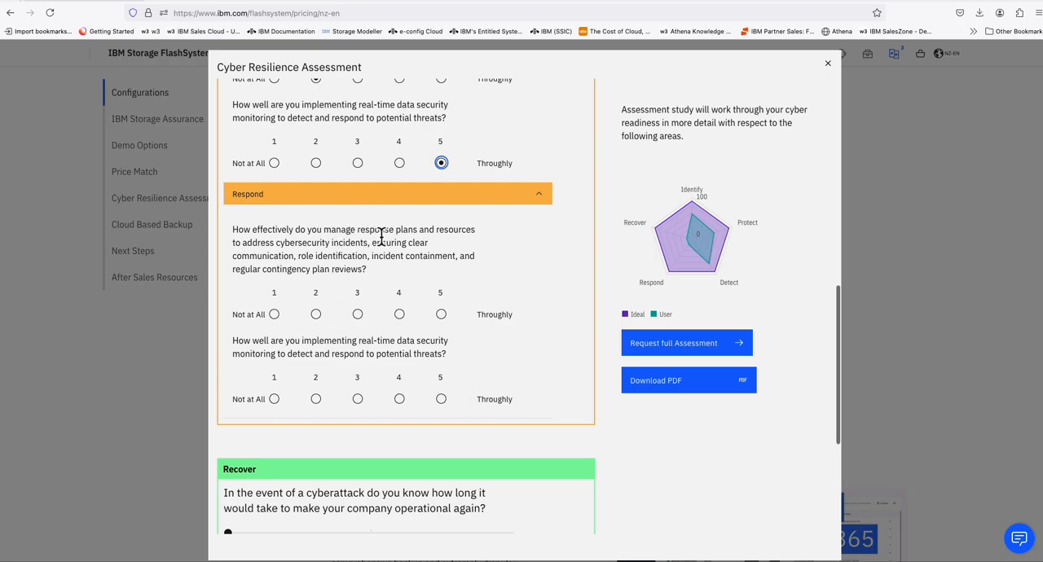
mouse_move(456, 253)
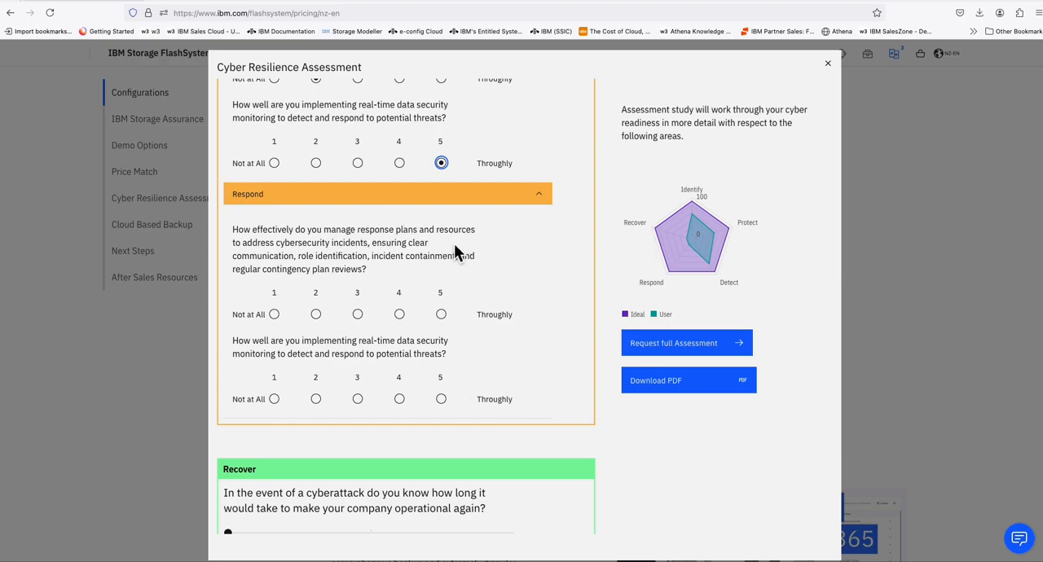
mouse_move(328, 249)
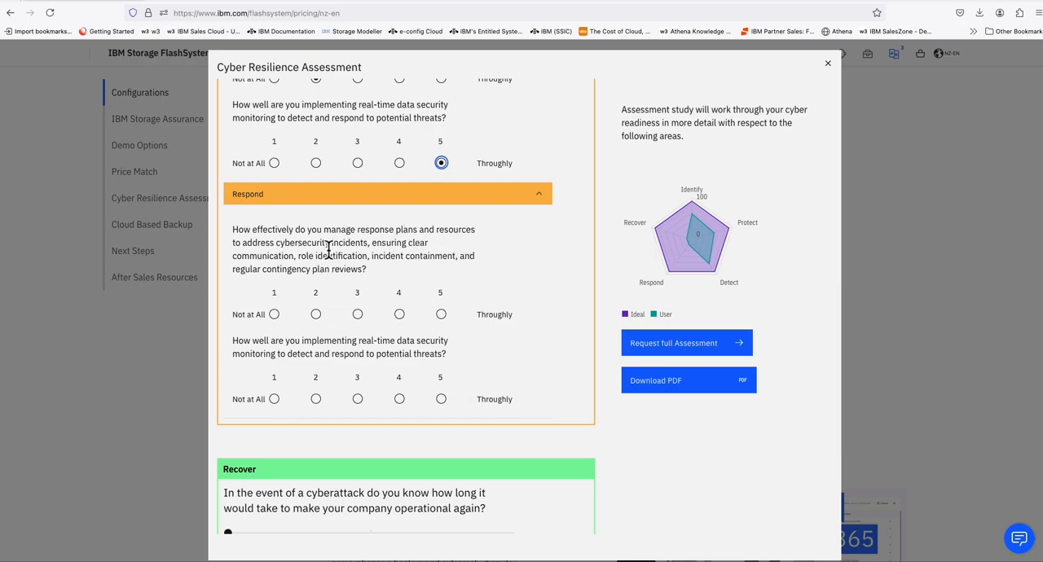
mouse_move(522, 260)
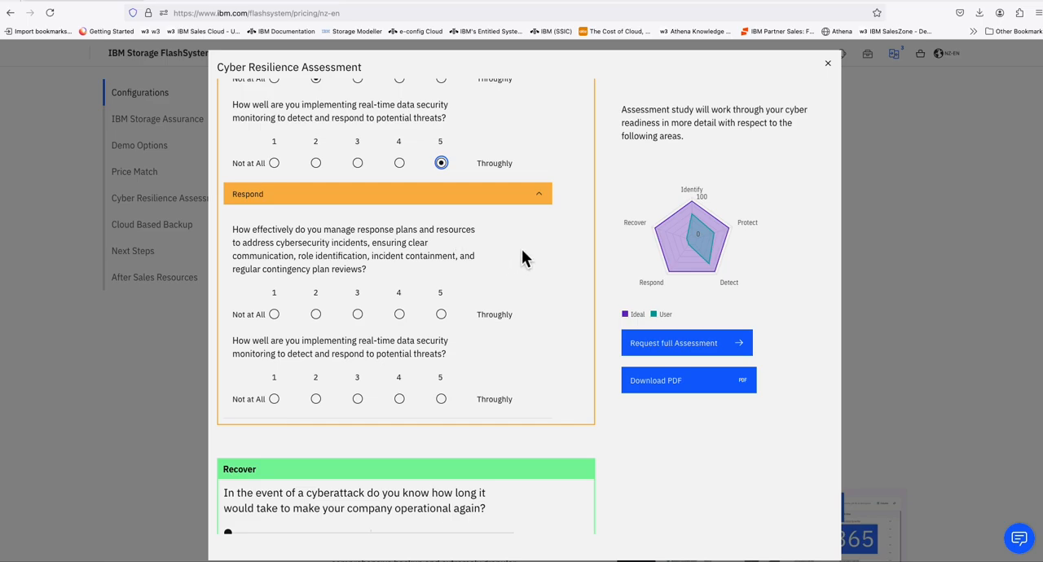
mouse_move(503, 271)
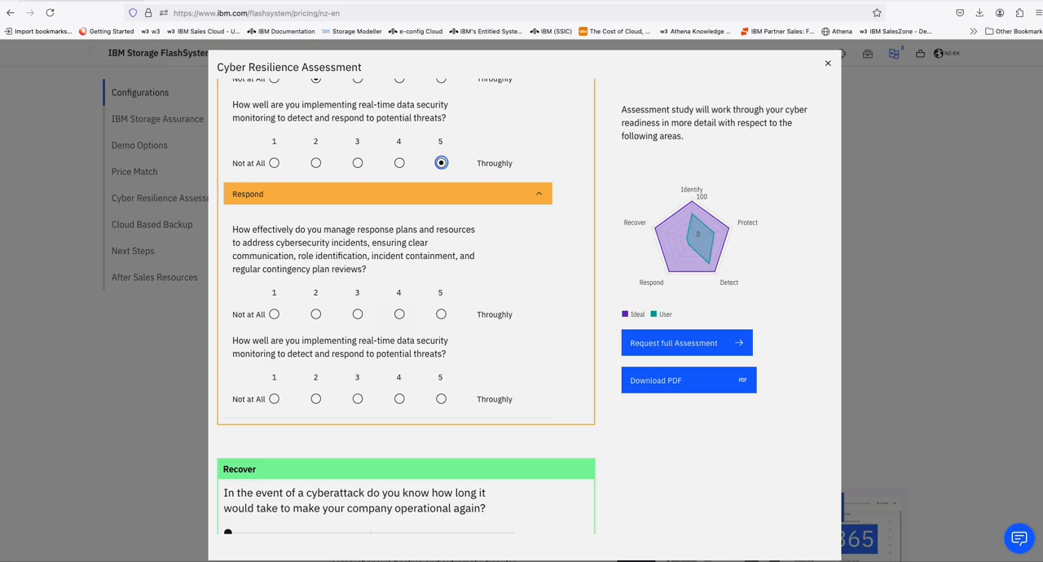
- Rate incident response planning 1 and the Respond monitoring question 3
left_click(275, 314)
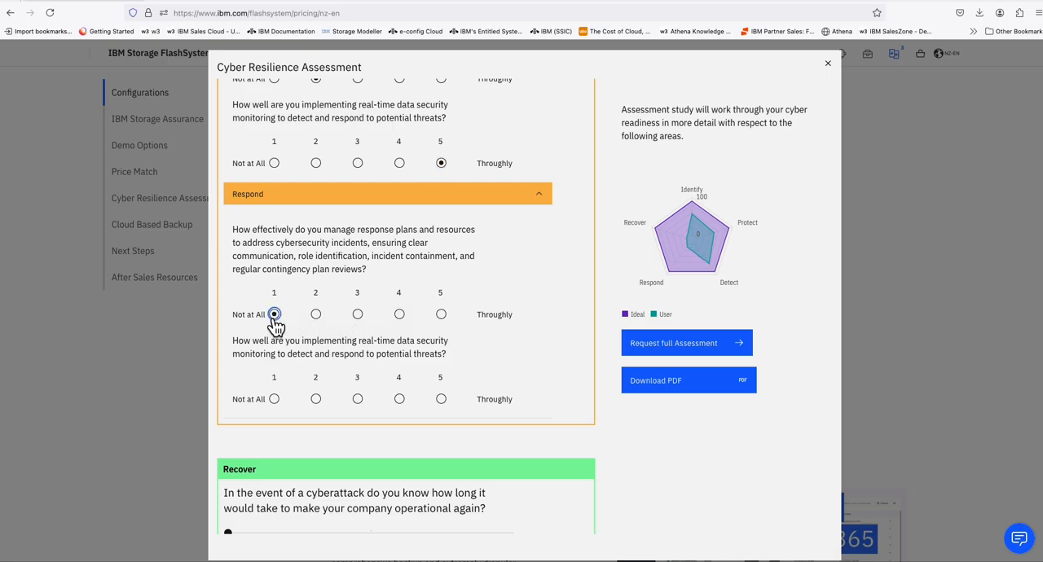
scroll("down", 3)
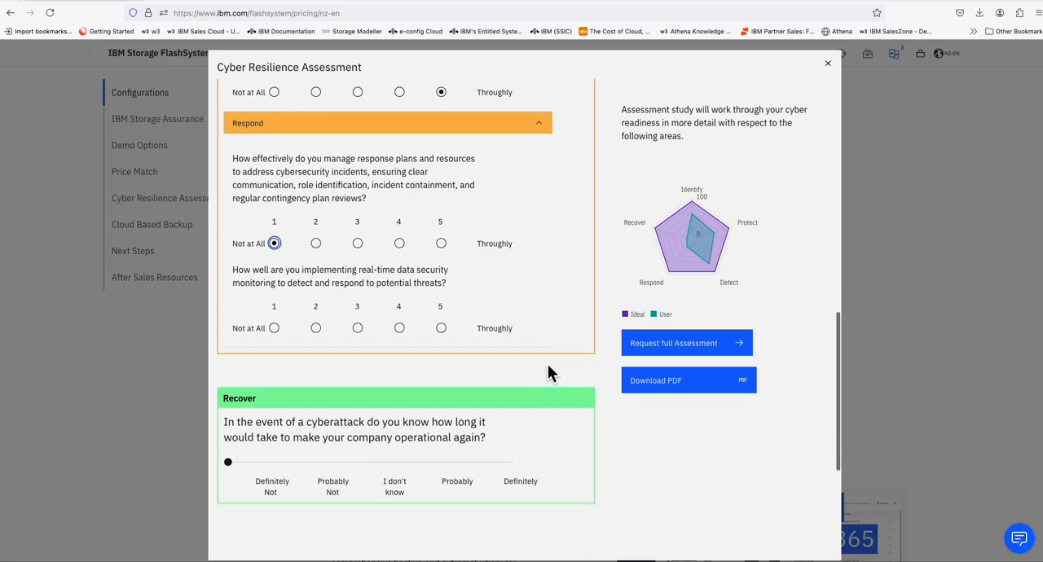
mouse_move(479, 277)
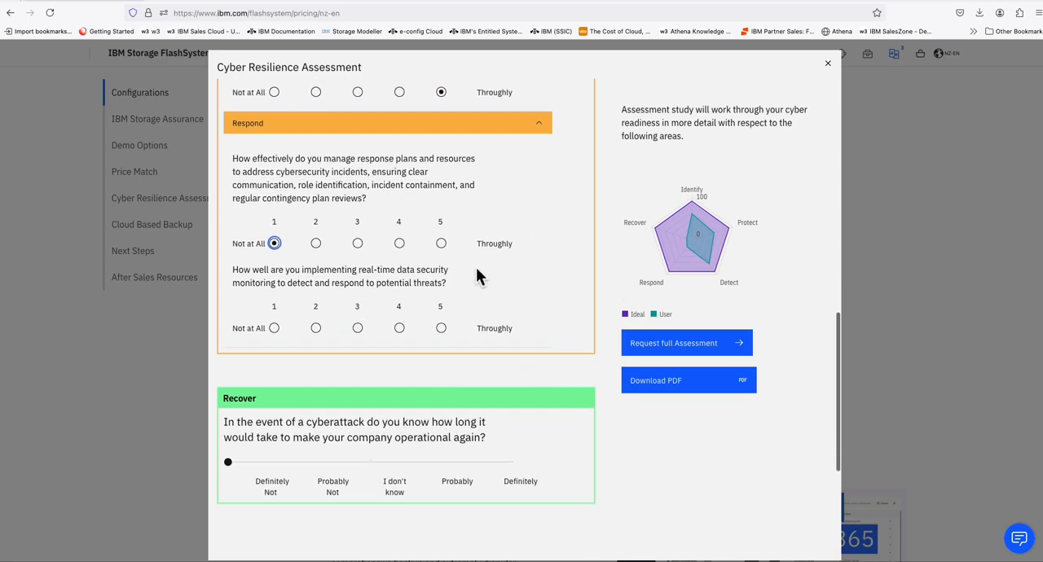
left_click(357, 327)
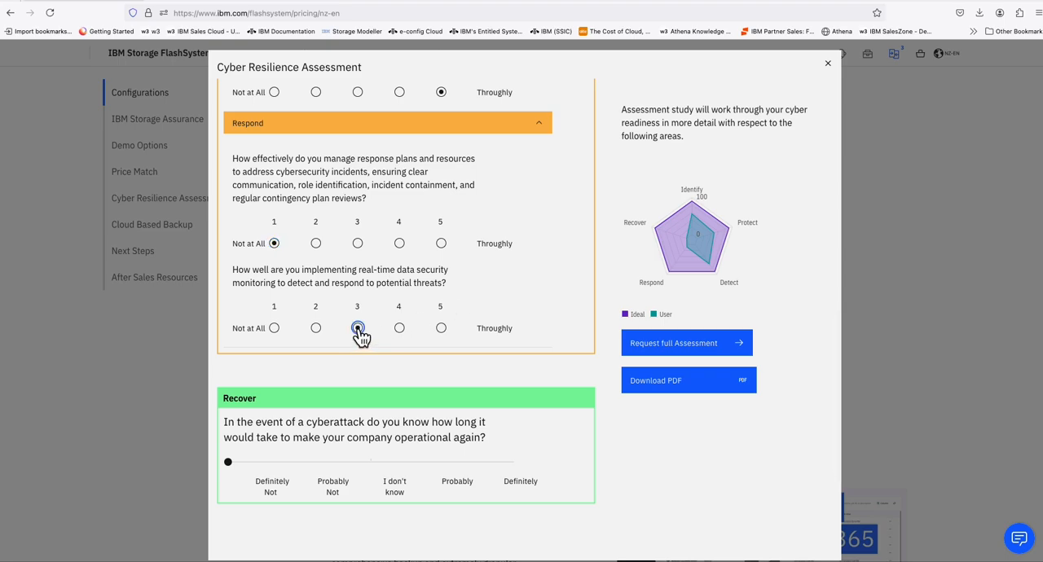
left_click(357, 327)
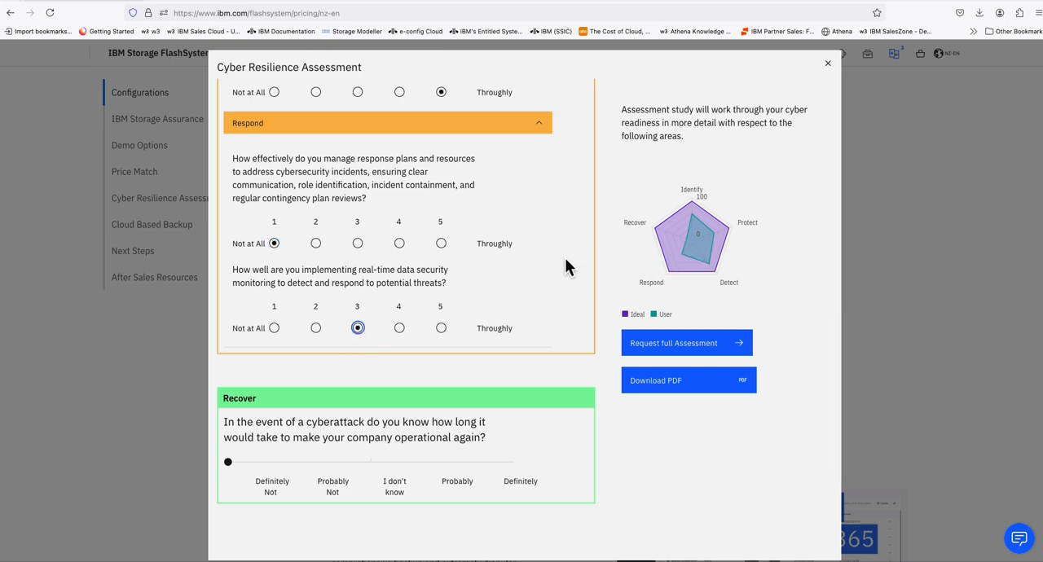
scroll("down", 3)
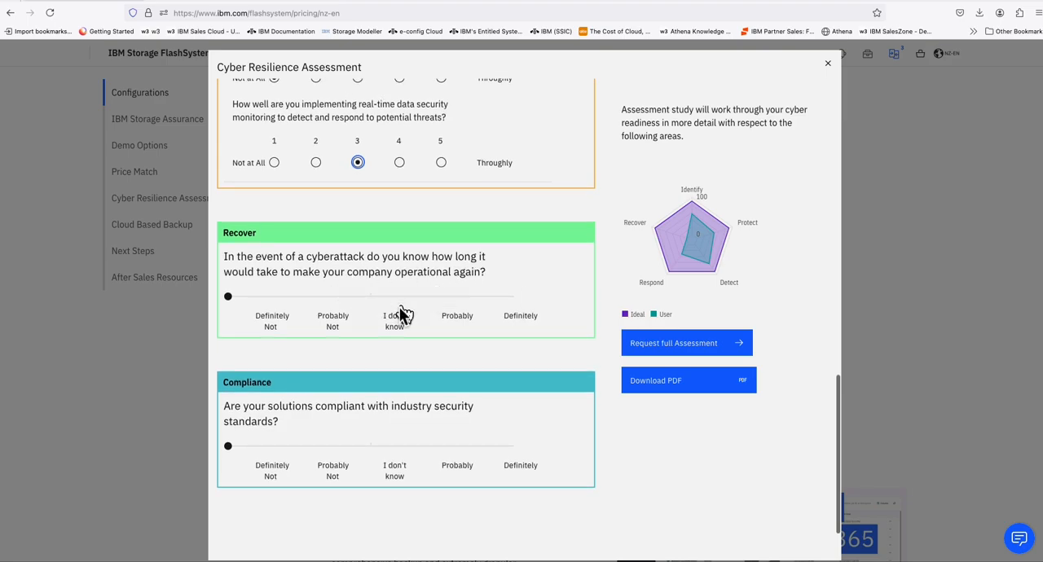
mouse_move(544, 273)
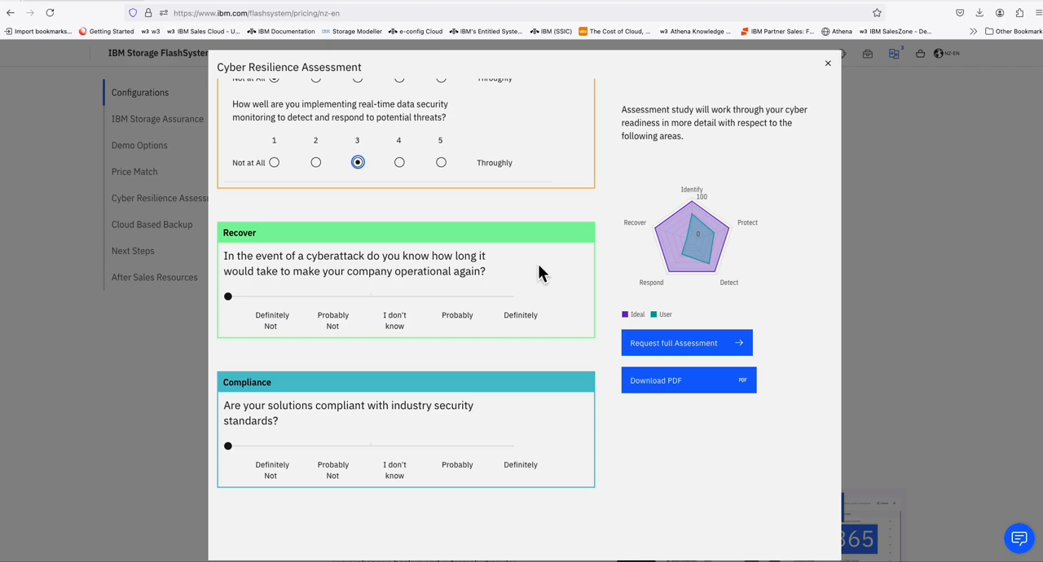
mouse_move(359, 297)
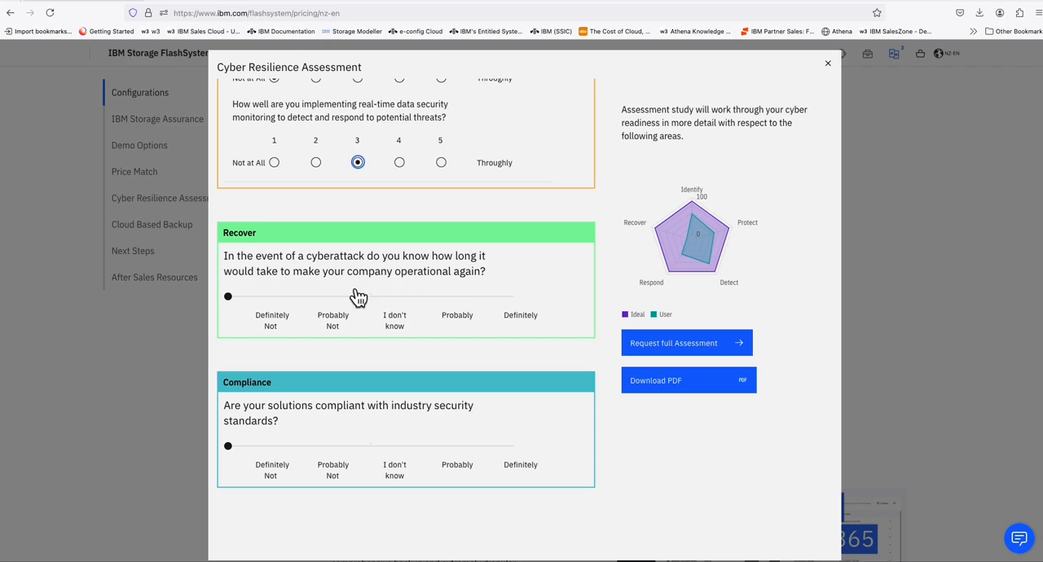
mouse_move(398, 303)
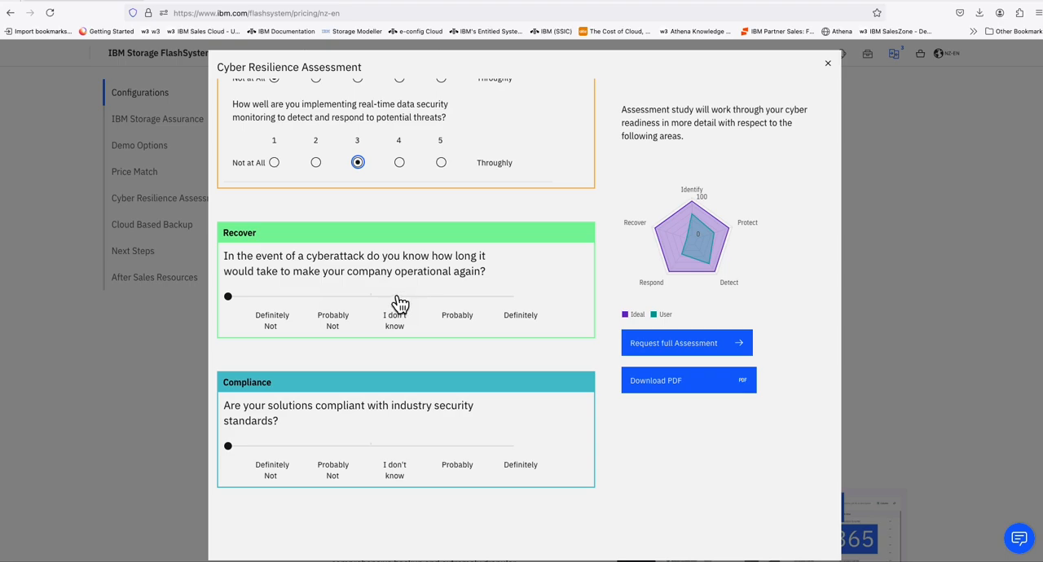
mouse_move(400, 317)
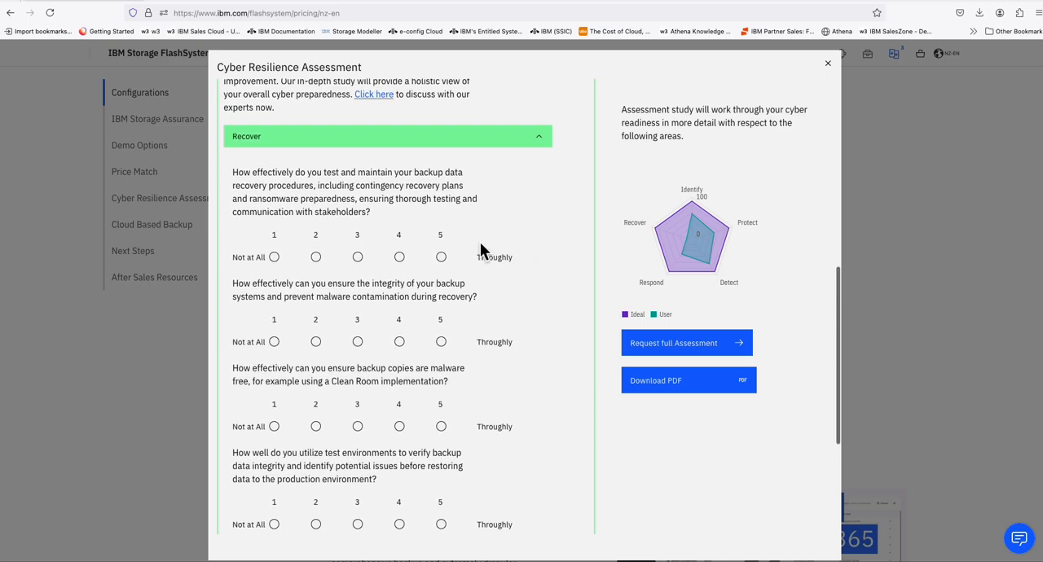
mouse_move(505, 184)
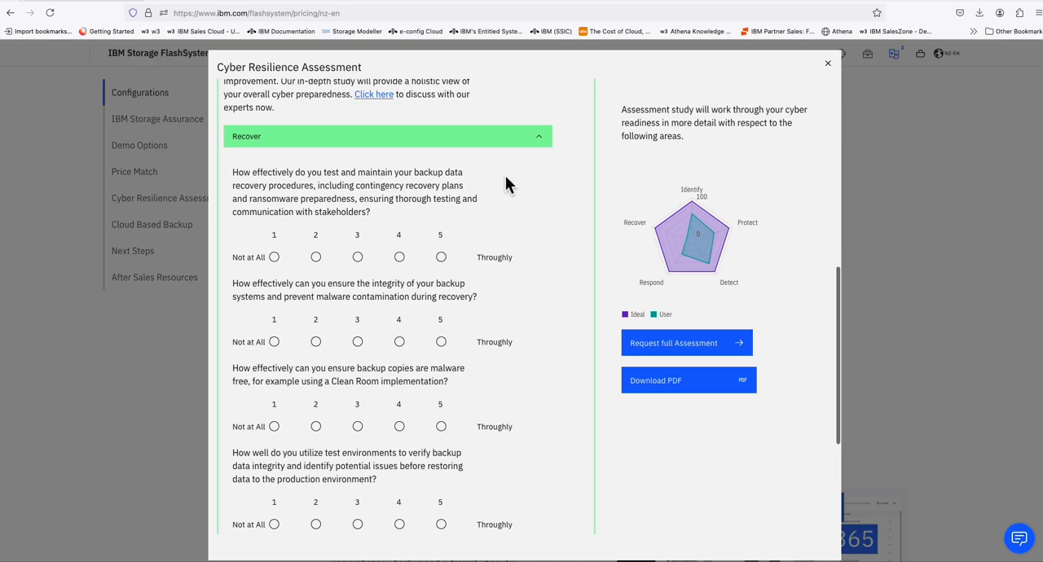
mouse_move(532, 204)
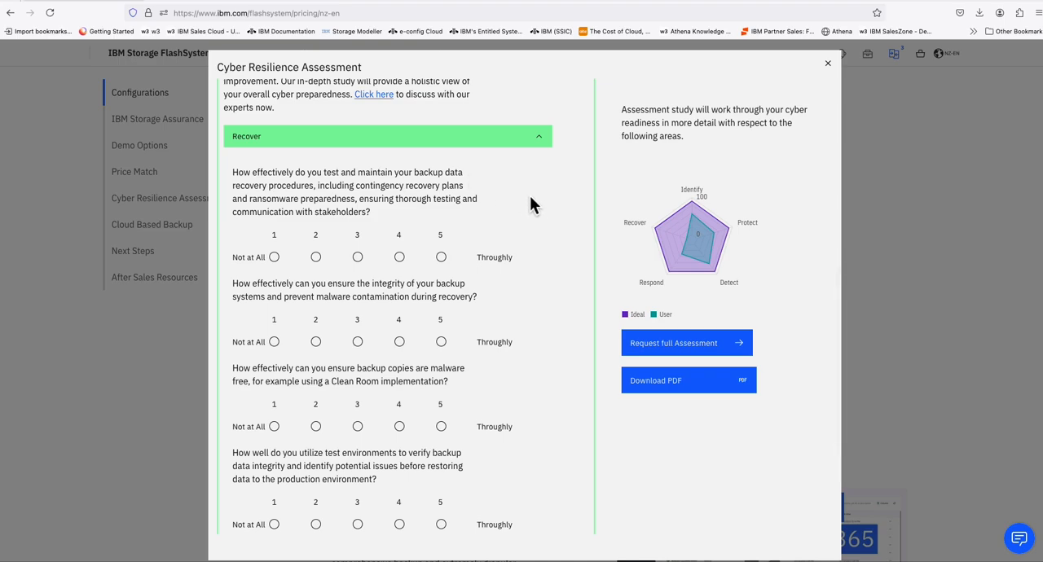
mouse_move(504, 211)
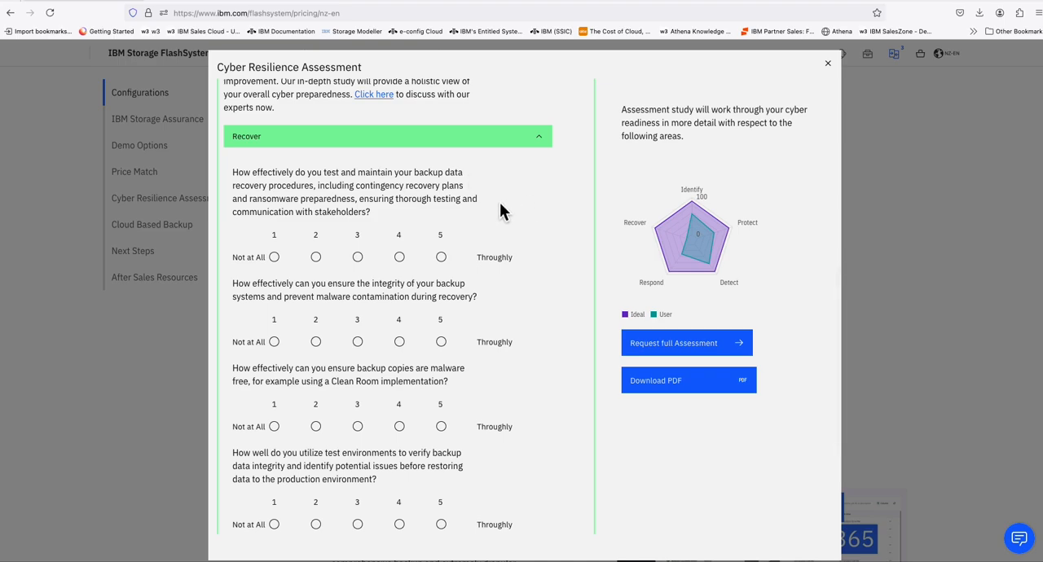
- Rate backup testing, integrity and malware-free copies 2, and test-environment verification 3
left_click(315, 257)
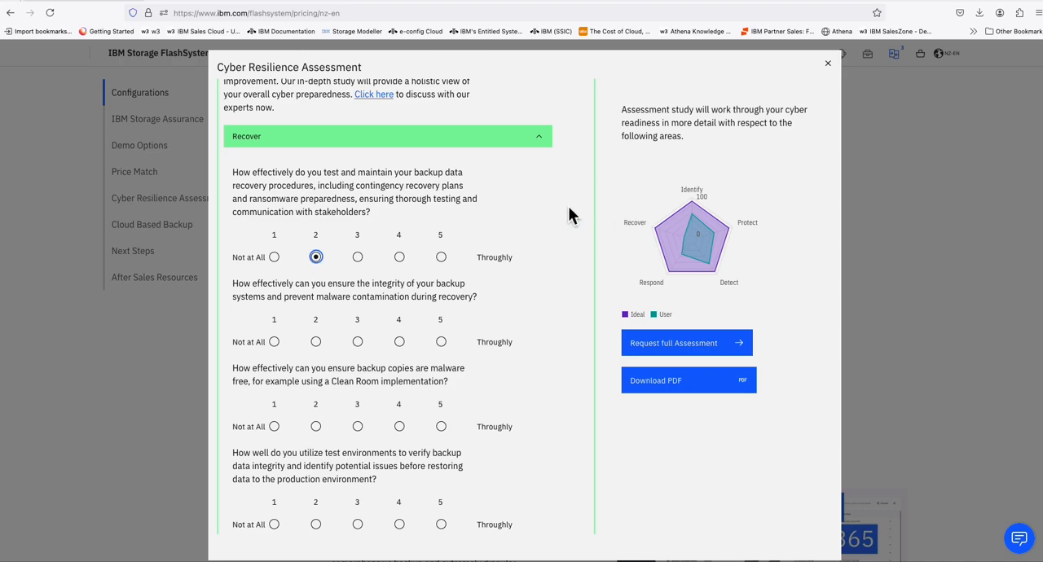
mouse_move(433, 326)
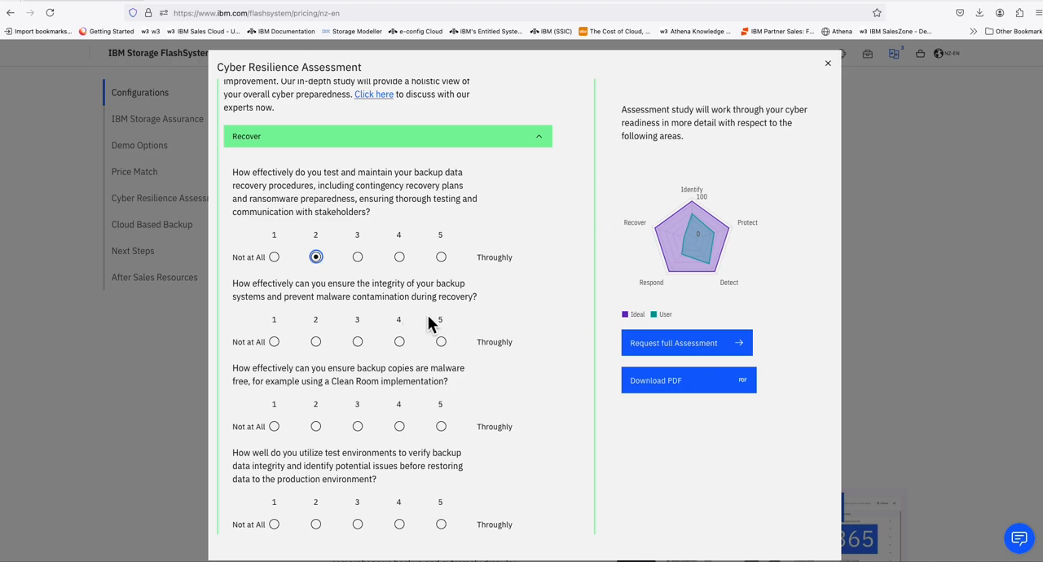
mouse_move(542, 308)
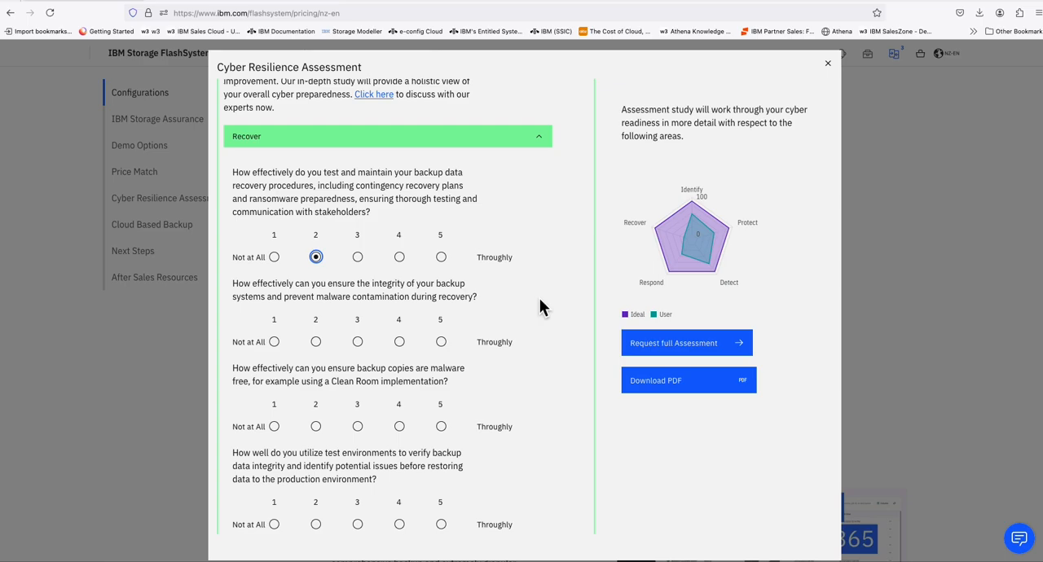
mouse_move(316, 368)
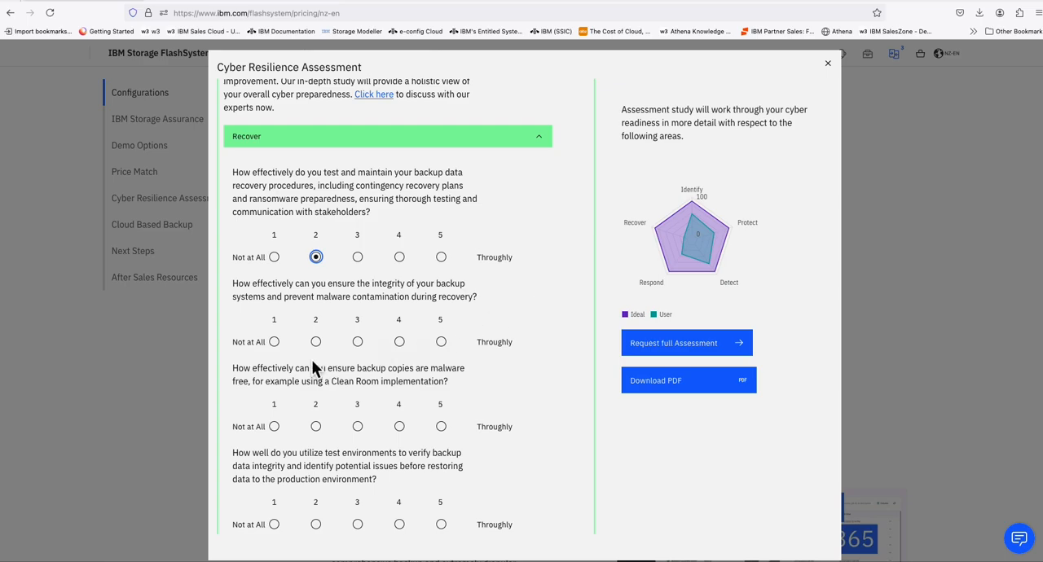
left_click(316, 342)
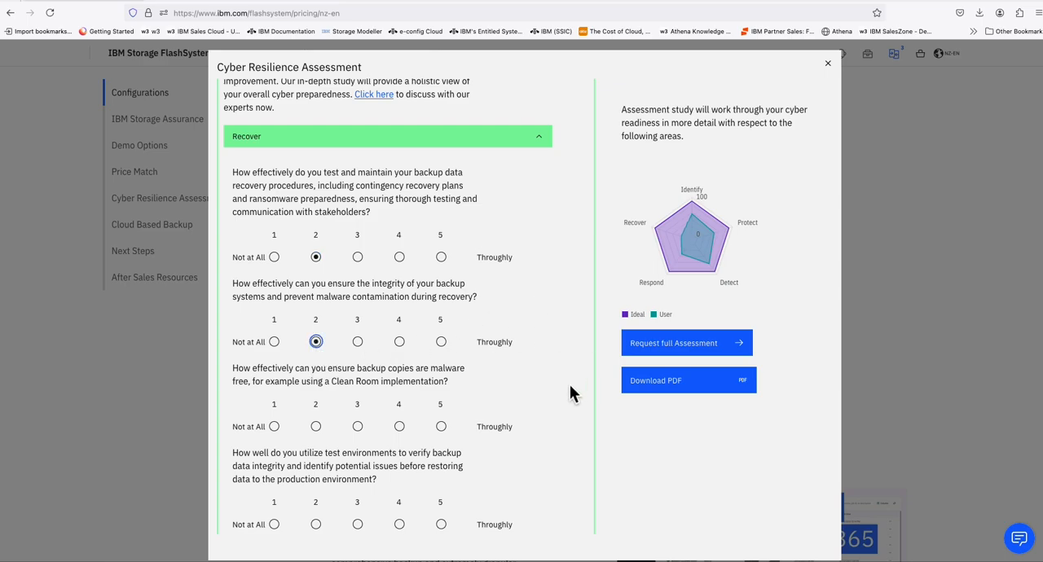
scroll("down", 3)
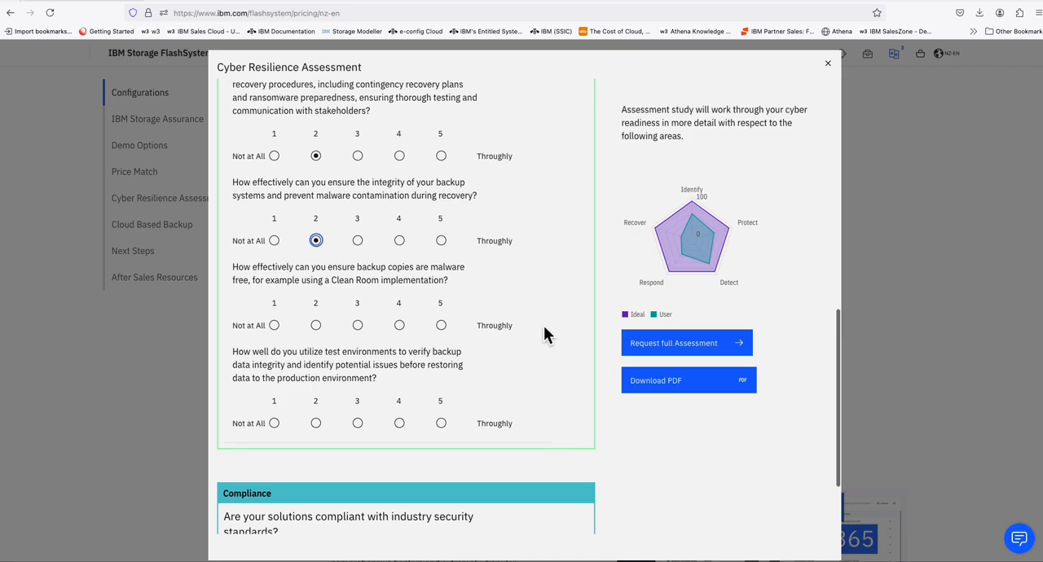
mouse_move(552, 279)
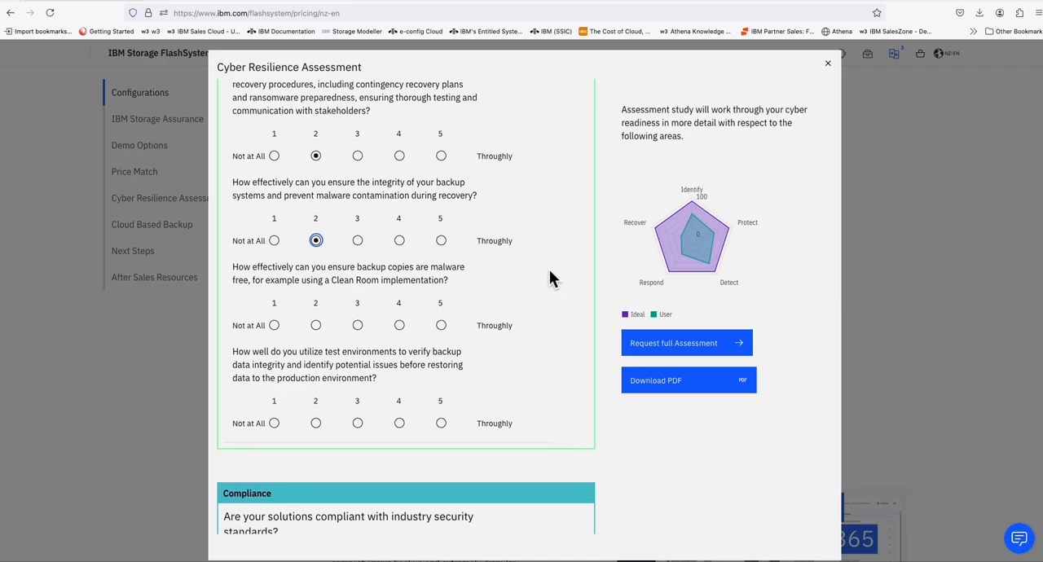
mouse_move(416, 342)
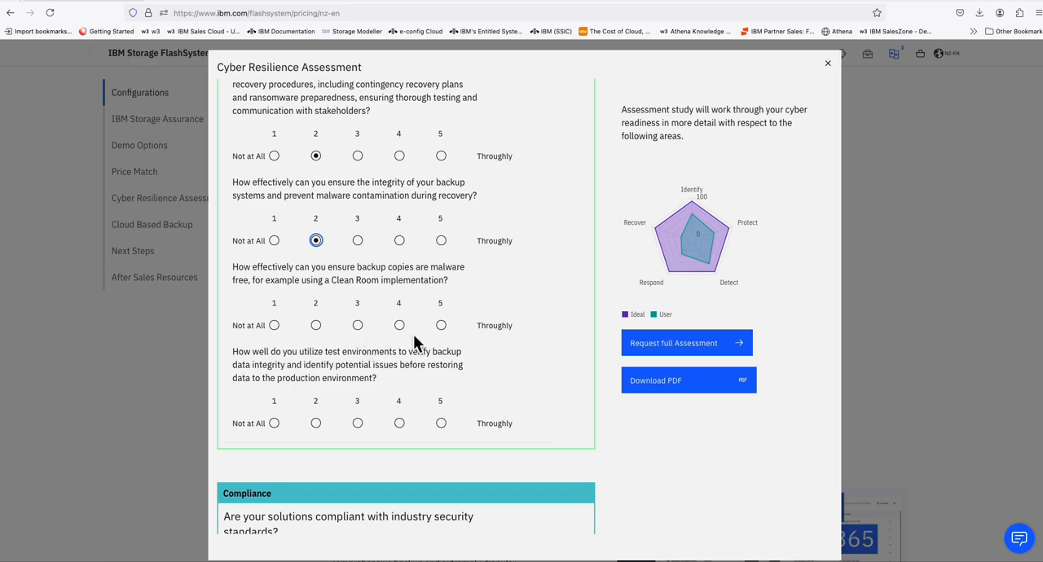
mouse_move(531, 312)
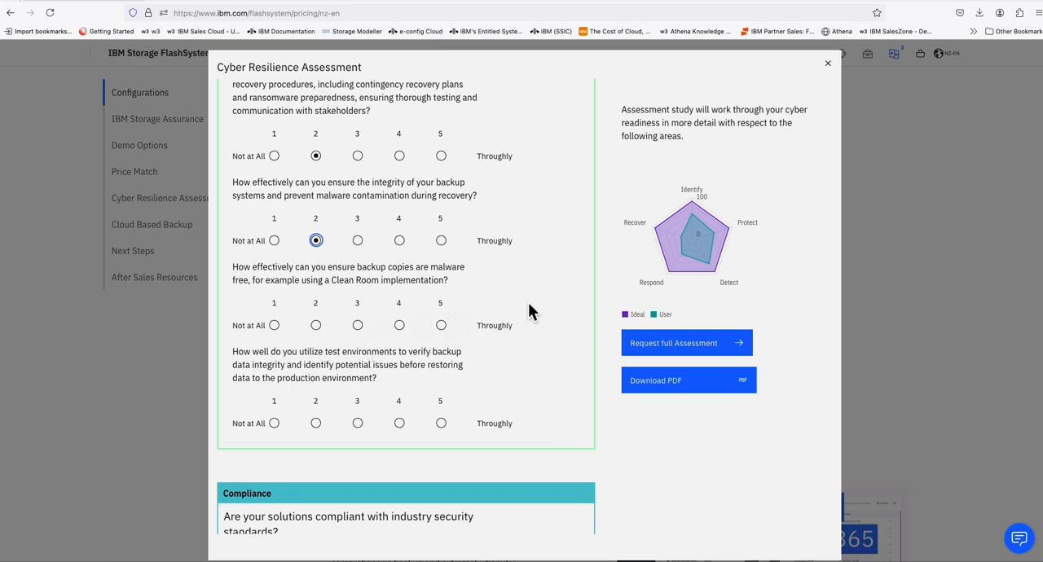
mouse_move(538, 344)
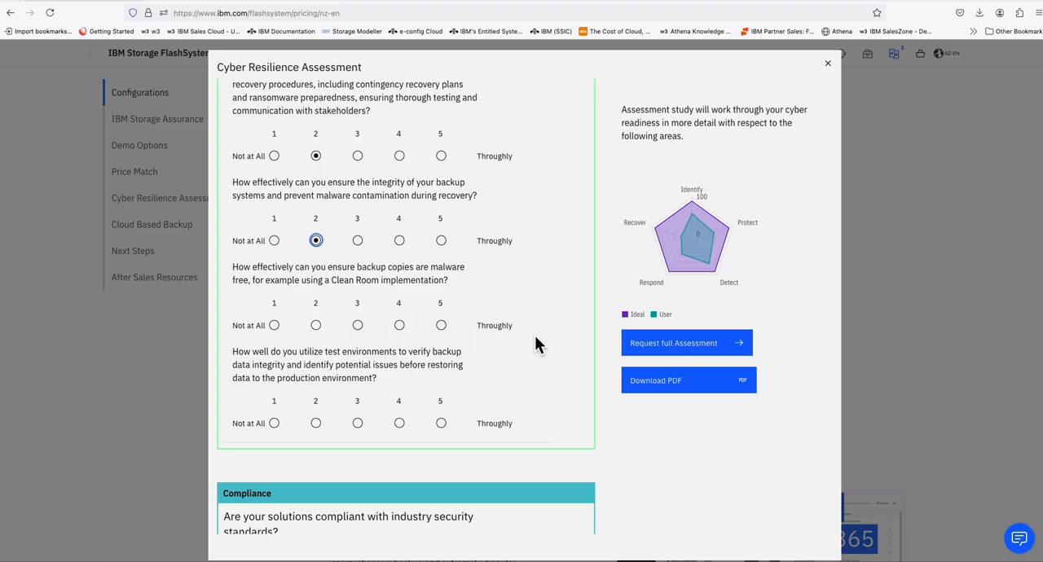
left_click(315, 325)
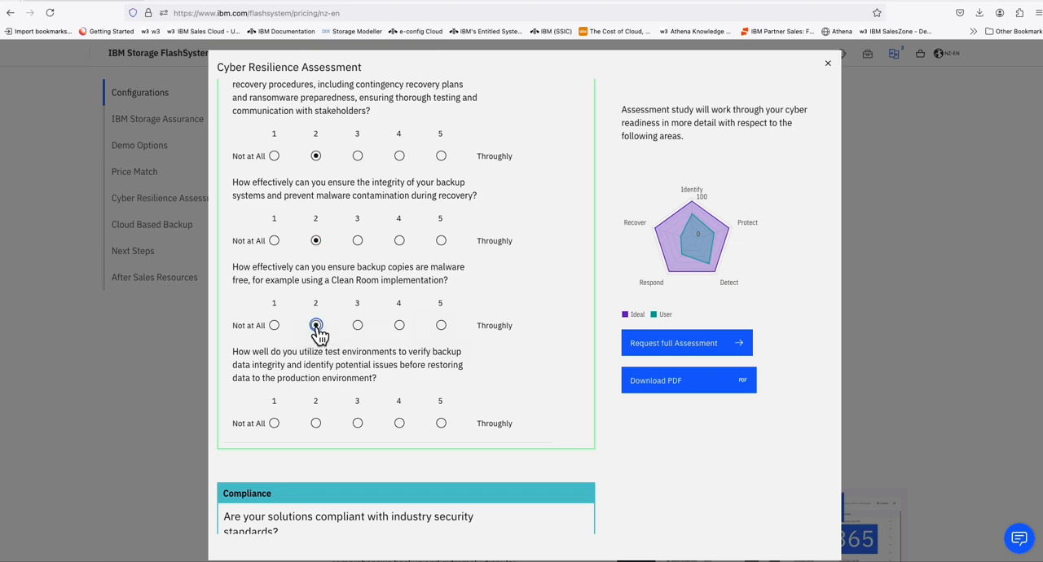
left_click(315, 325)
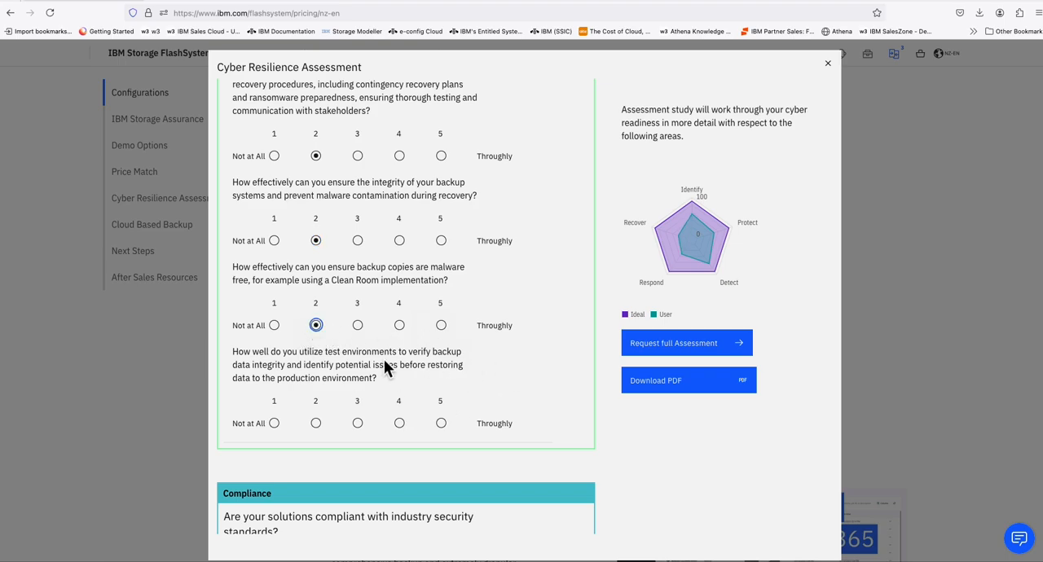
mouse_move(521, 364)
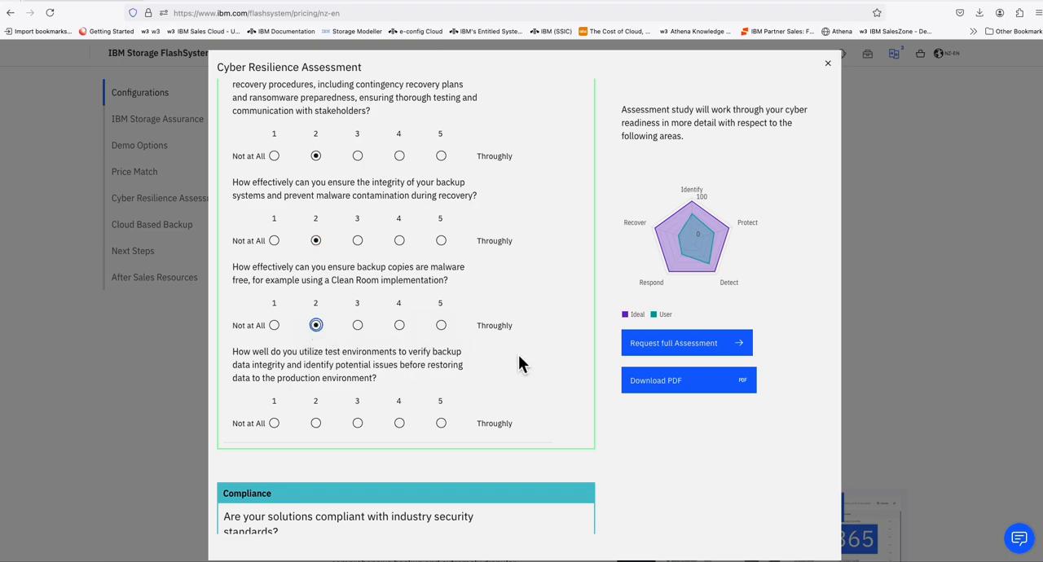
mouse_move(357, 423)
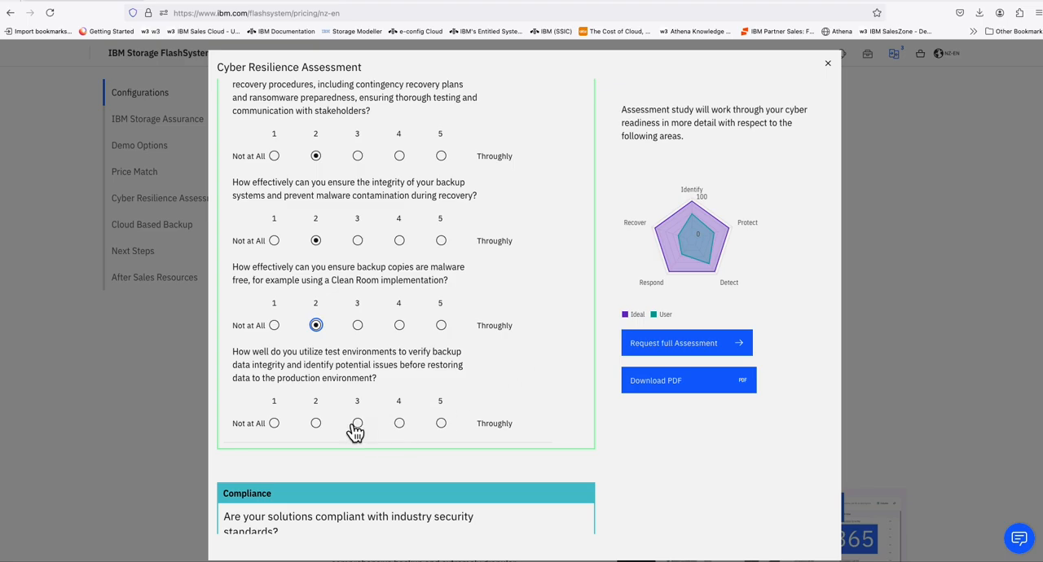
left_click(357, 423)
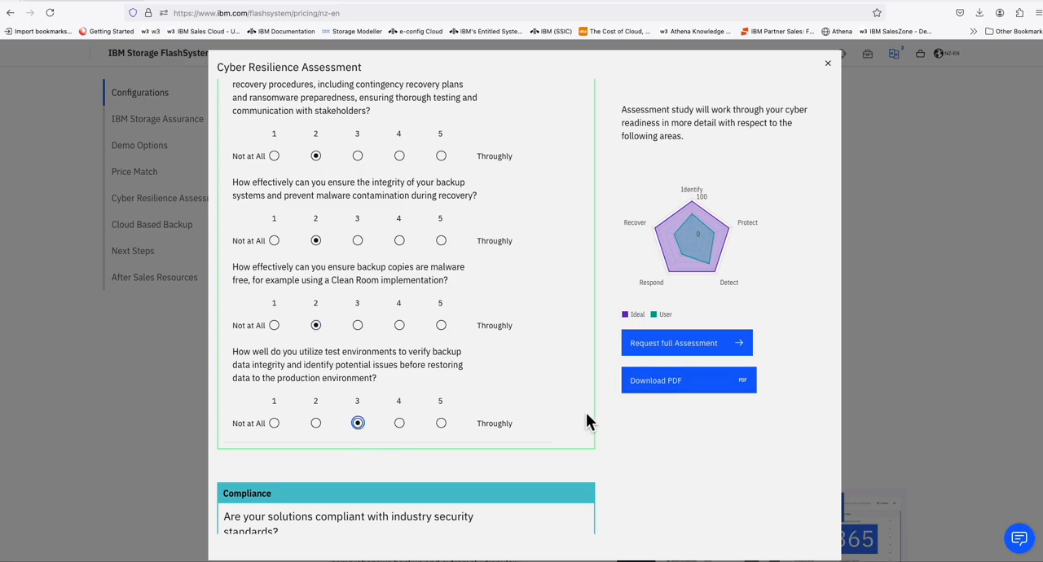
- Scroll down to the security-standards Compliance question card
scroll("down", 3)
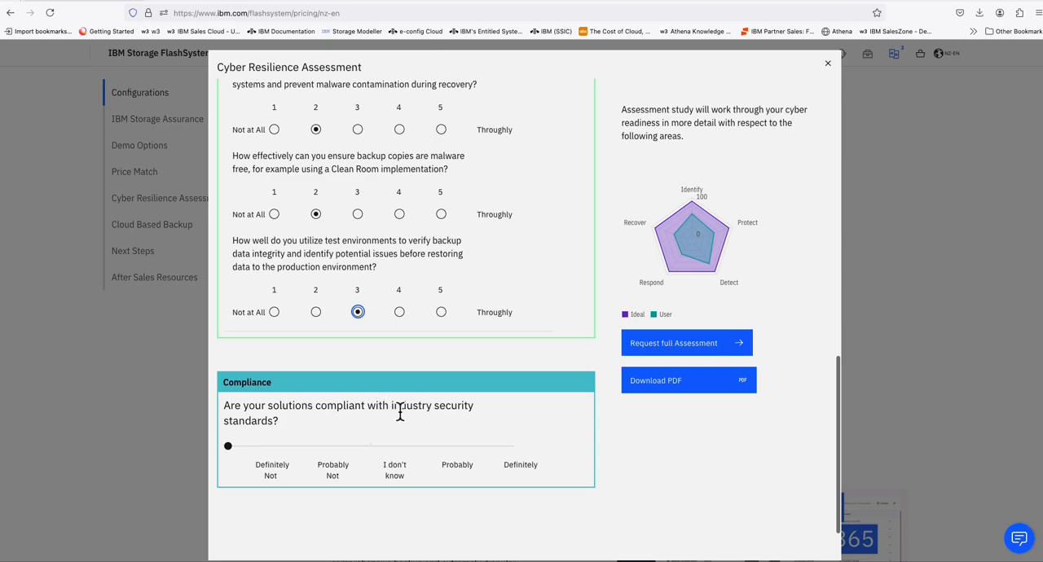
mouse_move(399, 474)
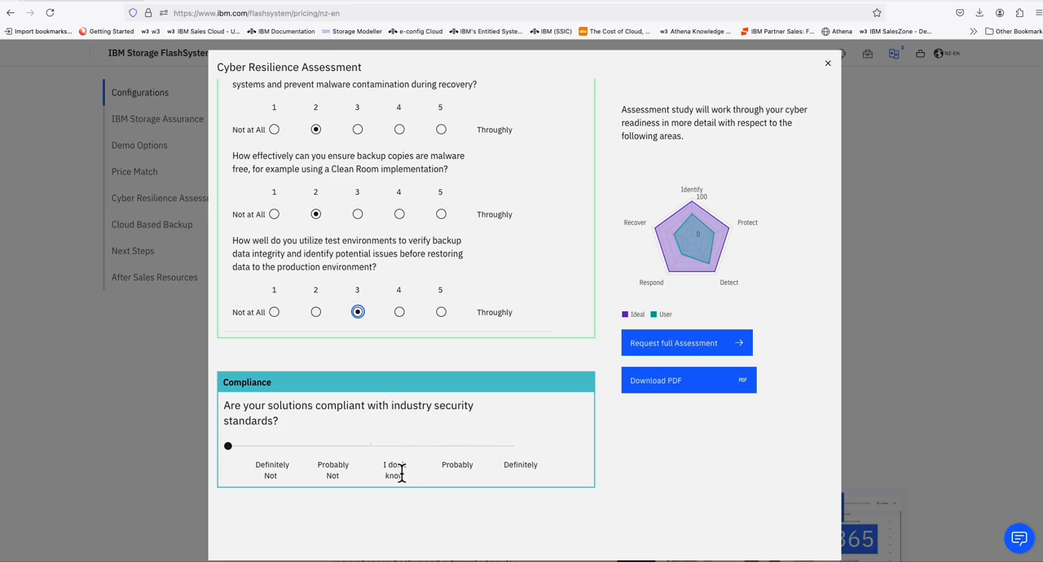
scroll("down", 3)
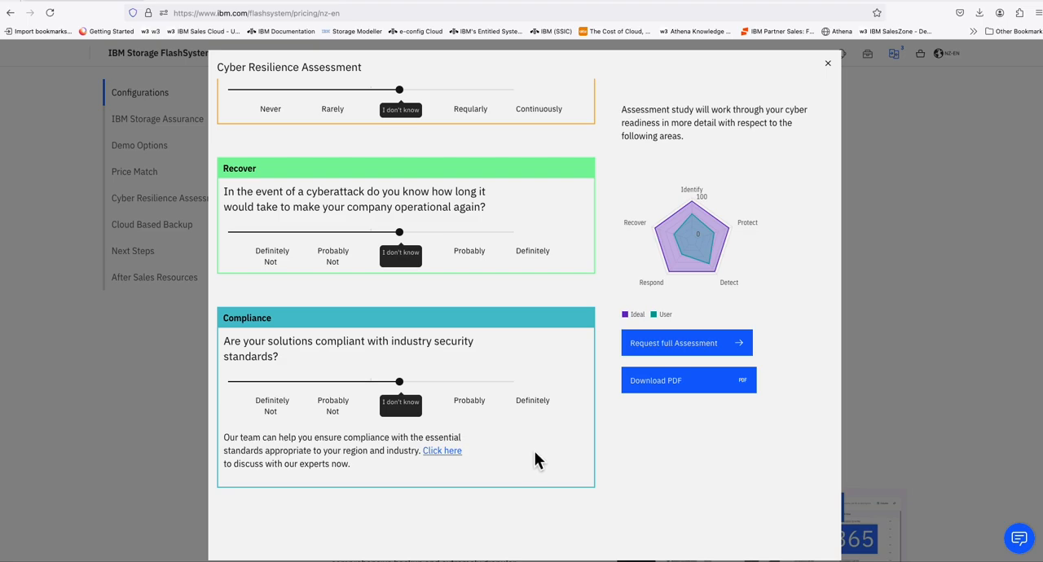
mouse_move(571, 441)
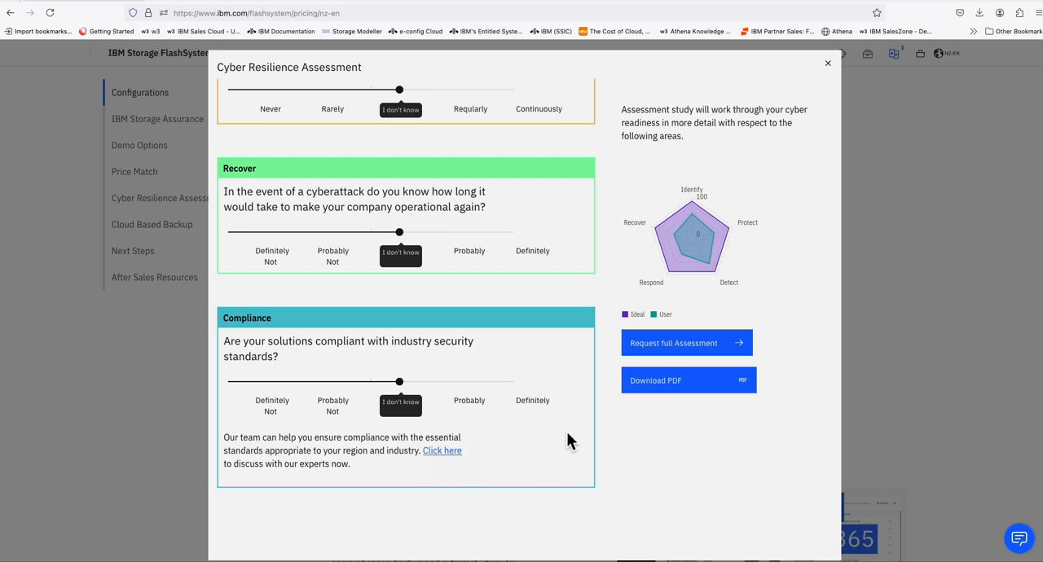
mouse_move(750, 256)
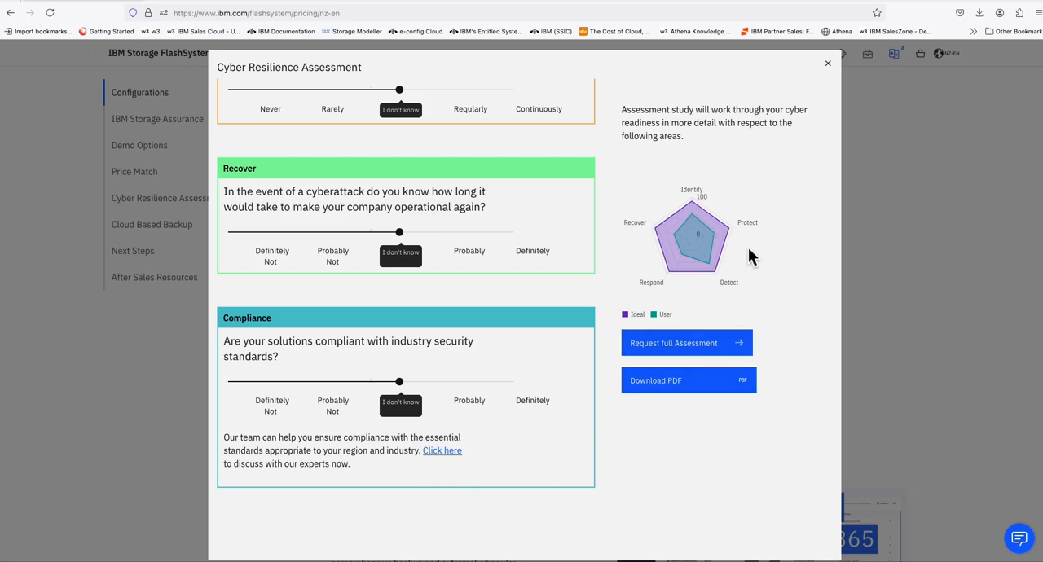
mouse_move(683, 267)
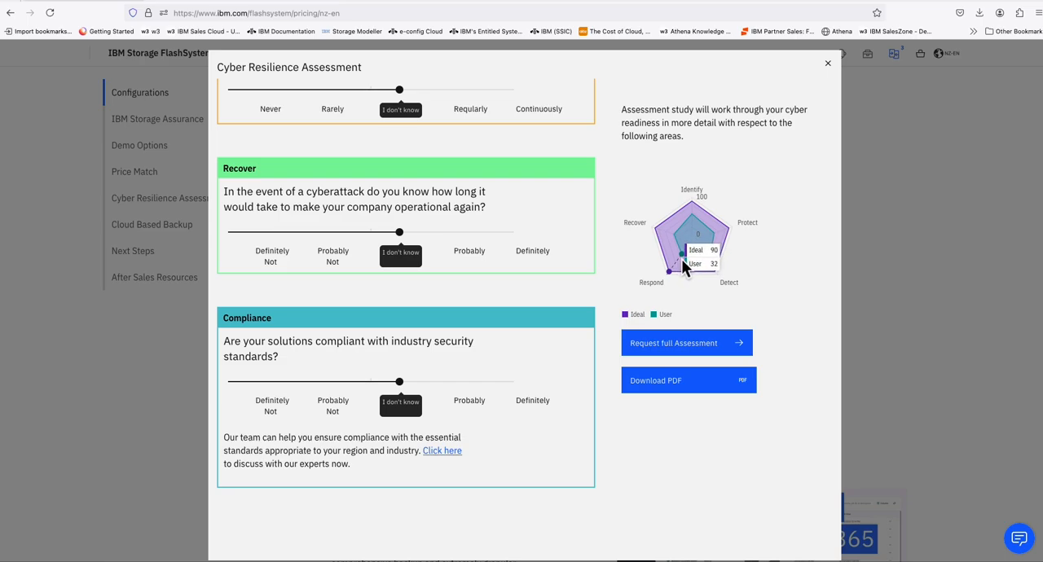
mouse_move(654, 308)
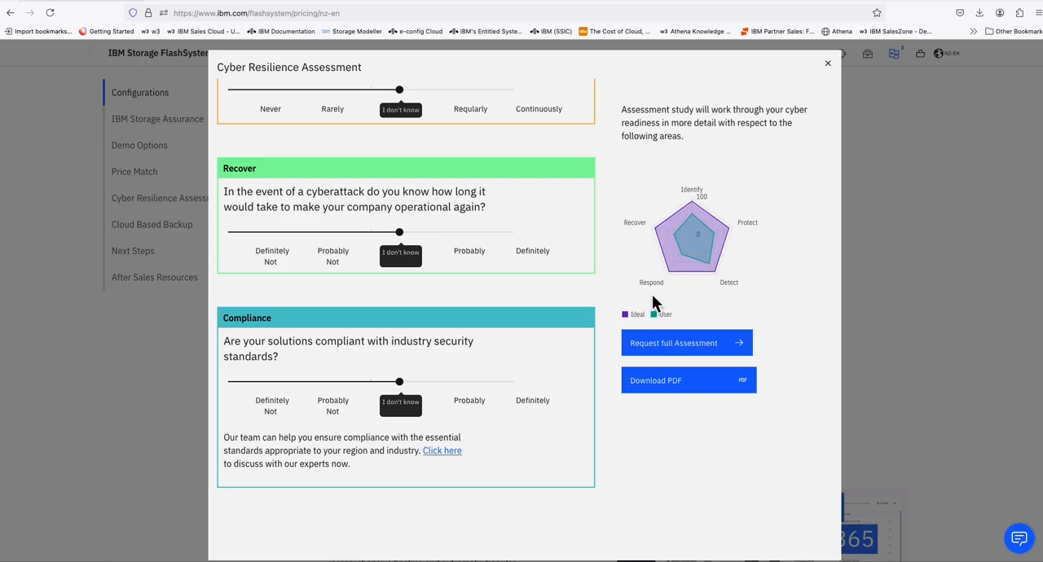
mouse_move(781, 297)
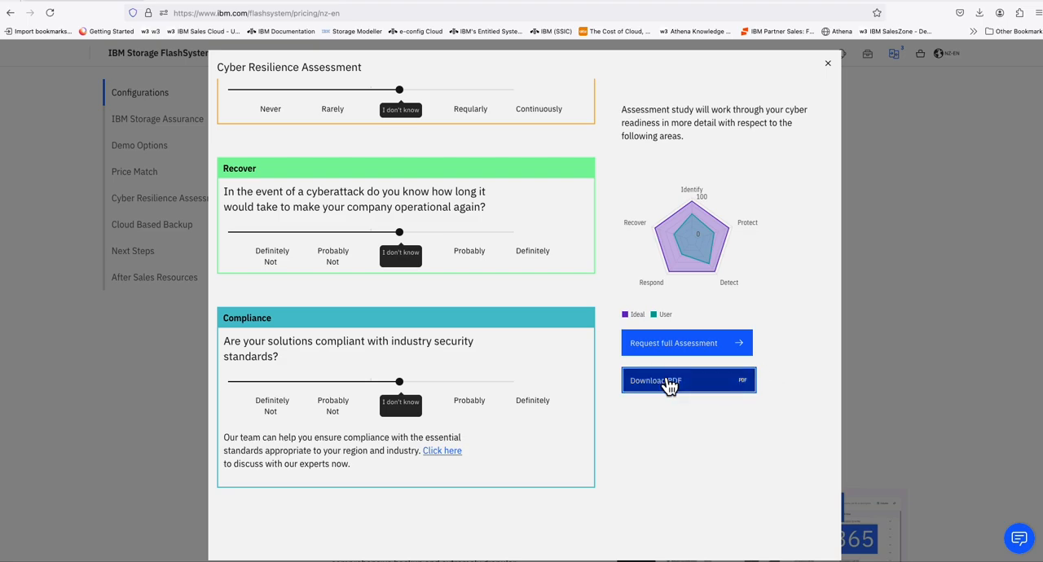
- Fill the contact form (name andrew, phone, student No, company IBM) and download the PDF report
left_click(686, 381)
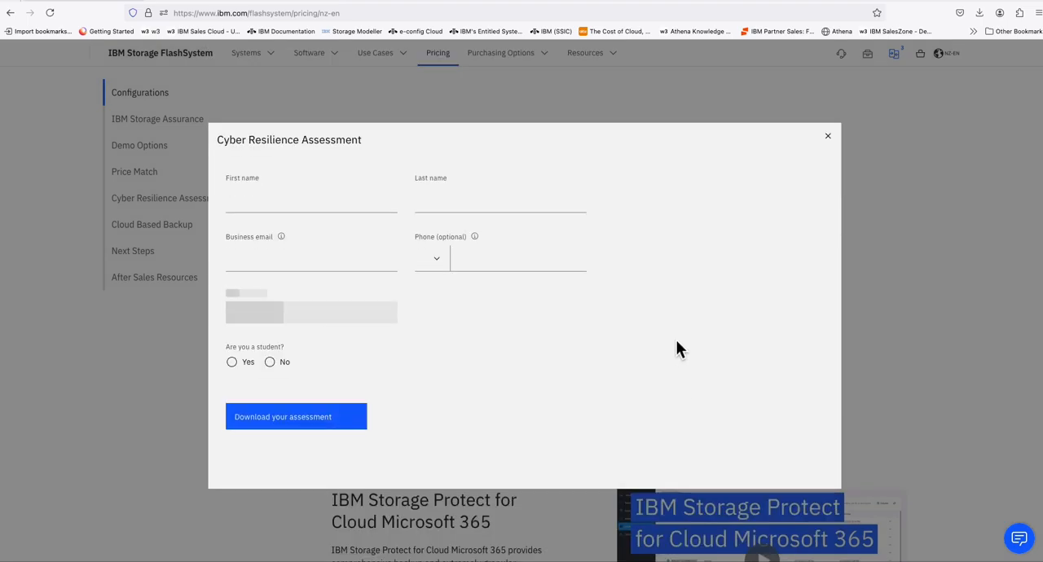
left_click(311, 196)
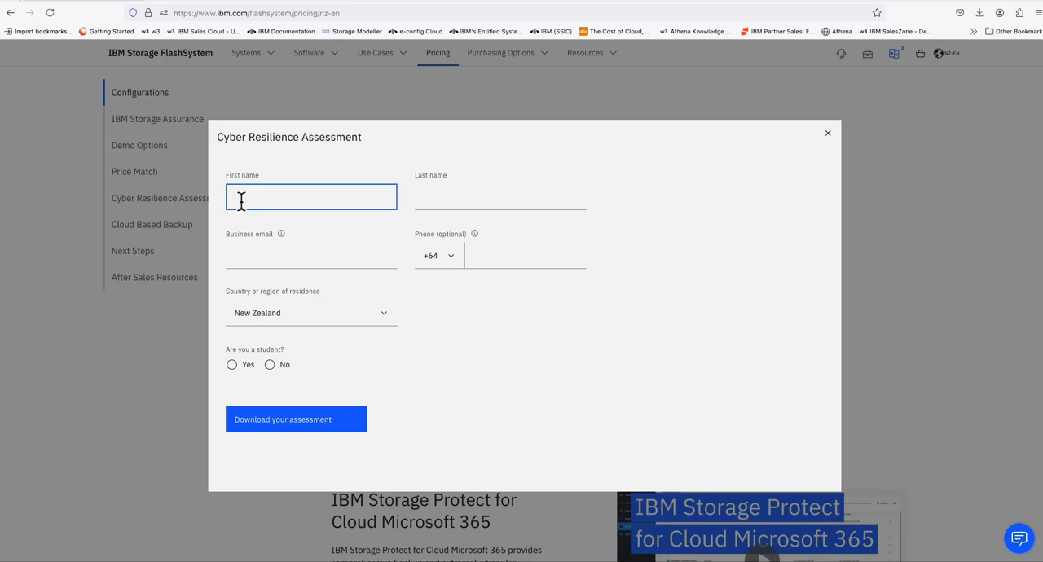
type("andrew")
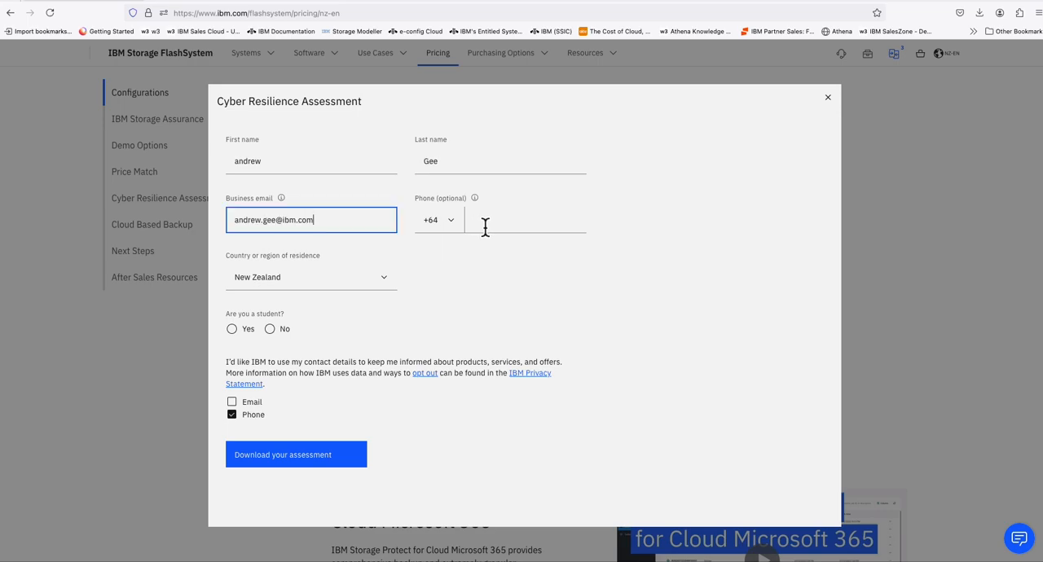
type("21637810")
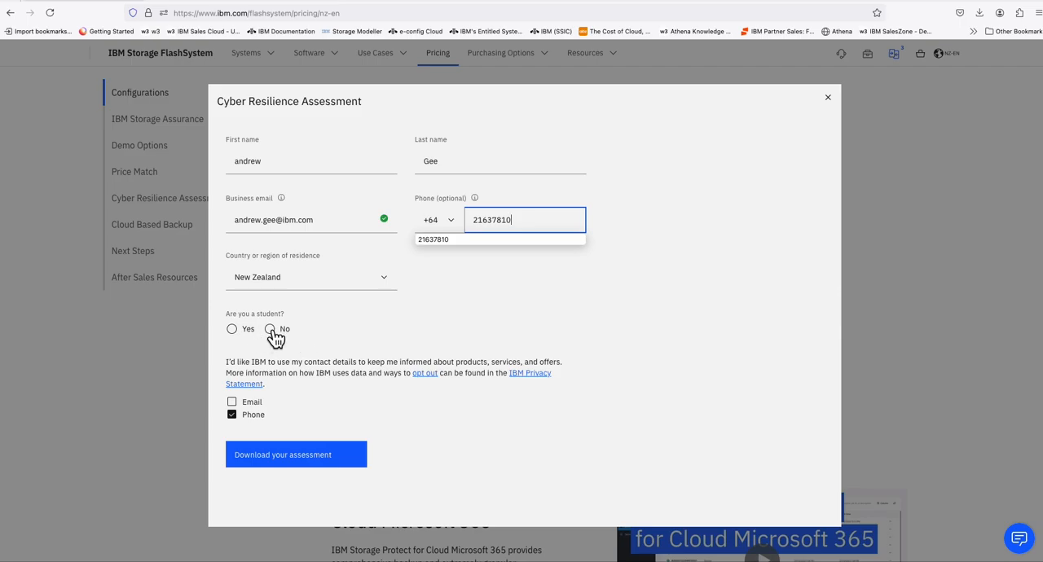
left_click(270, 329)
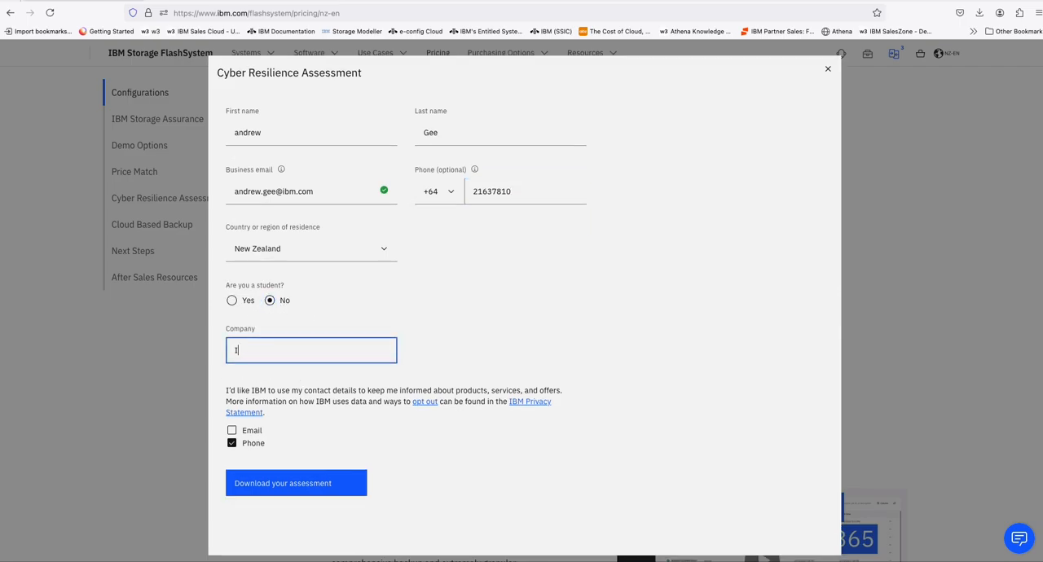
type("BM")
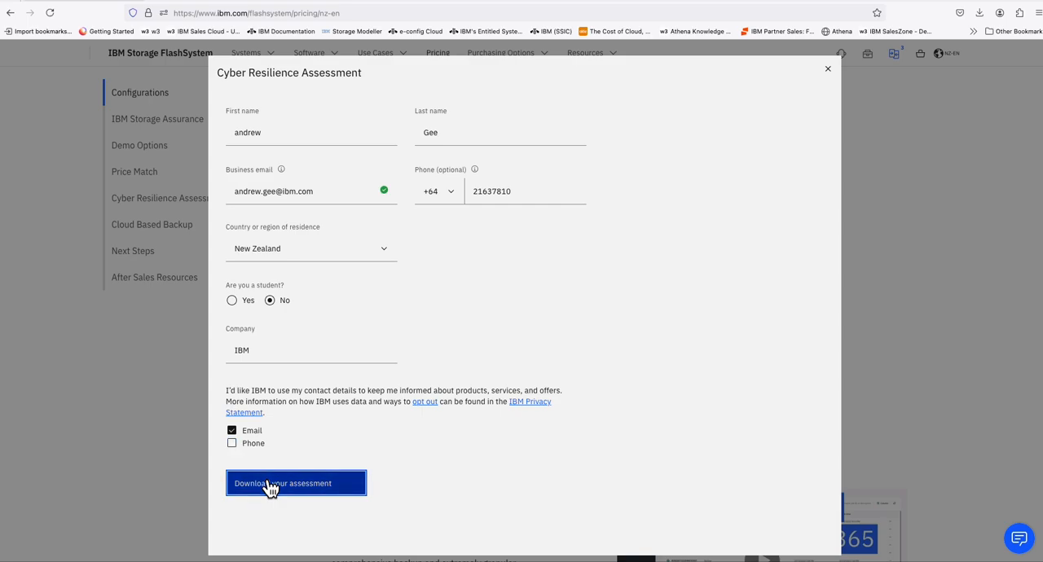
left_click(296, 483)
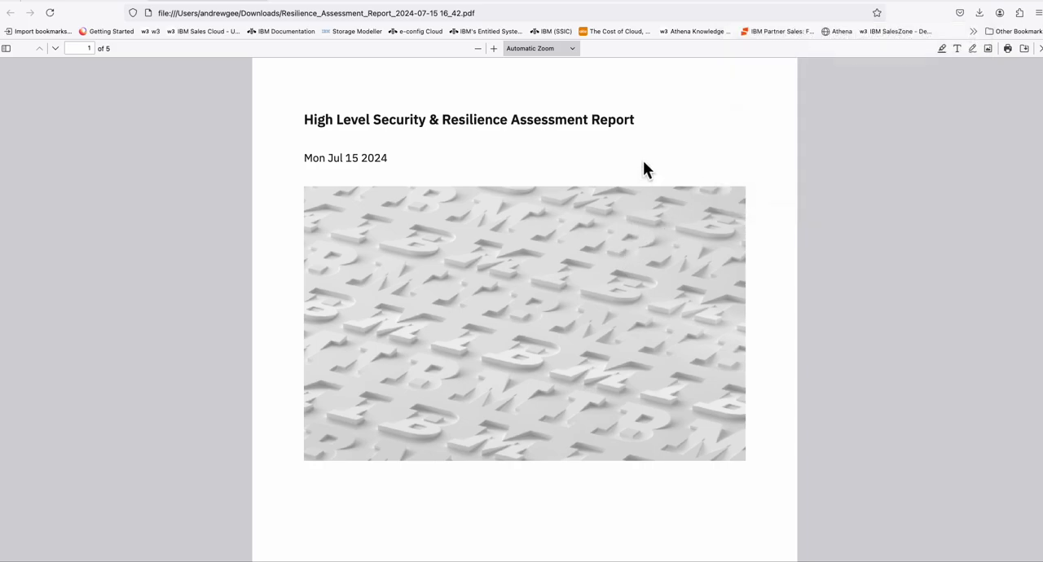
- Scroll from the report cover past overview and results to page 5's 52% overall score
scroll("down", 3)
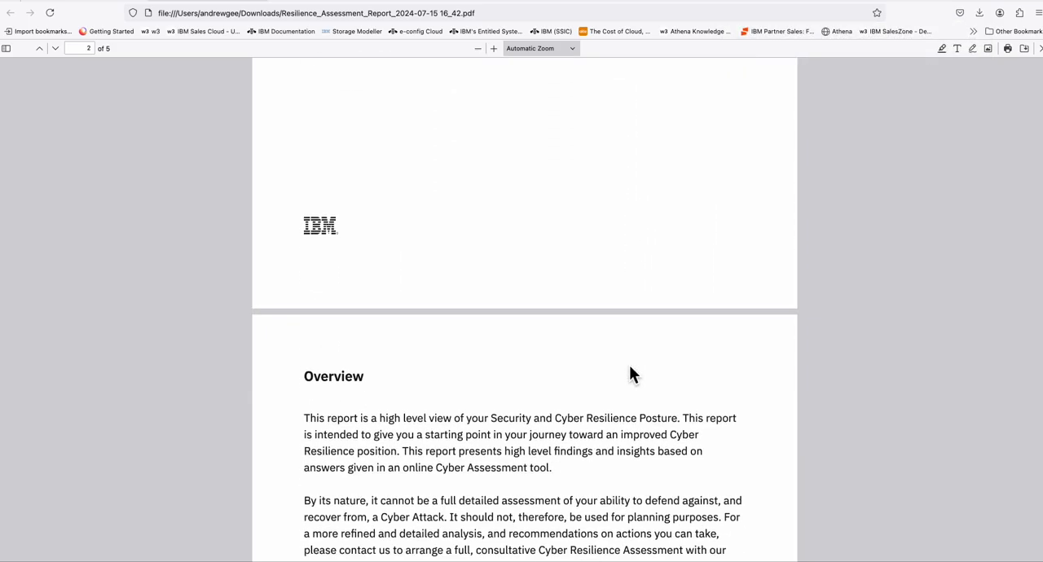
scroll("down", 3)
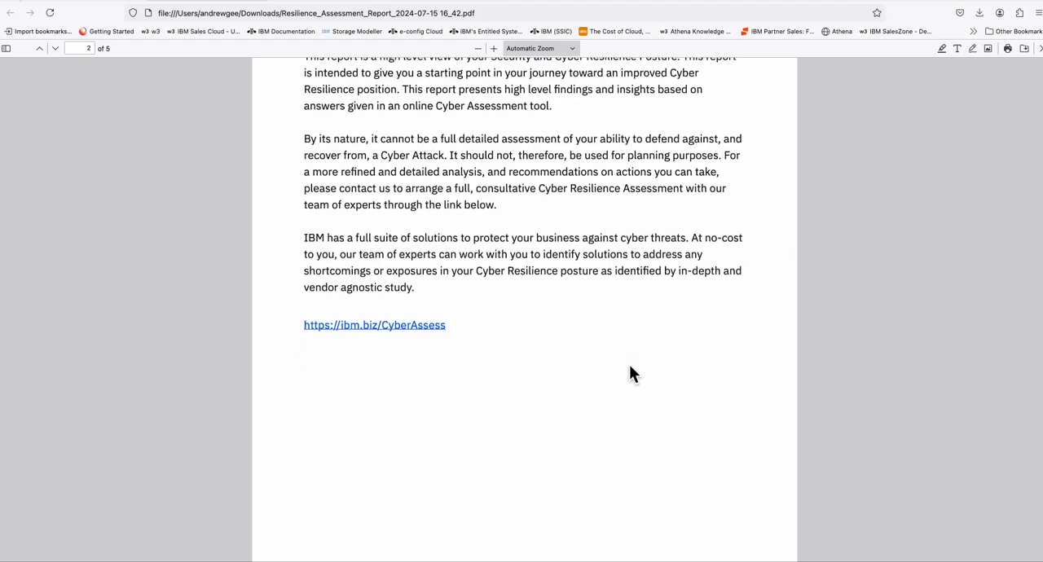
scroll("down", 3)
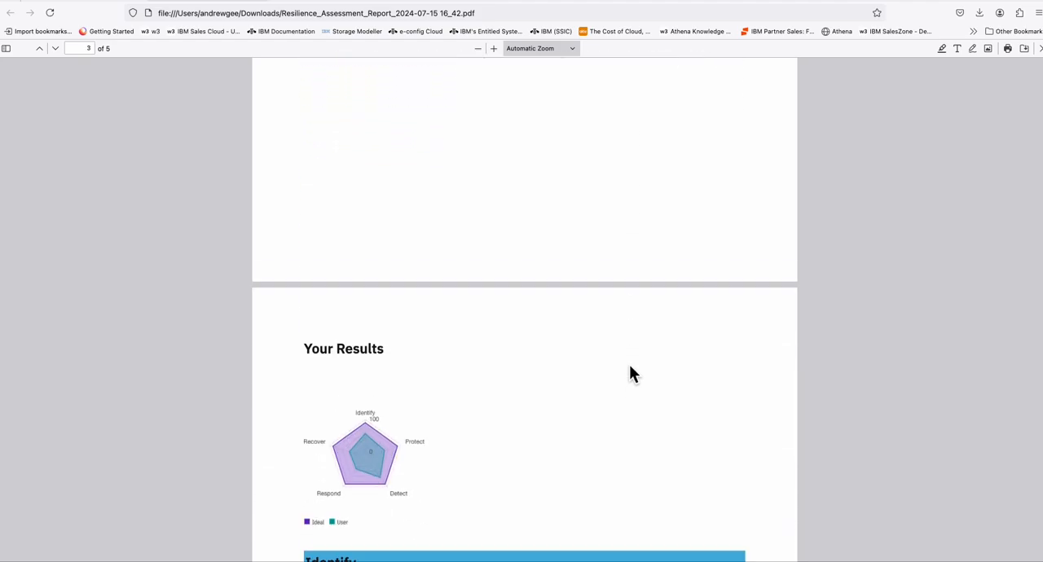
scroll("down", 3)
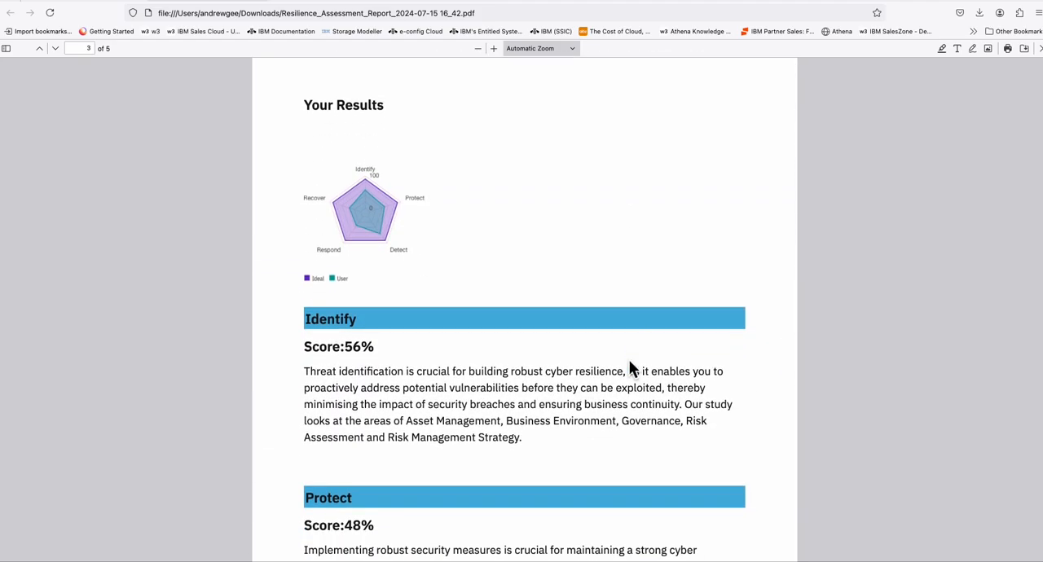
mouse_move(352, 354)
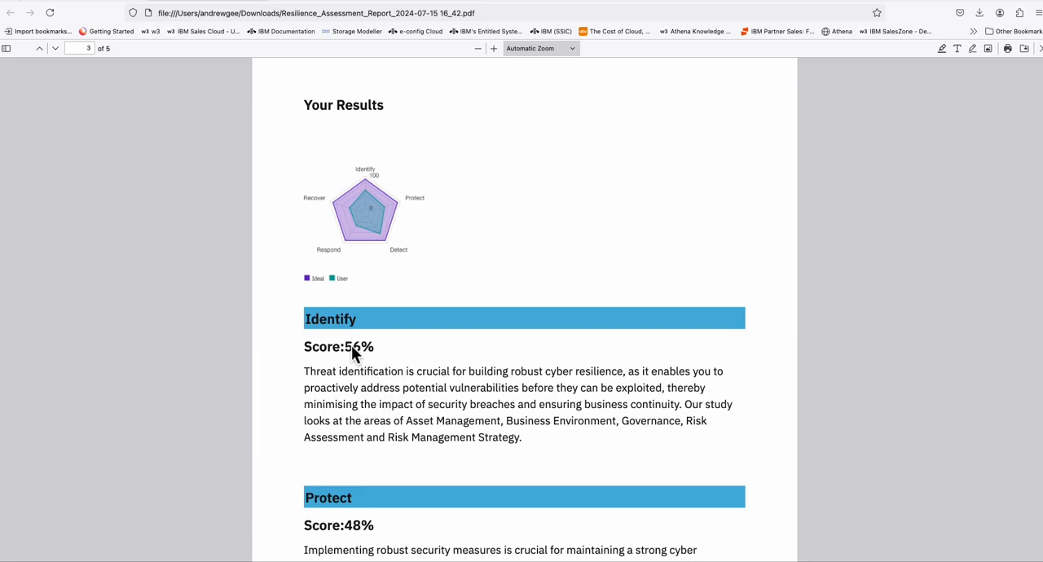
scroll("down", 3)
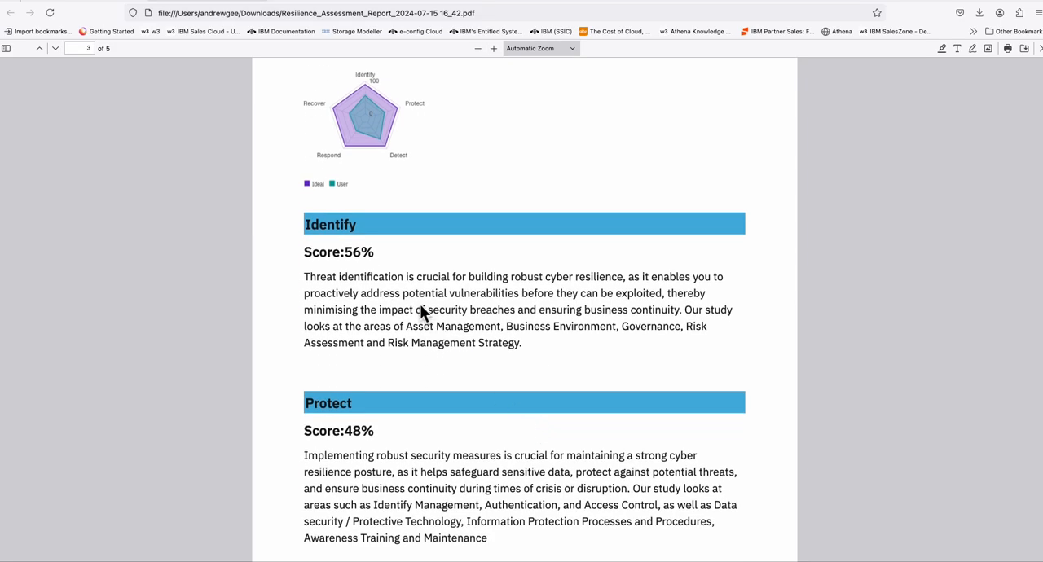
scroll("down", 3)
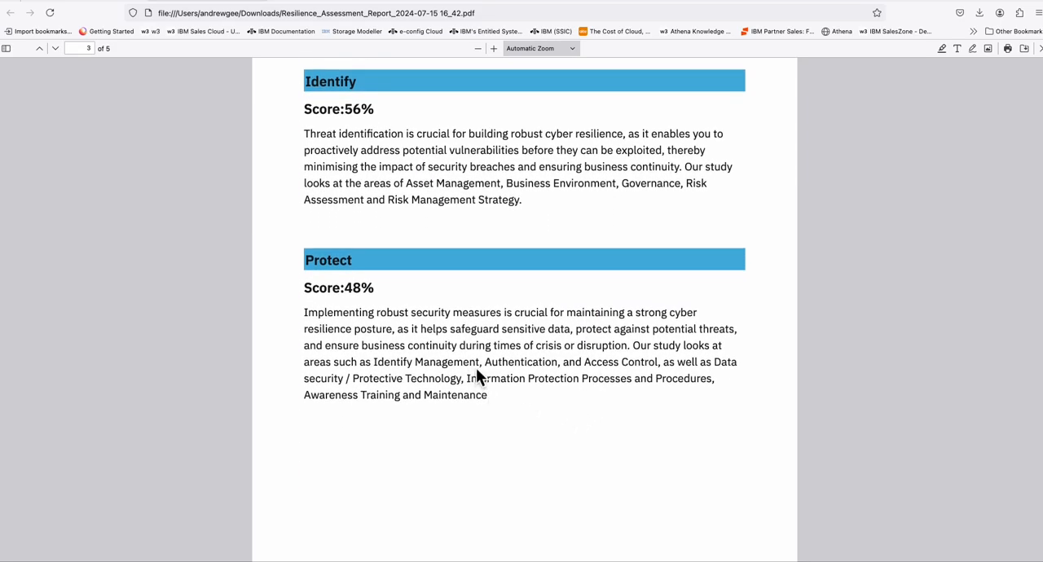
scroll("down", 3)
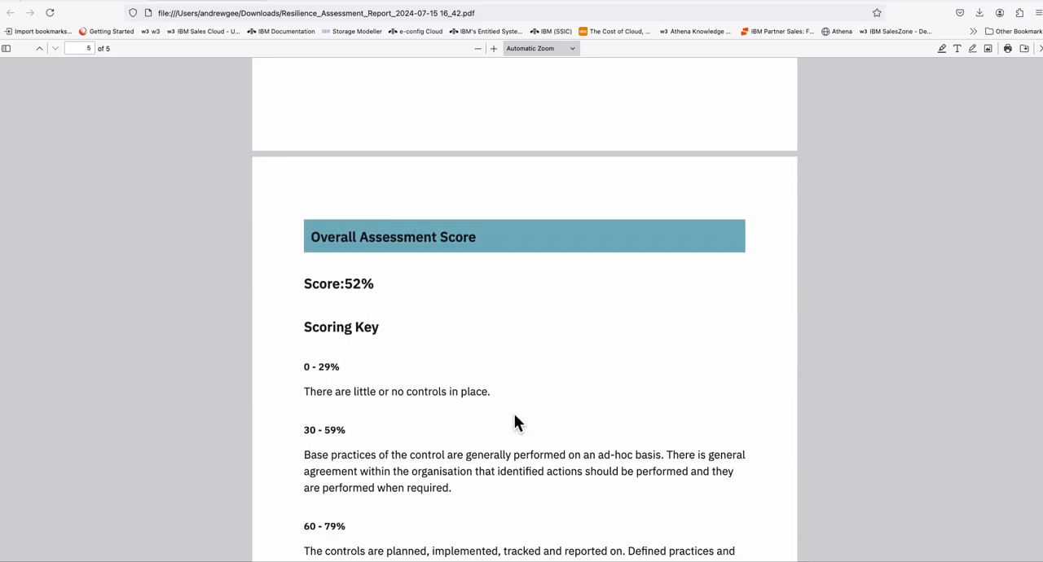
- Read the Scoring Key and full-assessment request, then scroll back to page 4 (Respond 32%, Recover 36%)
scroll("down", 3)
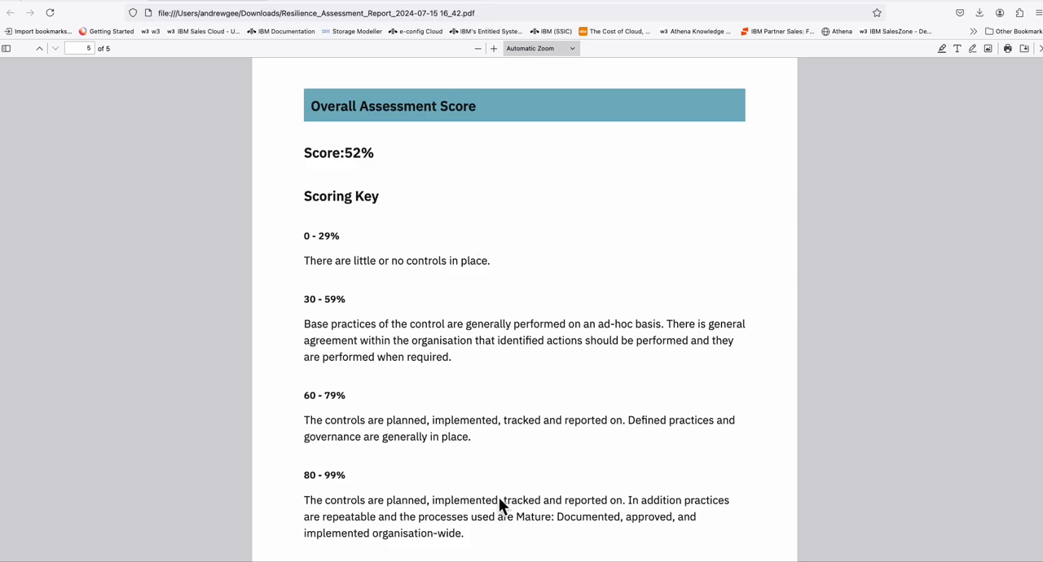
scroll("down", 3)
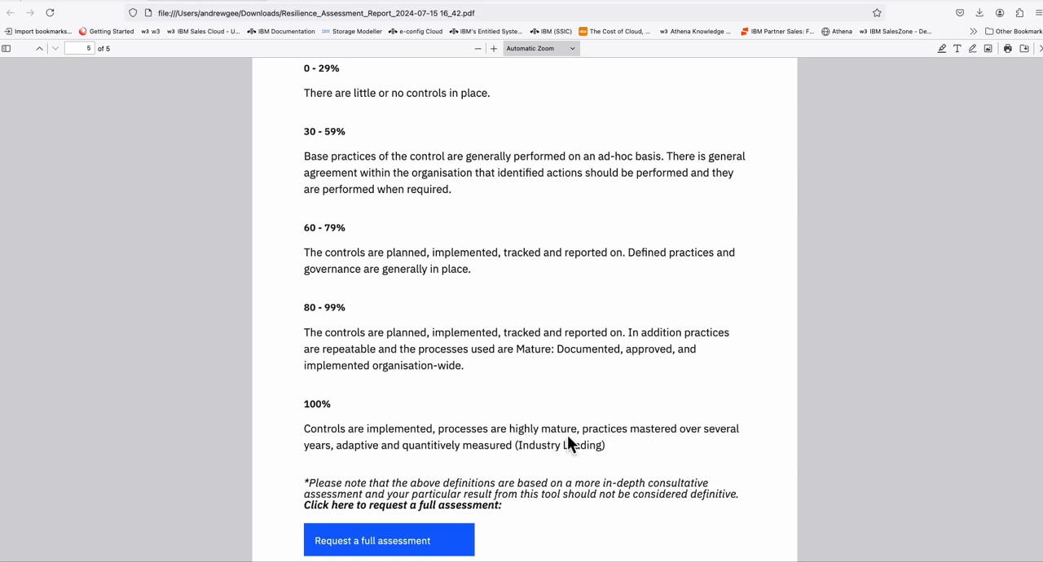
mouse_move(535, 259)
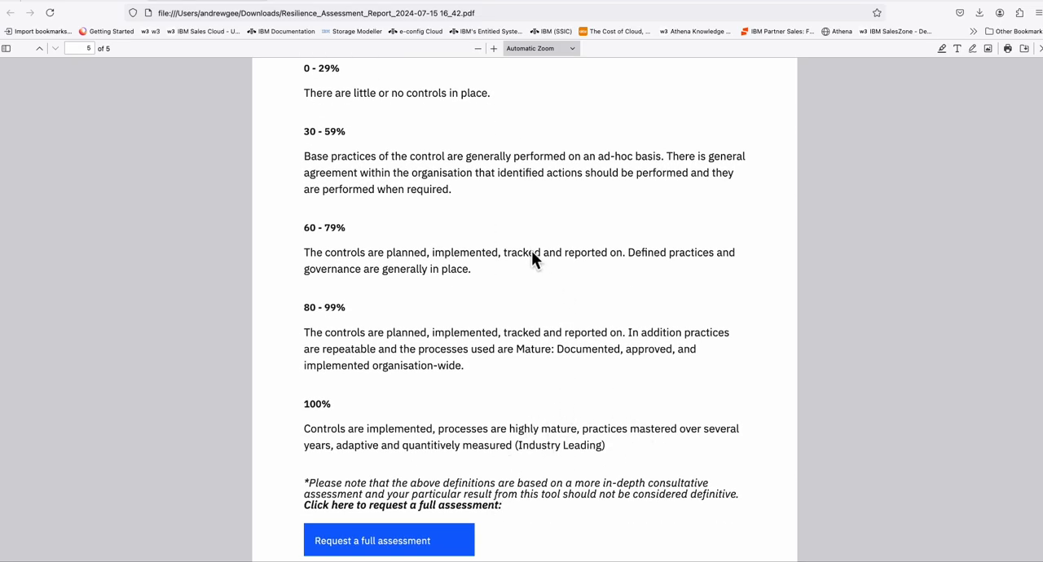
scroll("down", 3)
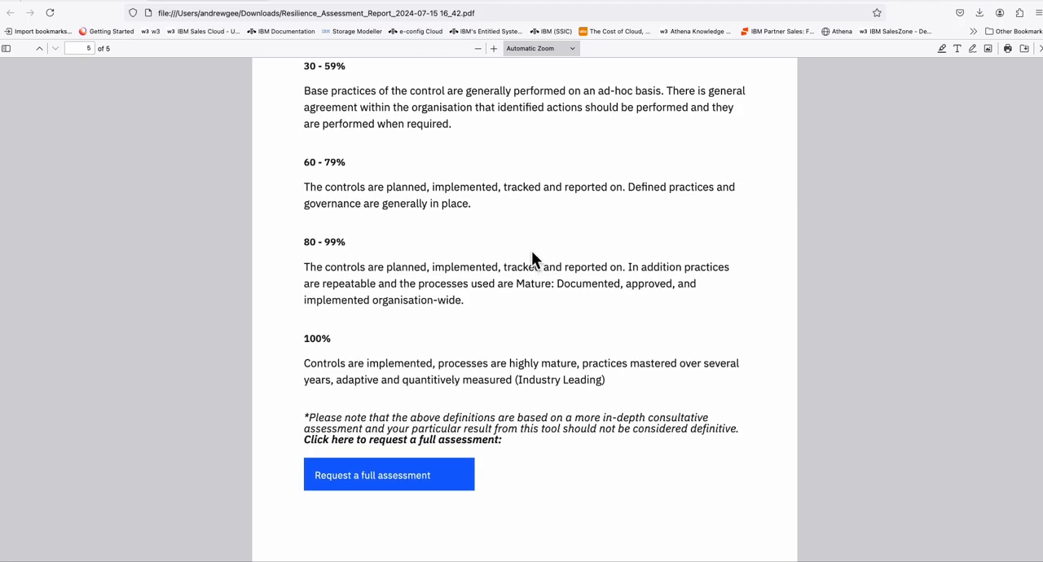
scroll("up", 3)
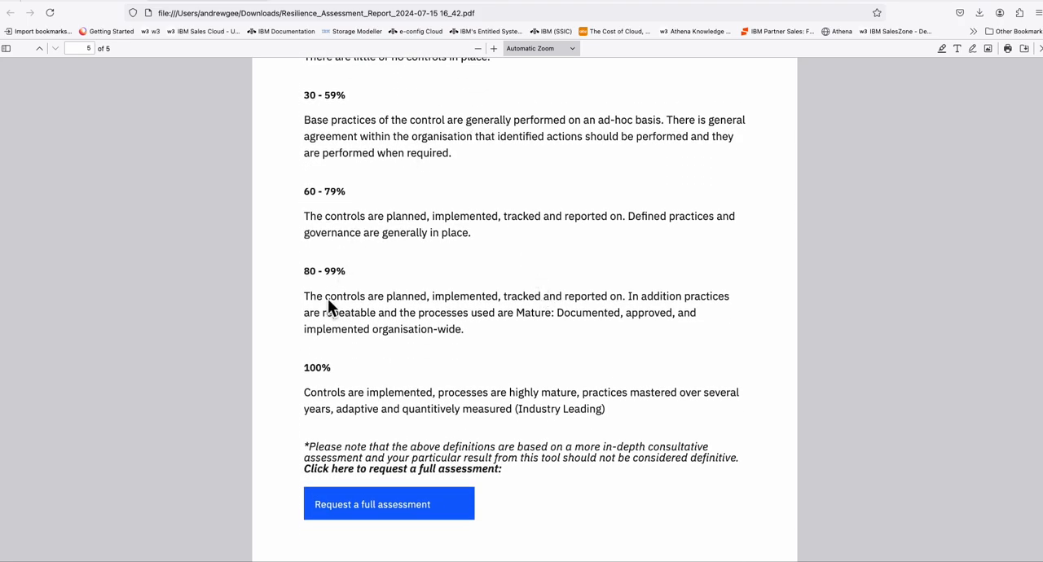
mouse_move(439, 283)
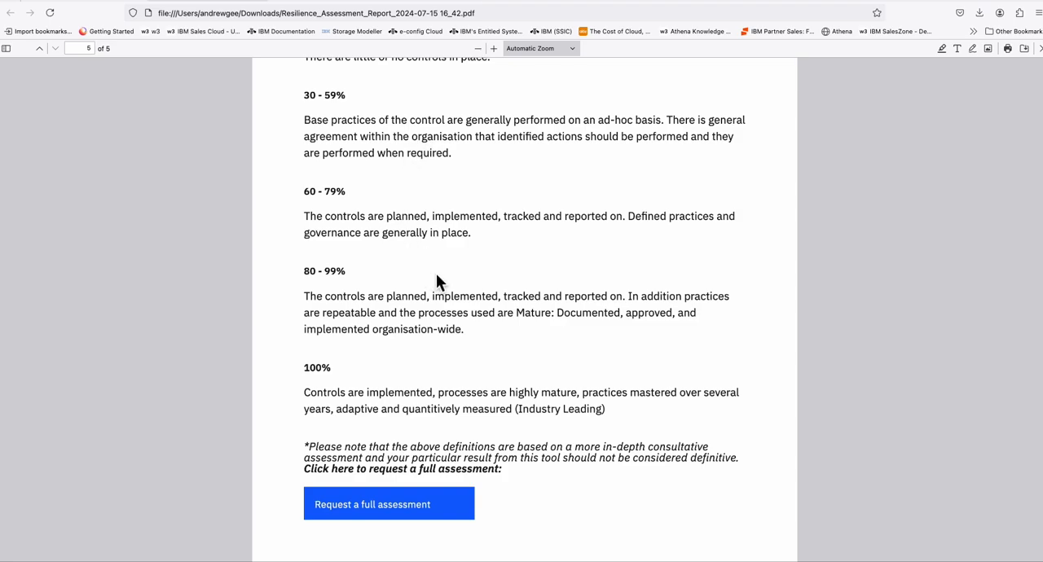
mouse_move(469, 299)
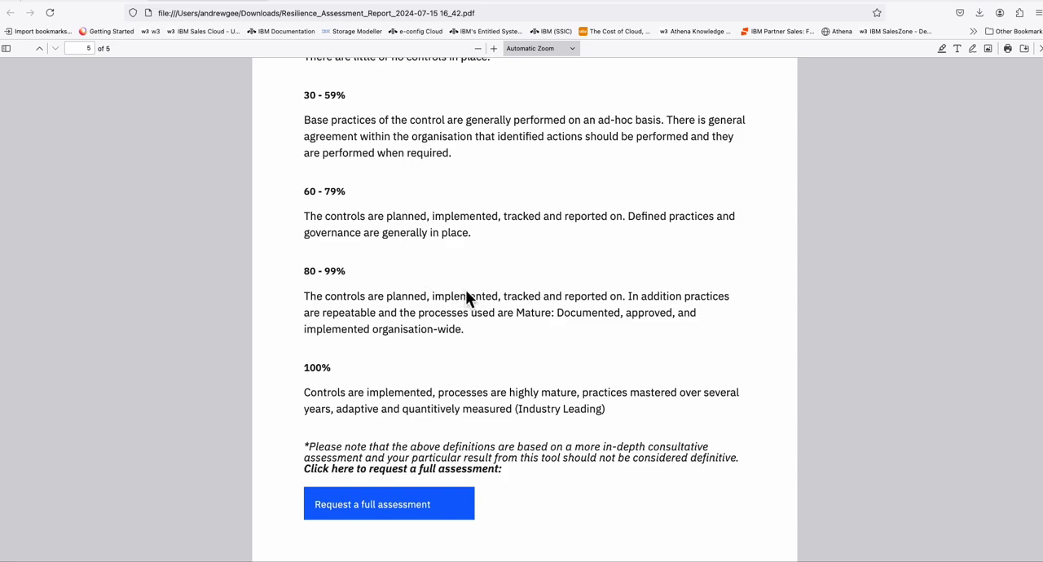
mouse_move(536, 337)
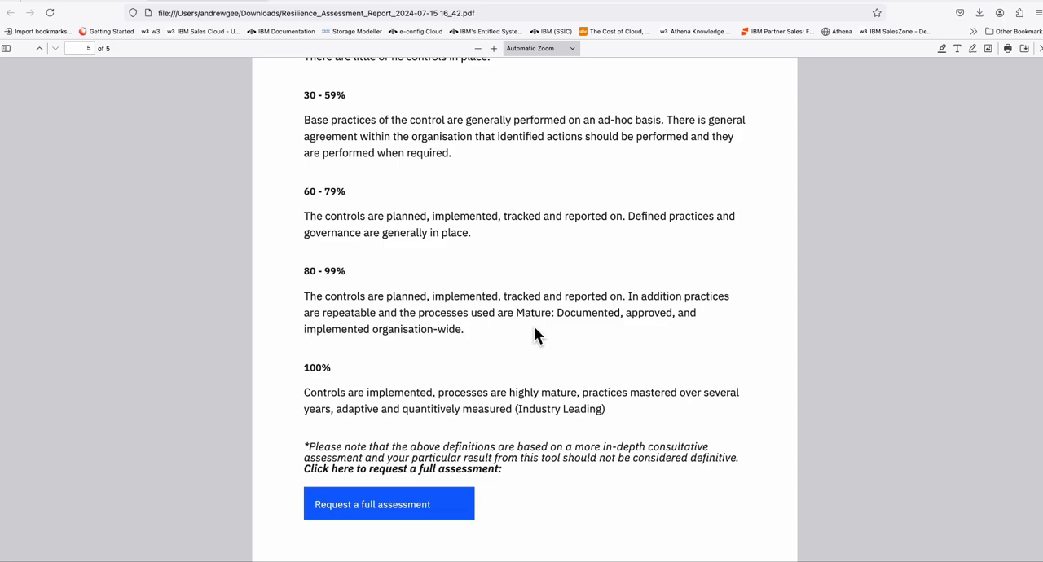
scroll("up", 3)
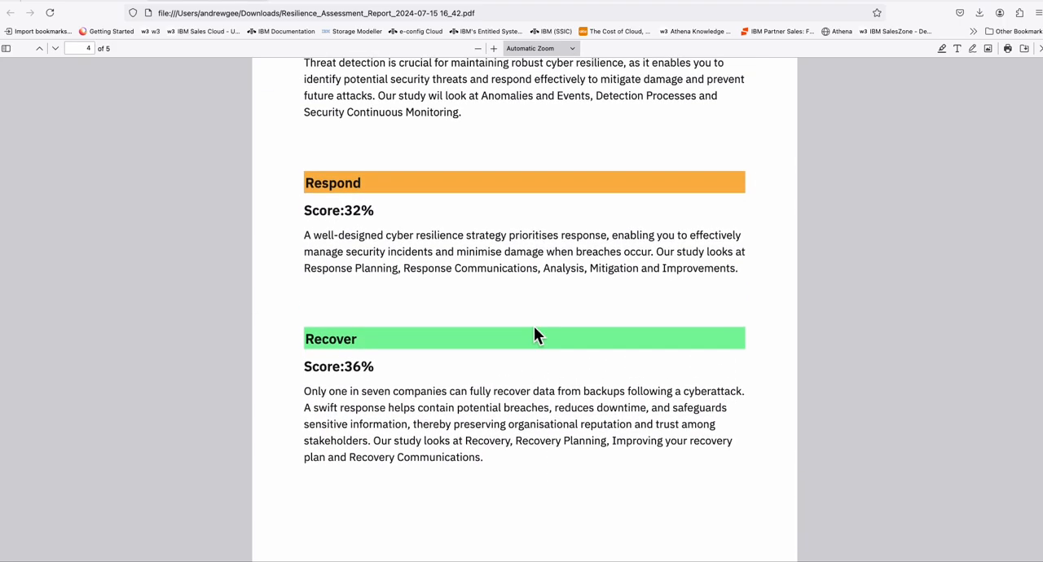
- Scroll up to page 3's spider chart showing Identify 56% and Protect 48%
scroll("up", 3)
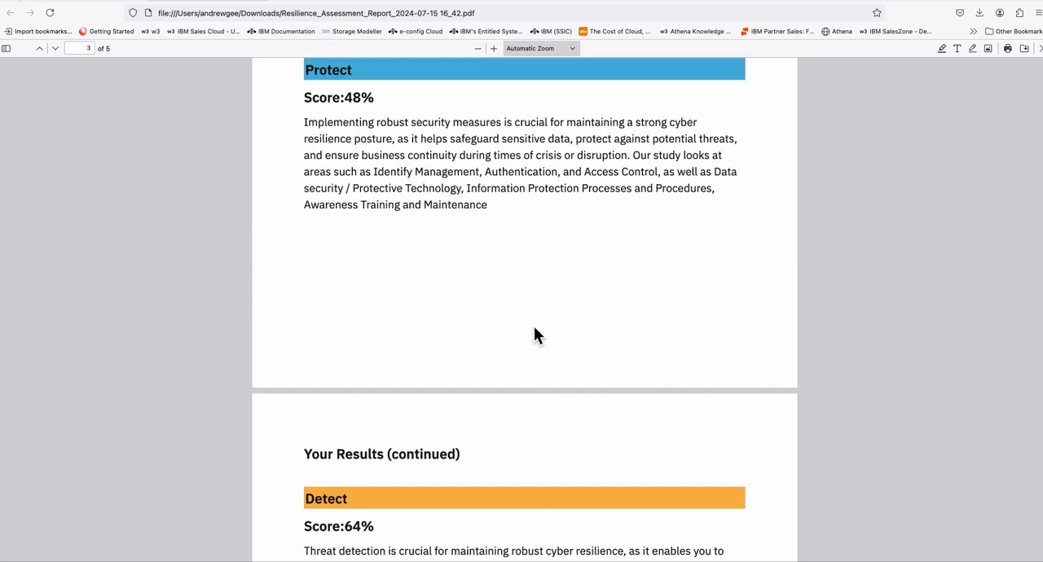
scroll("up", 3)
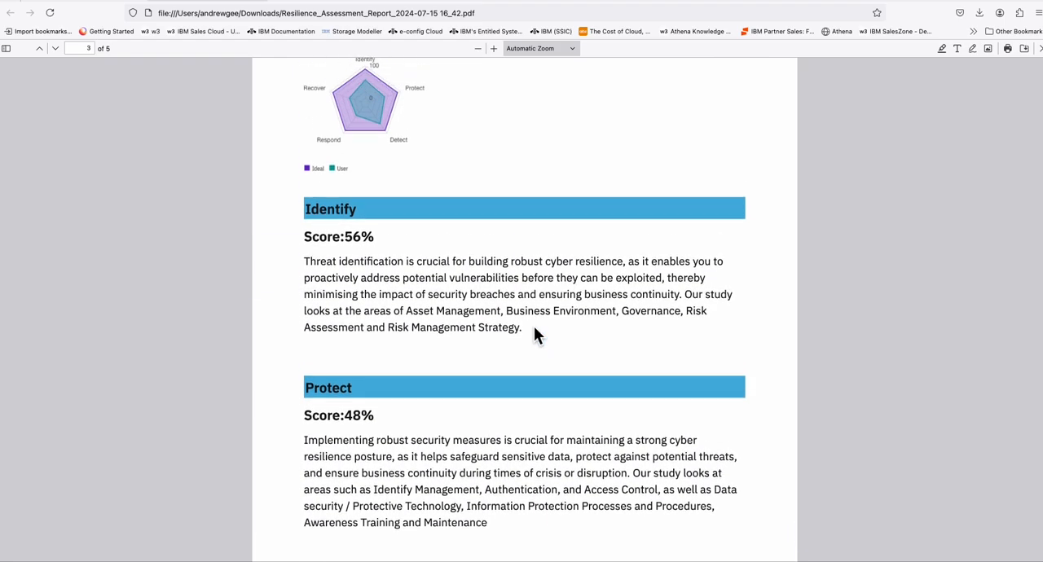
scroll("up", 3)
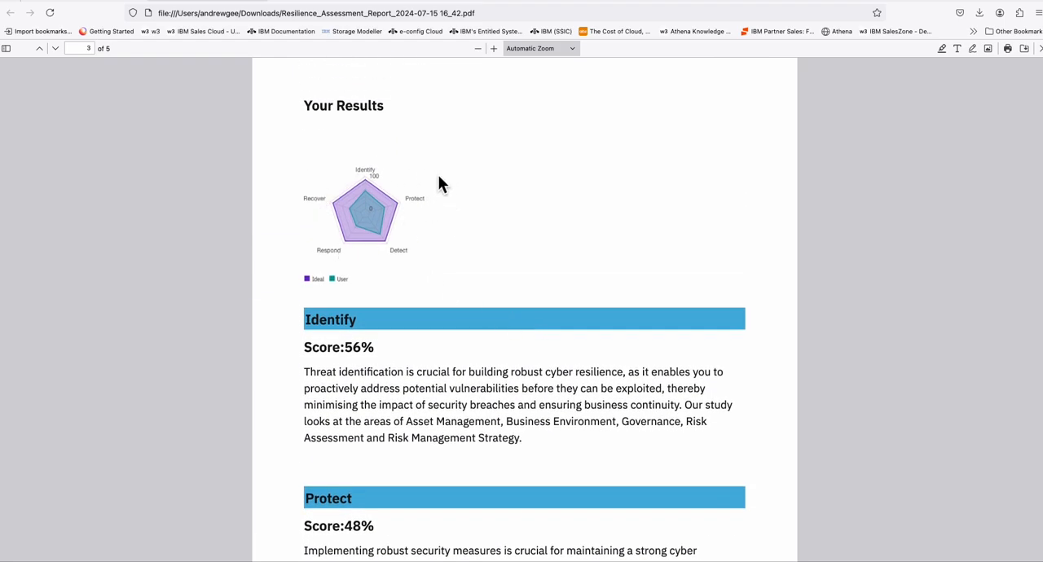
mouse_move(476, 237)
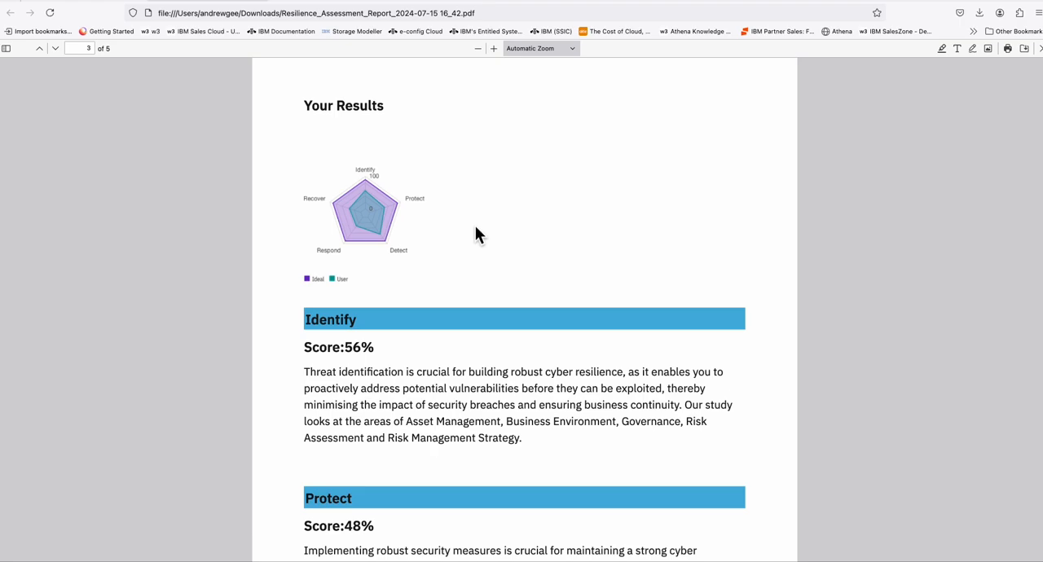
mouse_move(584, 233)
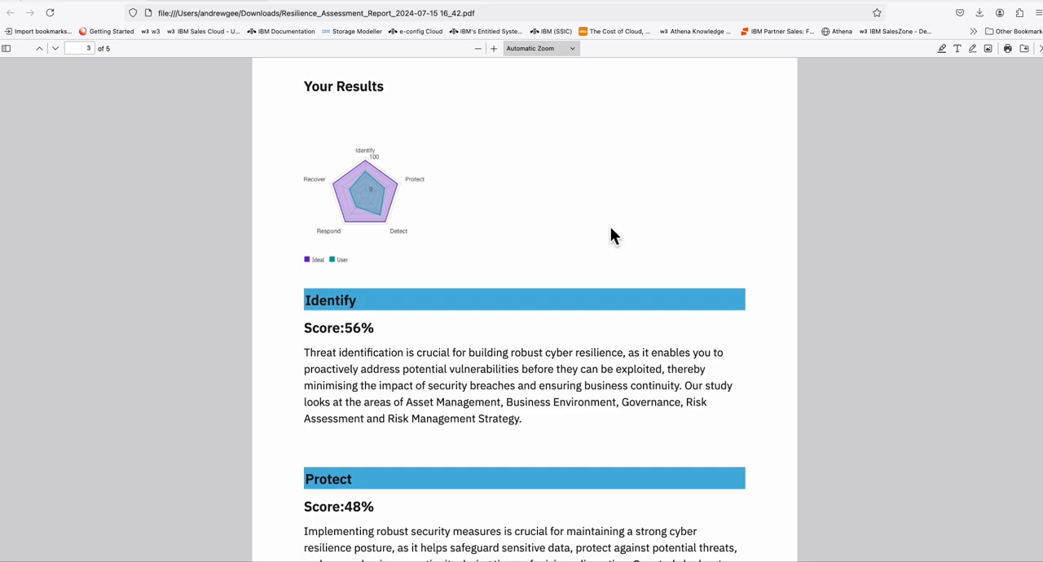
mouse_move(623, 229)
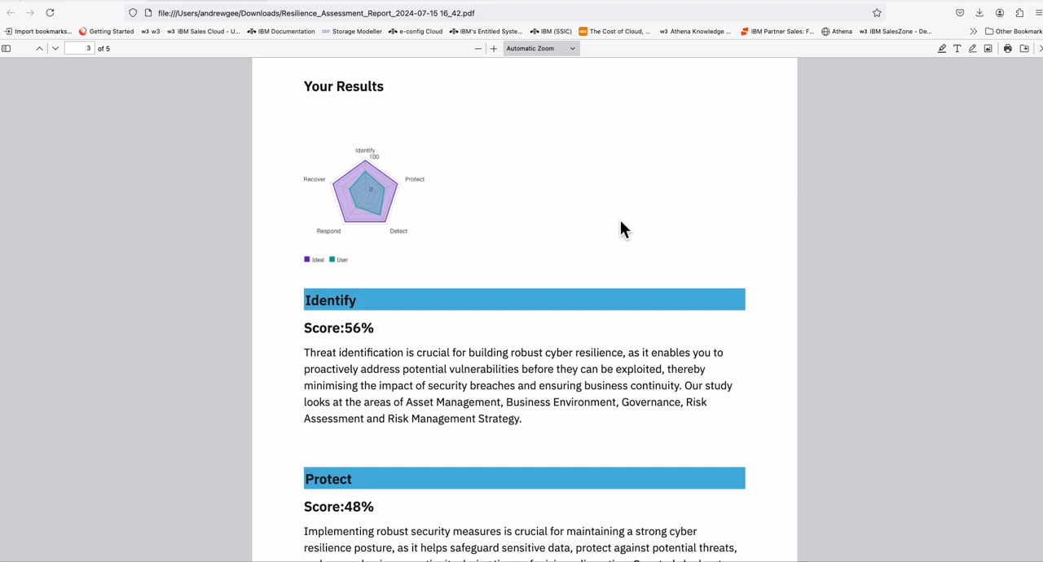